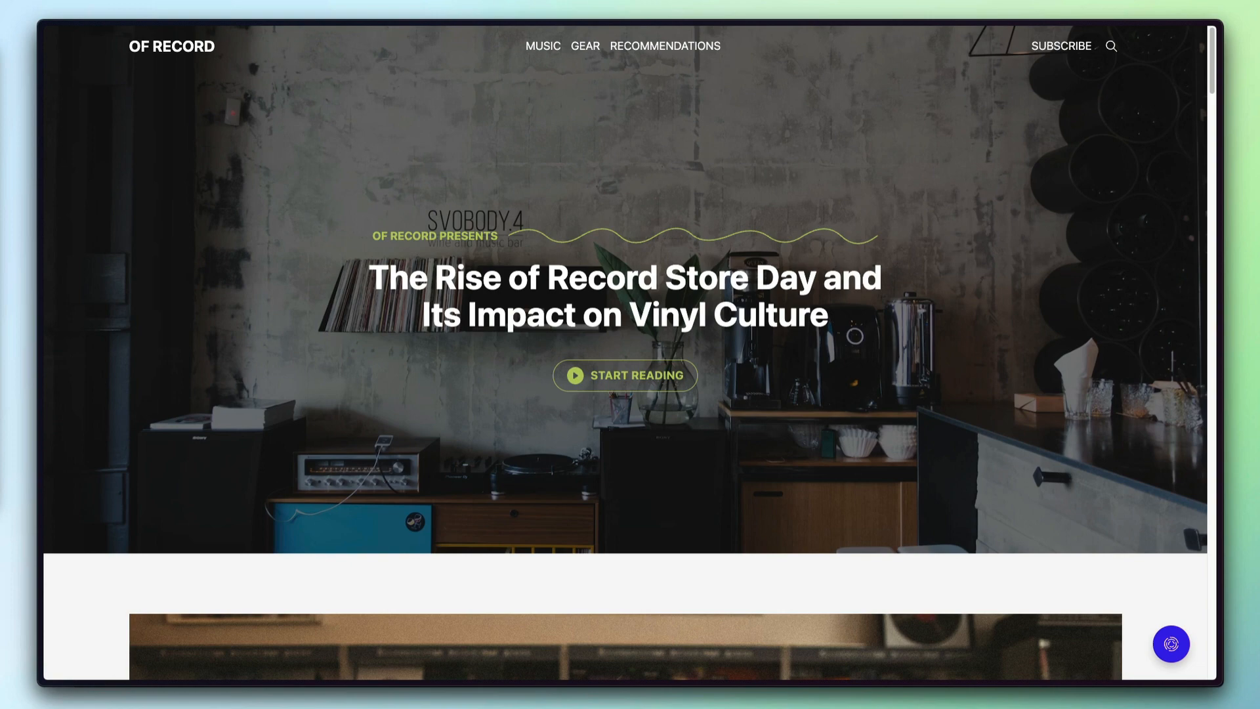
Create a new file named default.hbs at the theme root from the Explorer
{"action": "scroll", "scroll_direction": "down", "scroll_amount": 3}
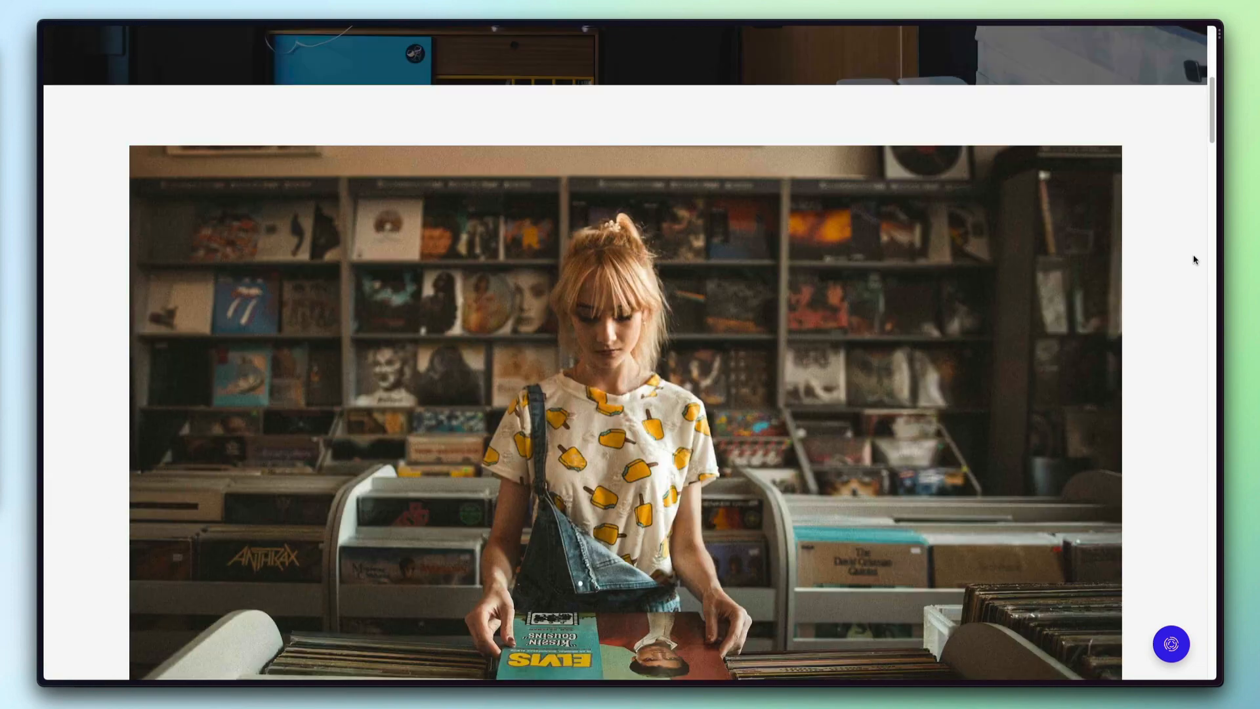
{"action": "scroll", "scroll_direction": "down", "scroll_amount": 3}
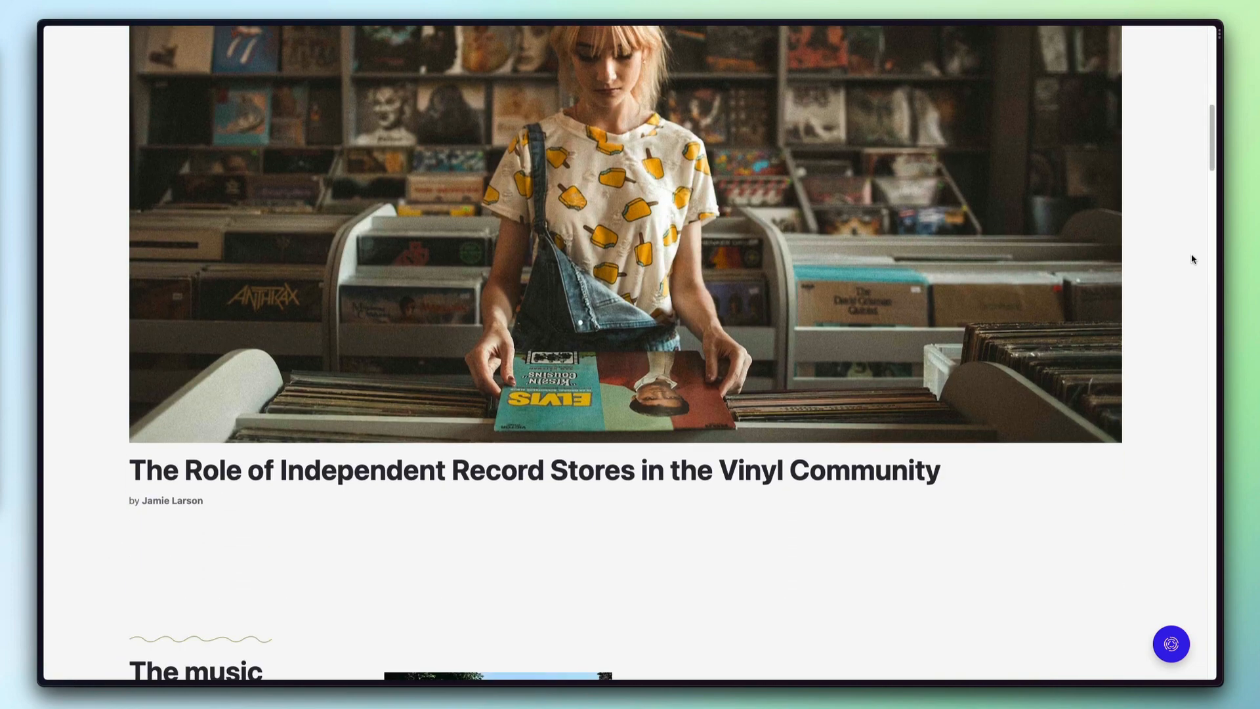
{"action": "scroll", "scroll_direction": "down", "scroll_amount": 3}
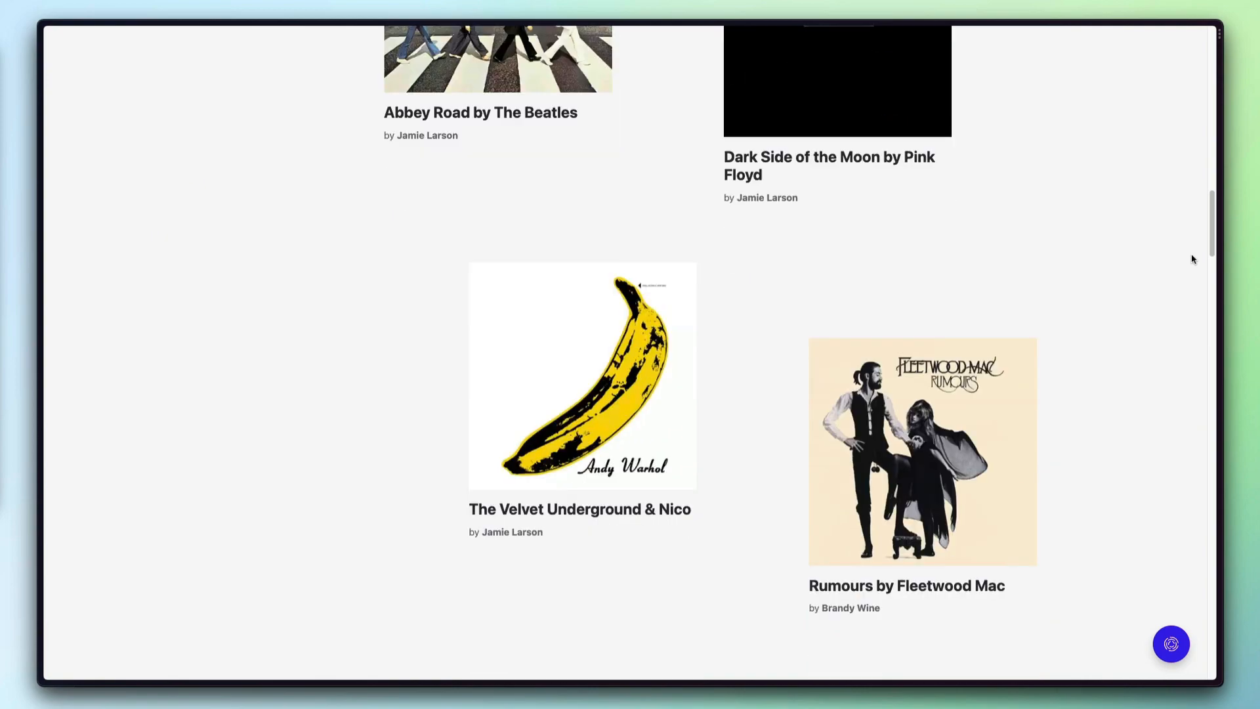
{"action": "scroll", "scroll_direction": "down", "scroll_amount": 3}
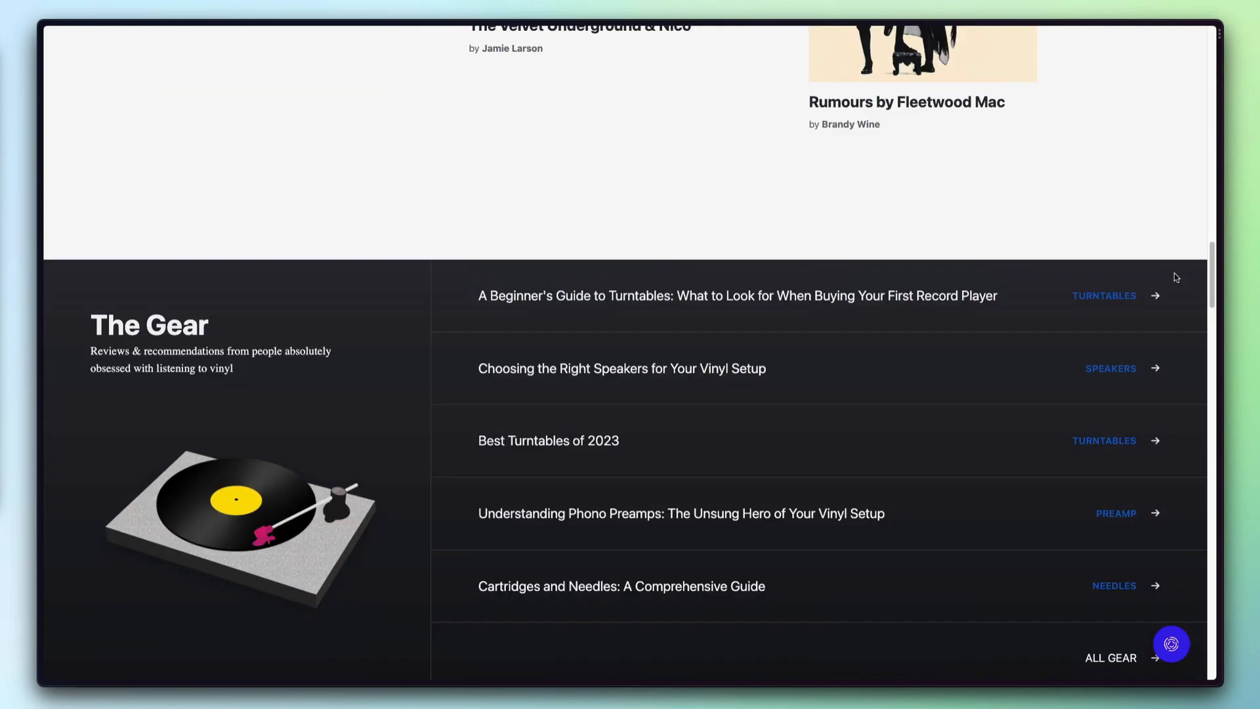
{"action": "scroll", "scroll_direction": "up", "scroll_amount": 3}
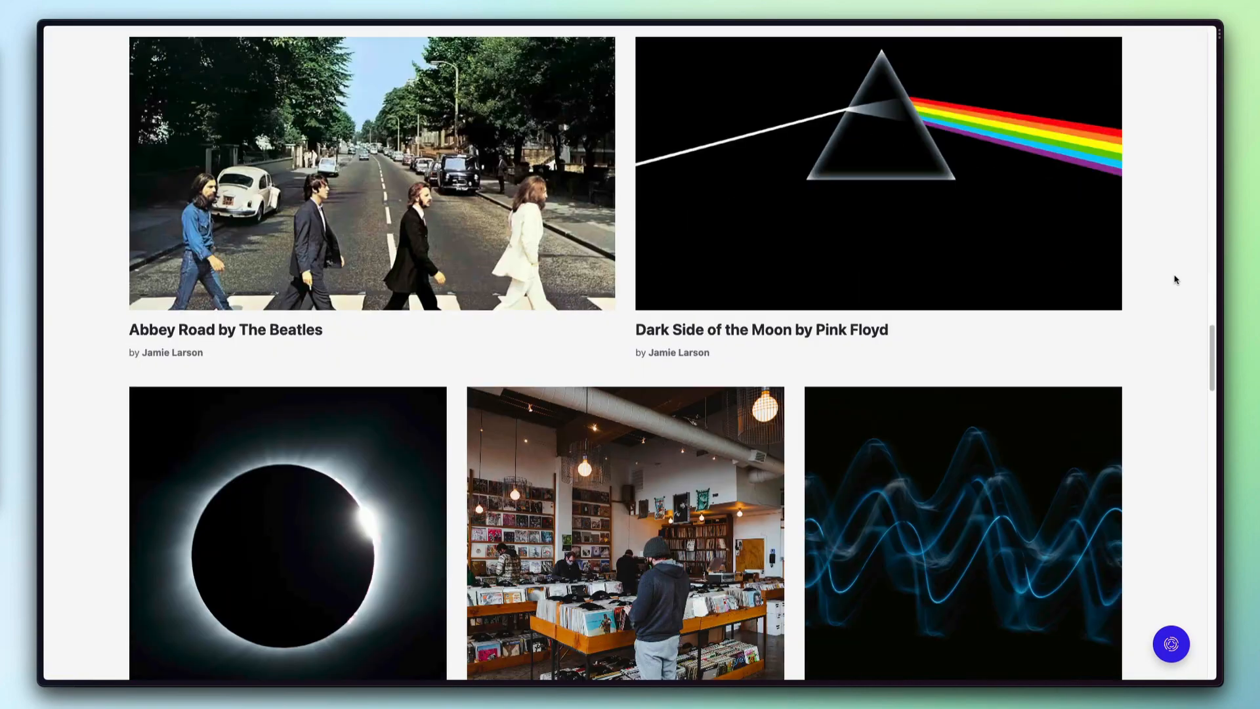
{"action": "scroll", "scroll_direction": "down", "scroll_amount": 3}
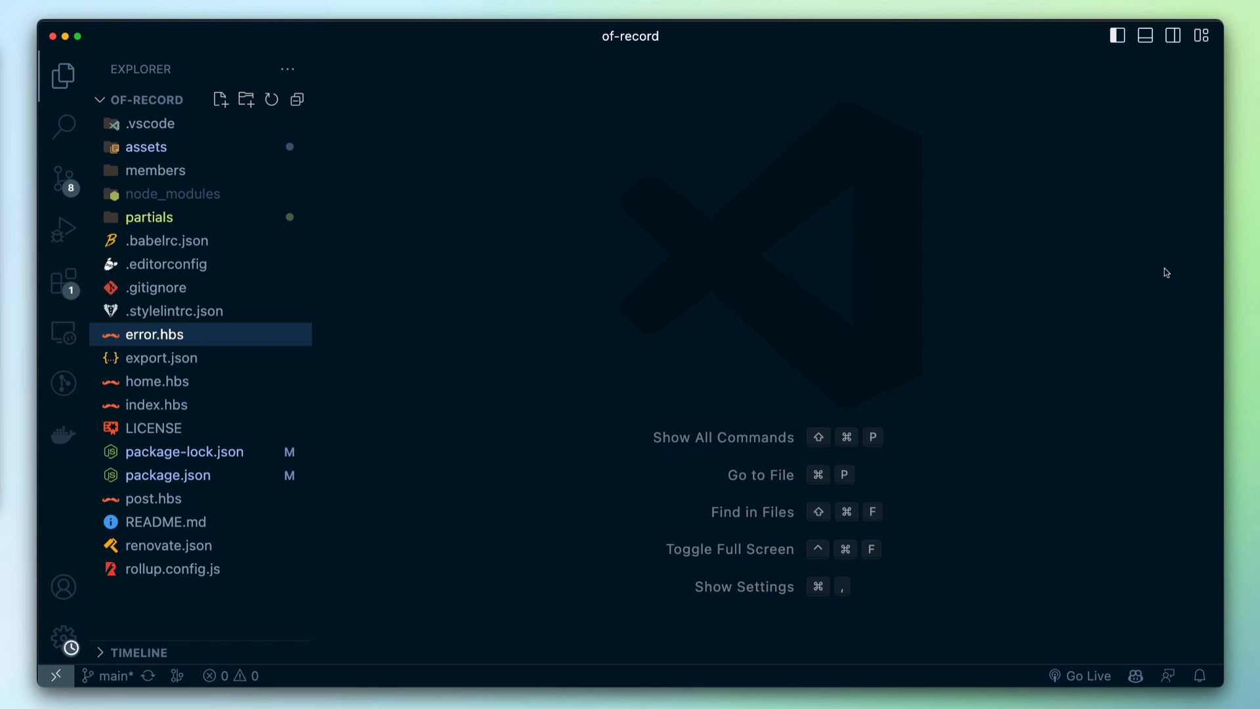
{"action": "mouse_move", "coordinate": [891, 284]}
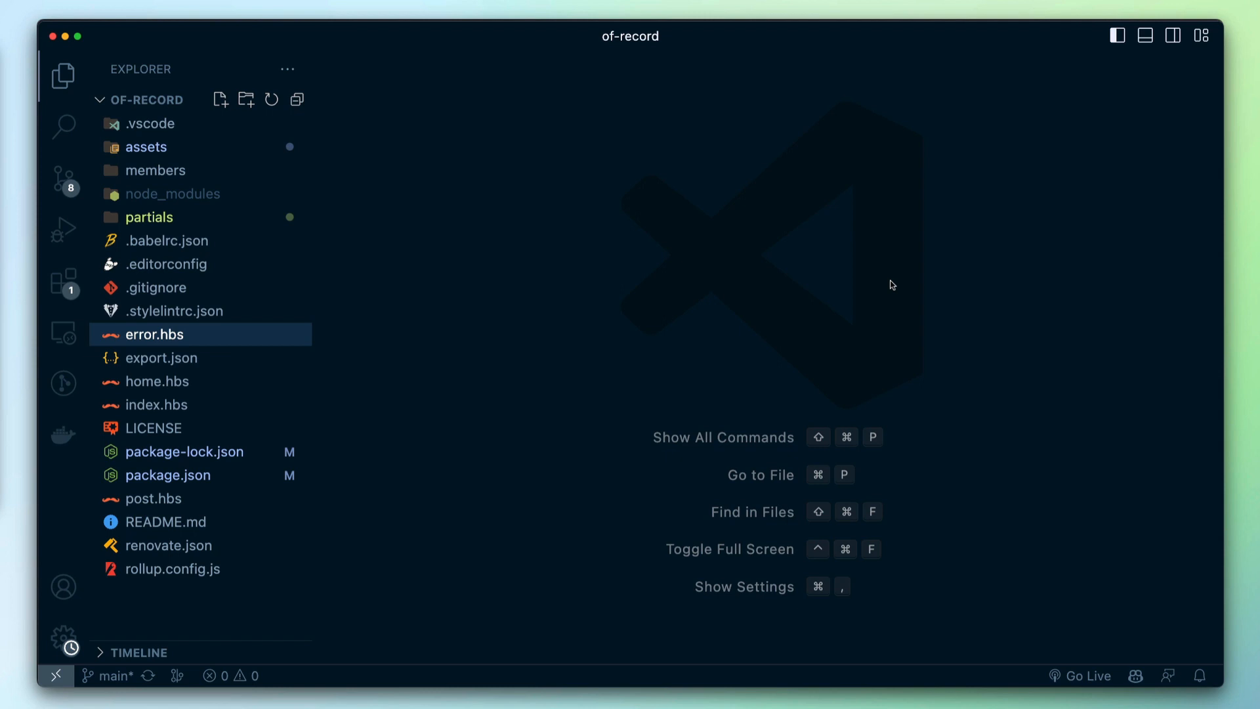
{"action": "mouse_move", "coordinate": [583, 463]}
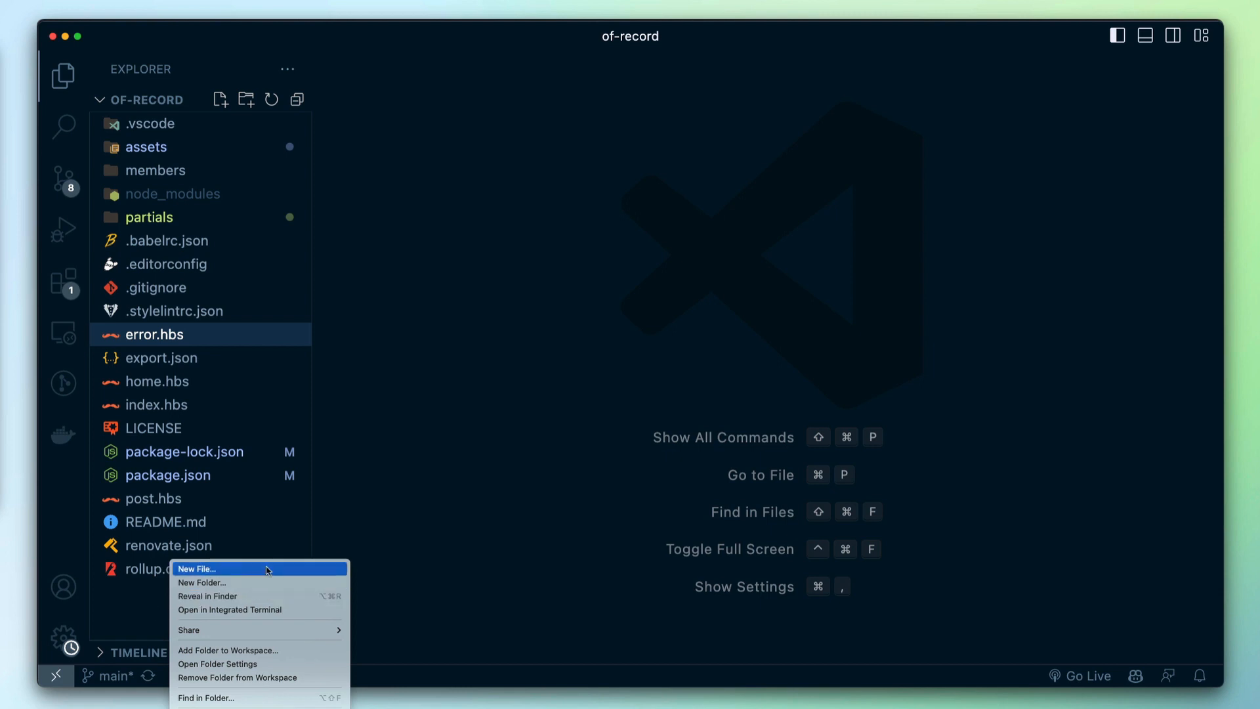
{"action": "left_click", "coordinate": [196, 568]}
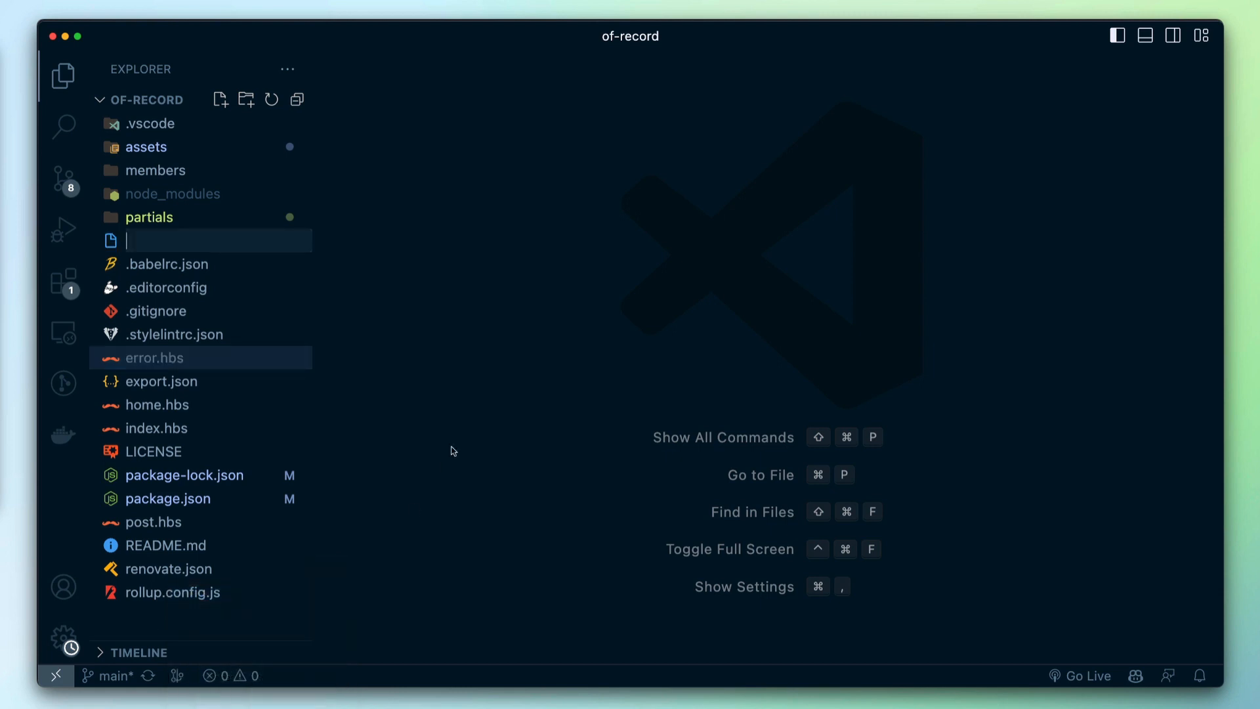
{"action": "type", "text": "default."}
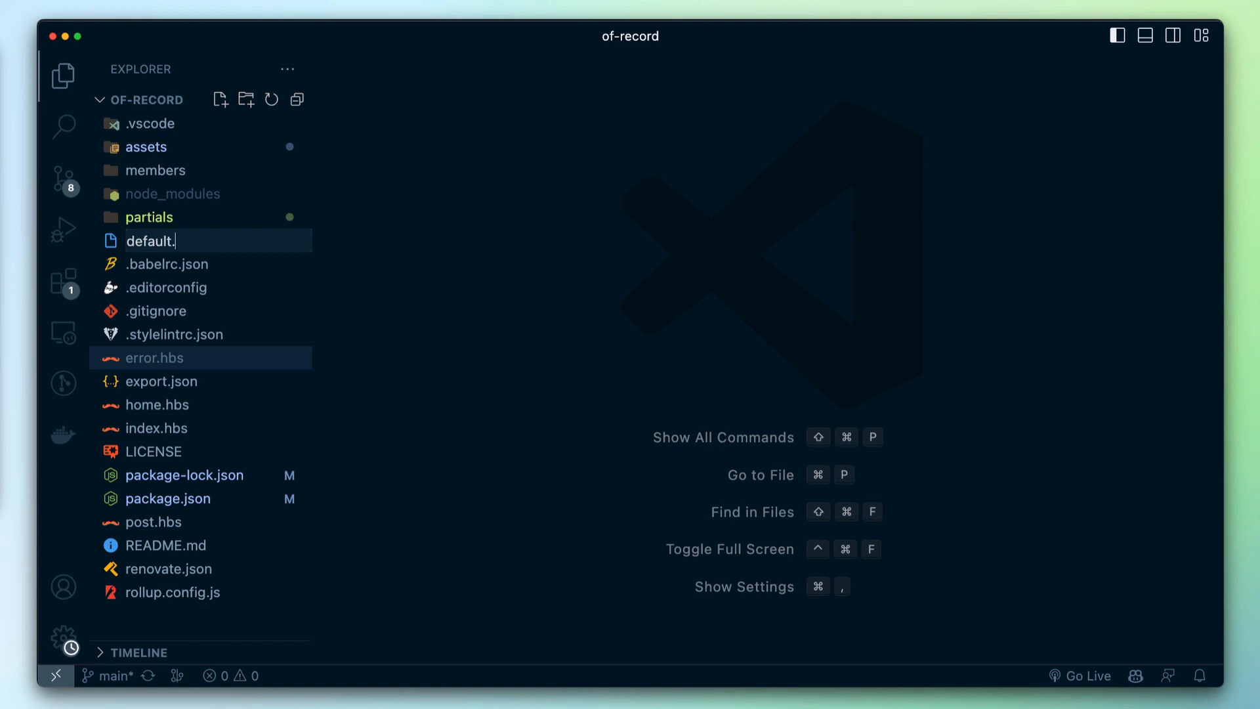
{"action": "key", "text": "Enter"}
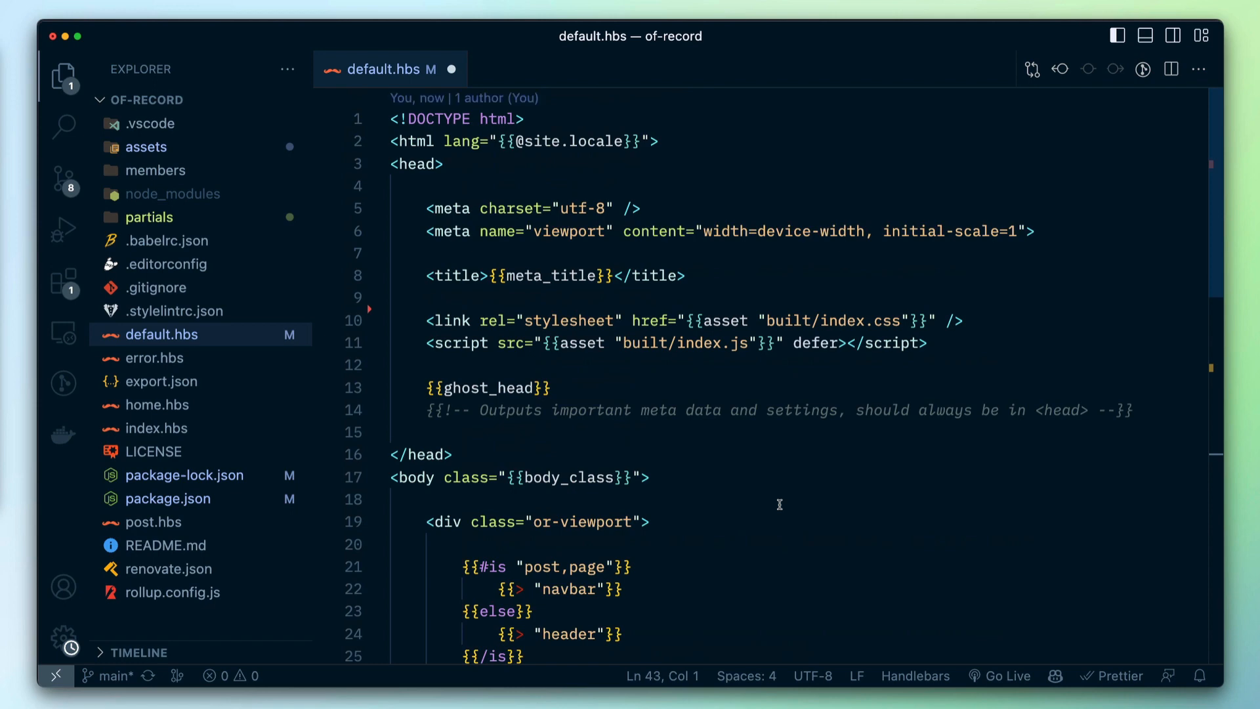
{"action": "mouse_move", "coordinate": [785, 497]}
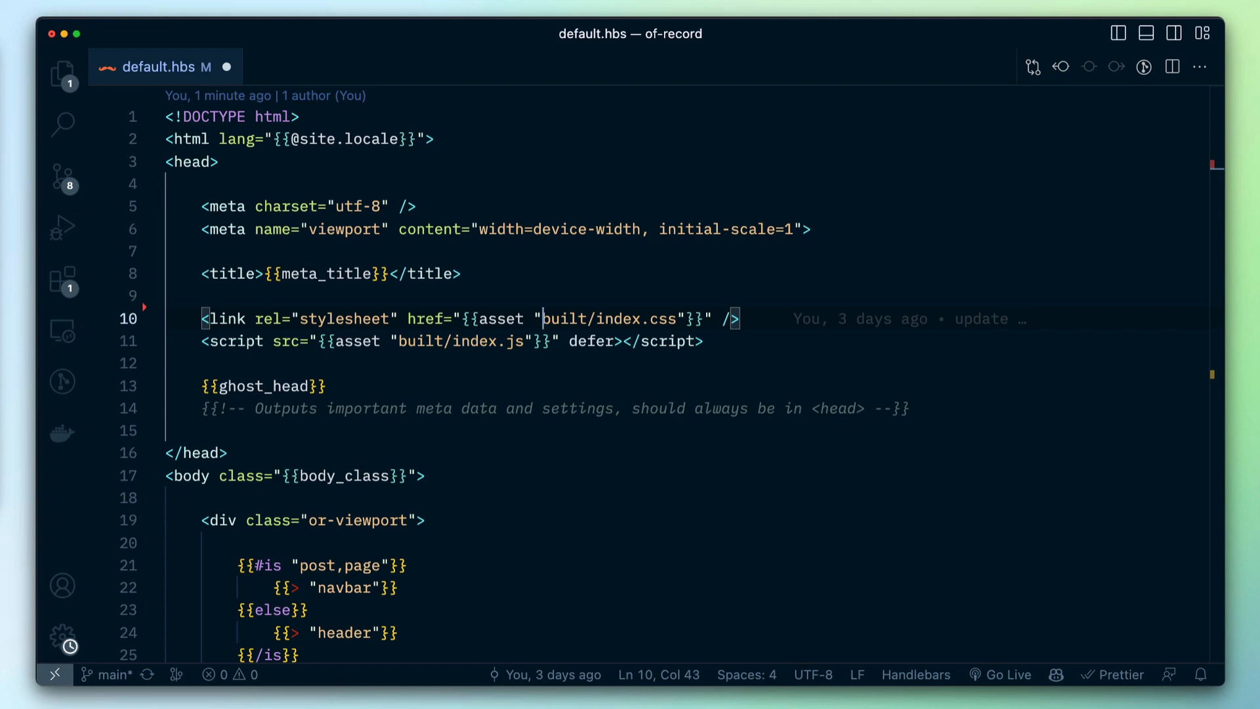
{"action": "mouse_move", "coordinate": [310, 221]}
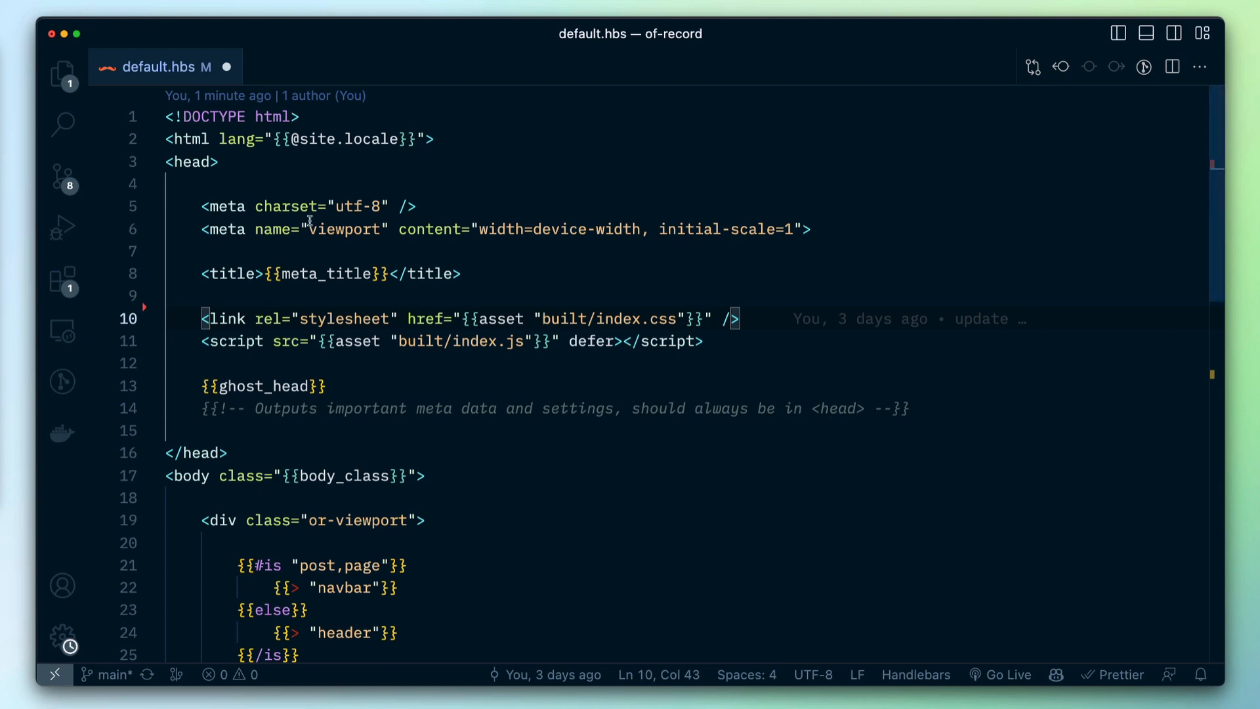
Select the head section's contents and position the cursor to retype the meta, title and asset lines
{"action": "left_click_drag", "start_coordinate": [202, 206], "coordinate": [819, 408]}
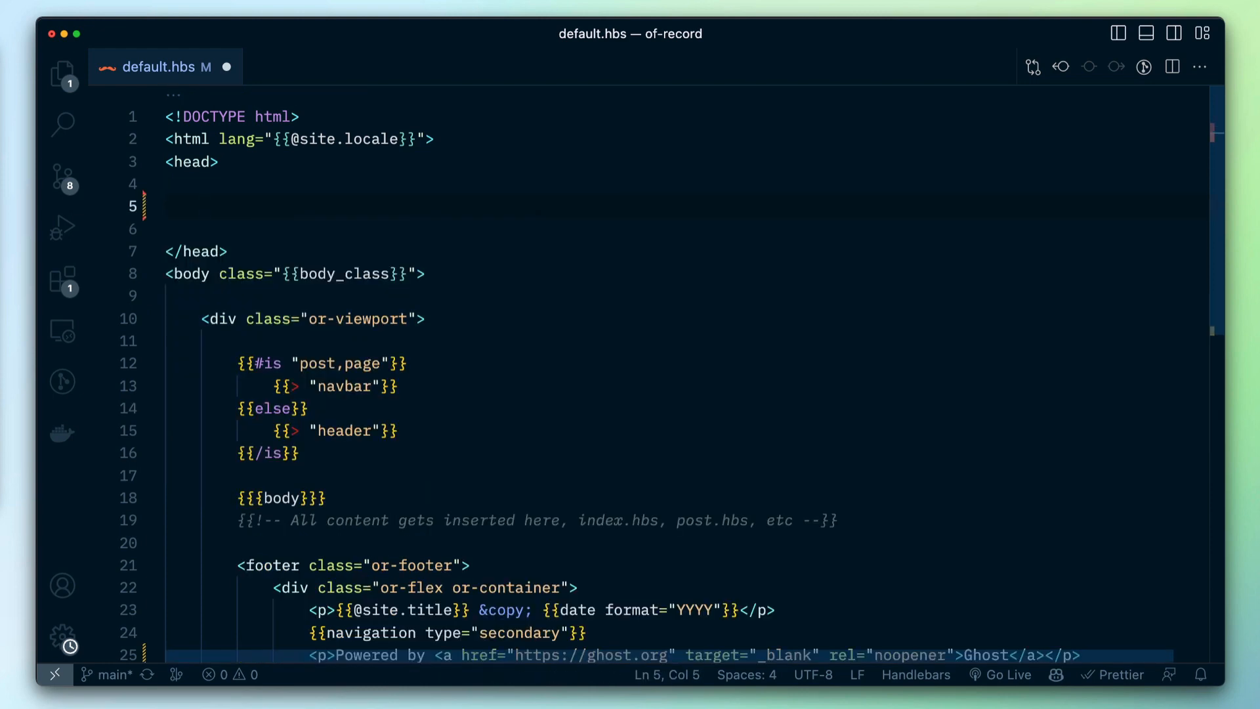
{"action": "left_click", "coordinate": [205, 318]}
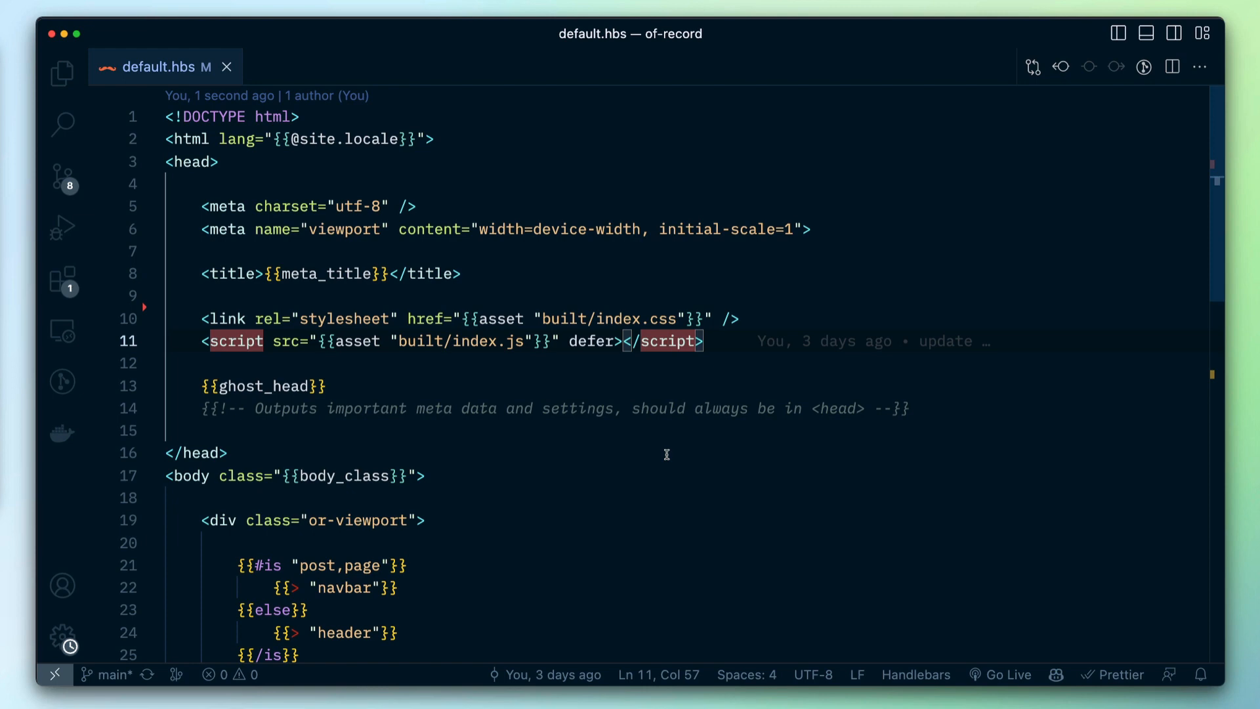
{"action": "mouse_move", "coordinate": [475, 210]}
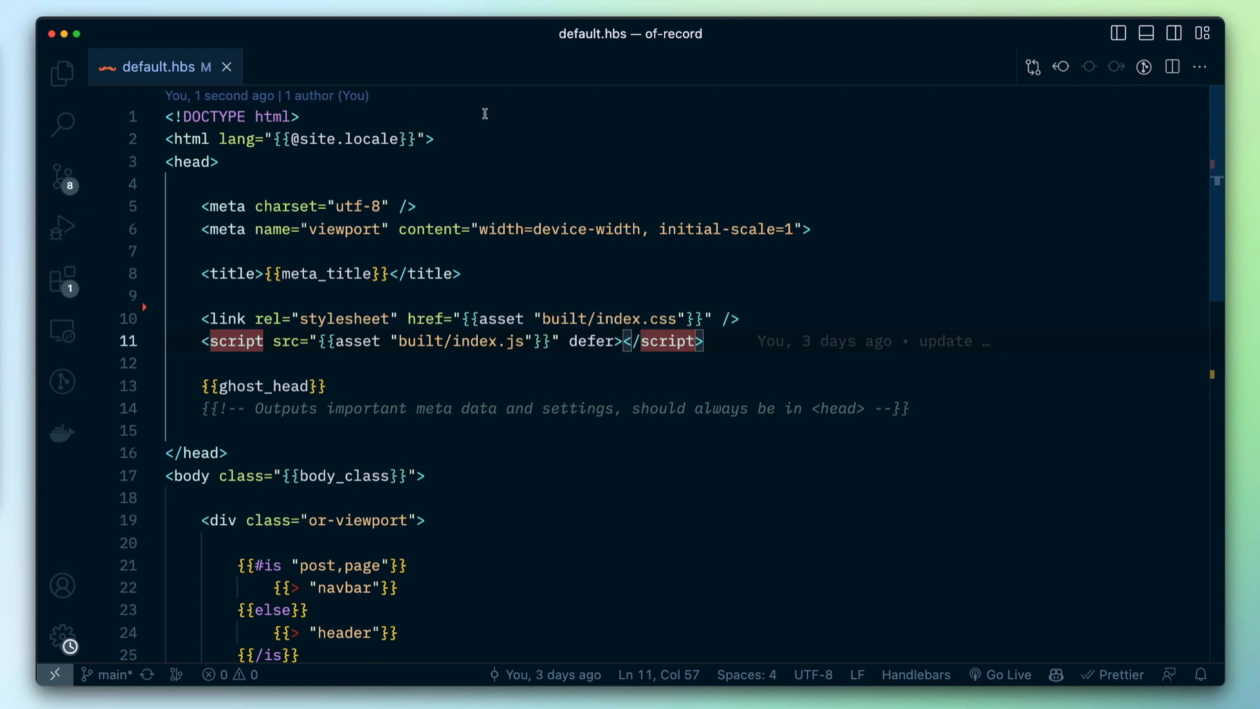
{"action": "mouse_move", "coordinate": [330, 189]}
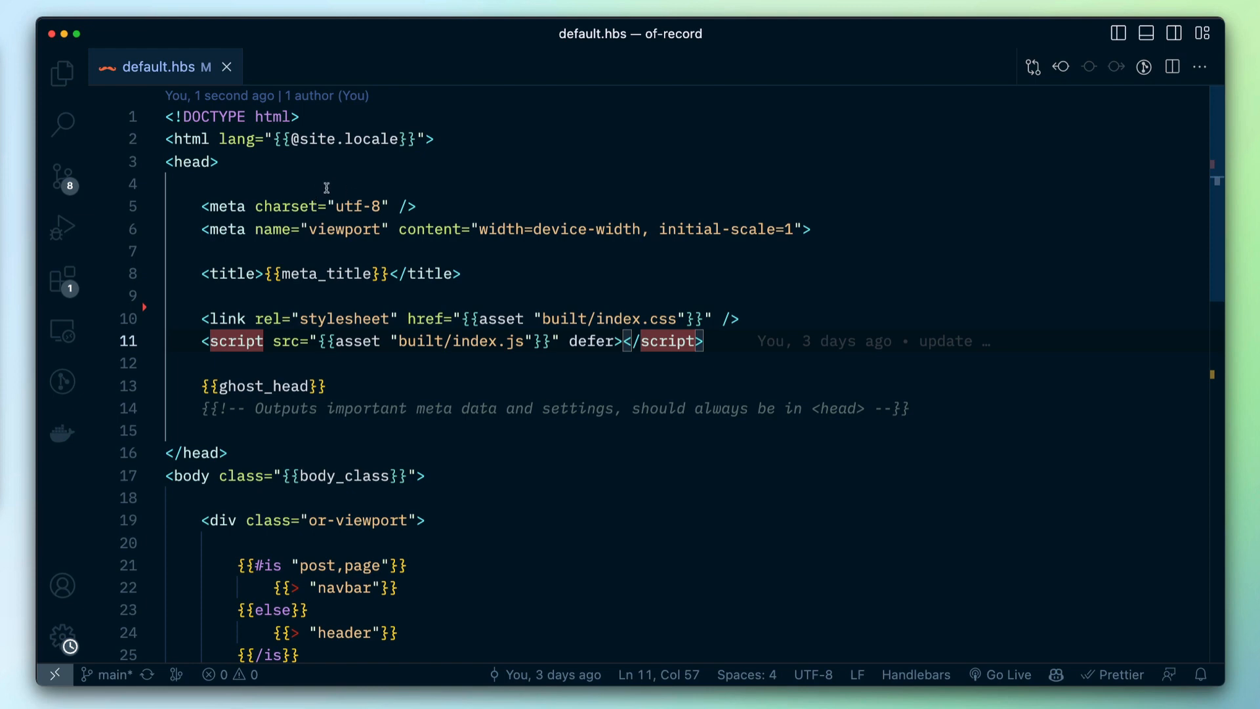
{"action": "mouse_move", "coordinate": [344, 188]}
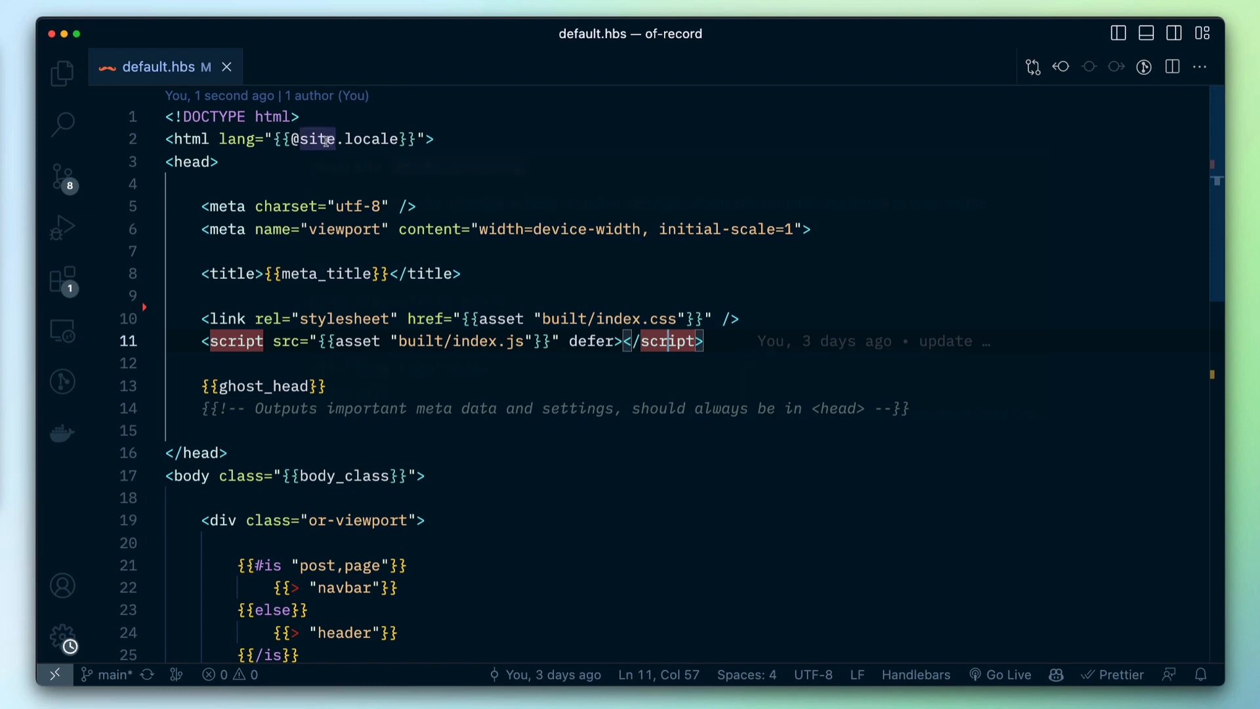
{"action": "mouse_move", "coordinate": [314, 139]}
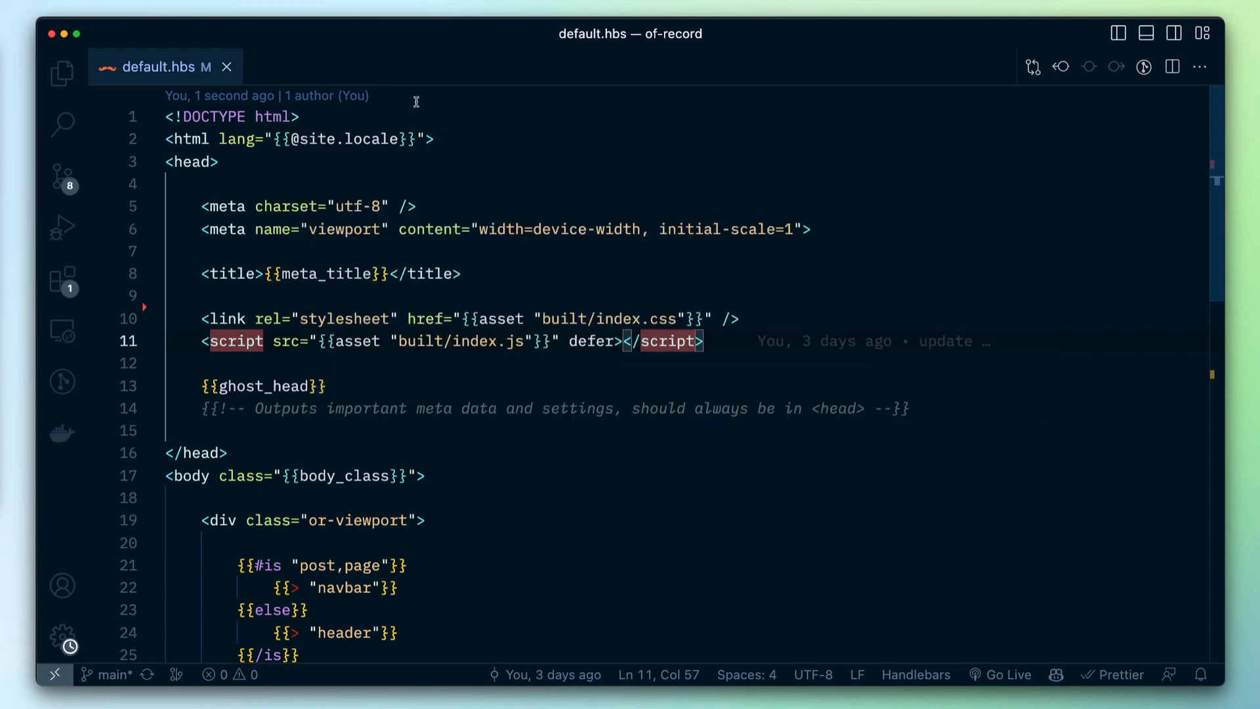
{"action": "mouse_move", "coordinate": [416, 133]}
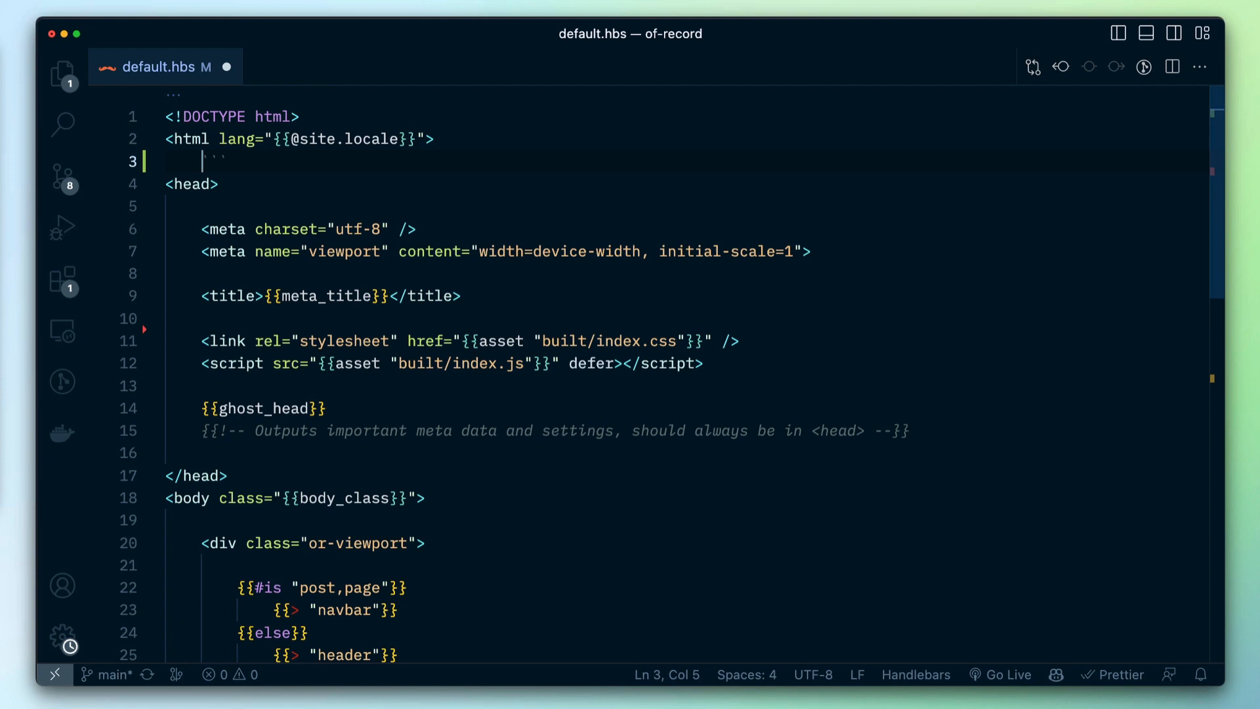
{"action": "type", "text": "site"}
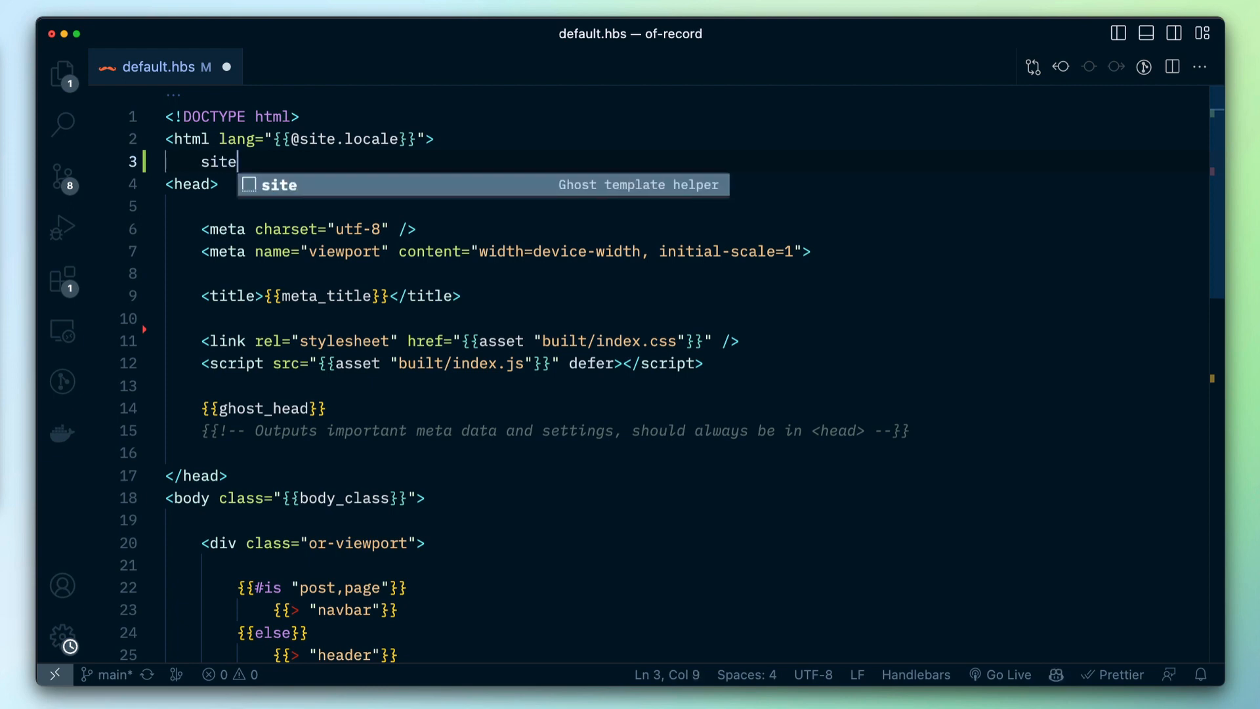
{"action": "type", "text": "{{@site.url}}"}
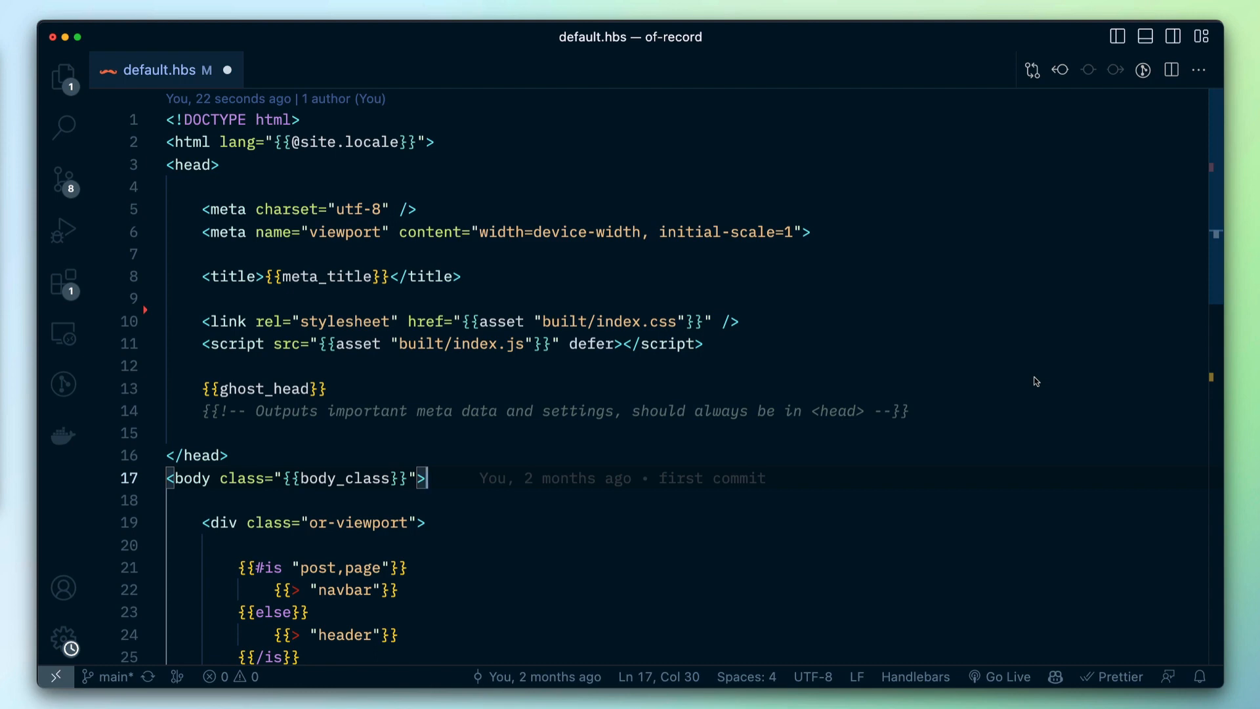
{"action": "mouse_move", "coordinate": [1089, 341]}
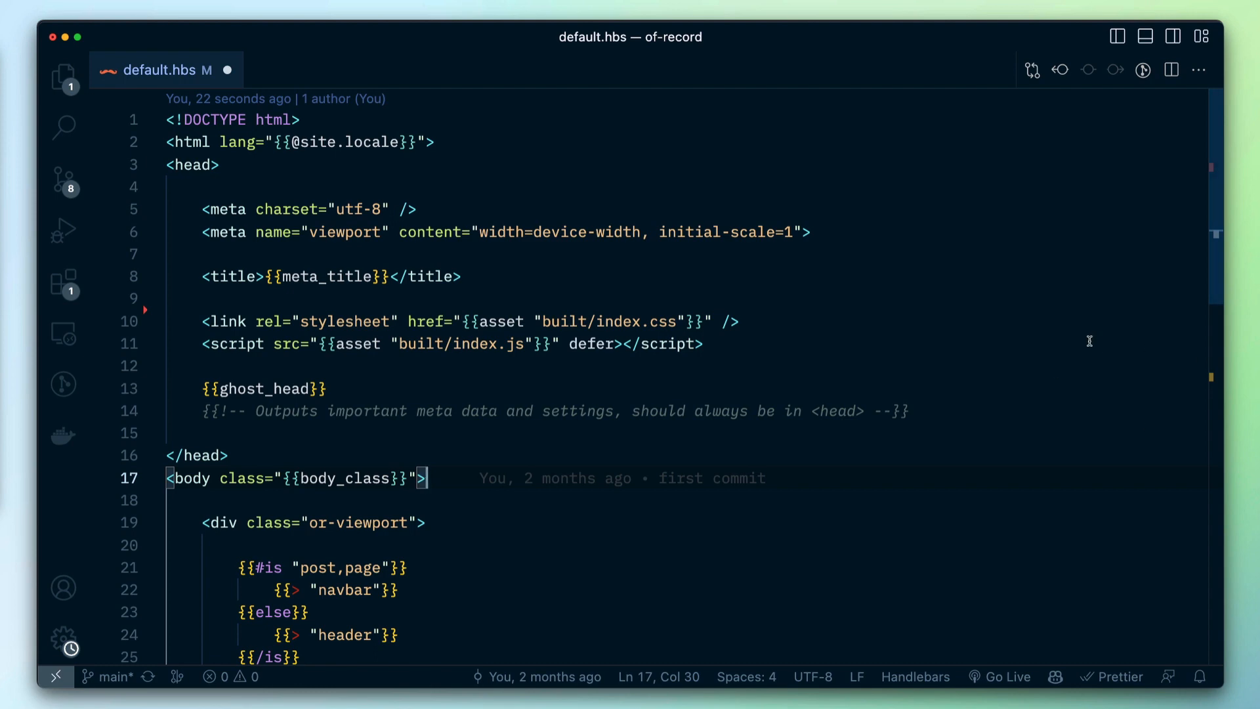
{"action": "mouse_move", "coordinate": [919, 357]}
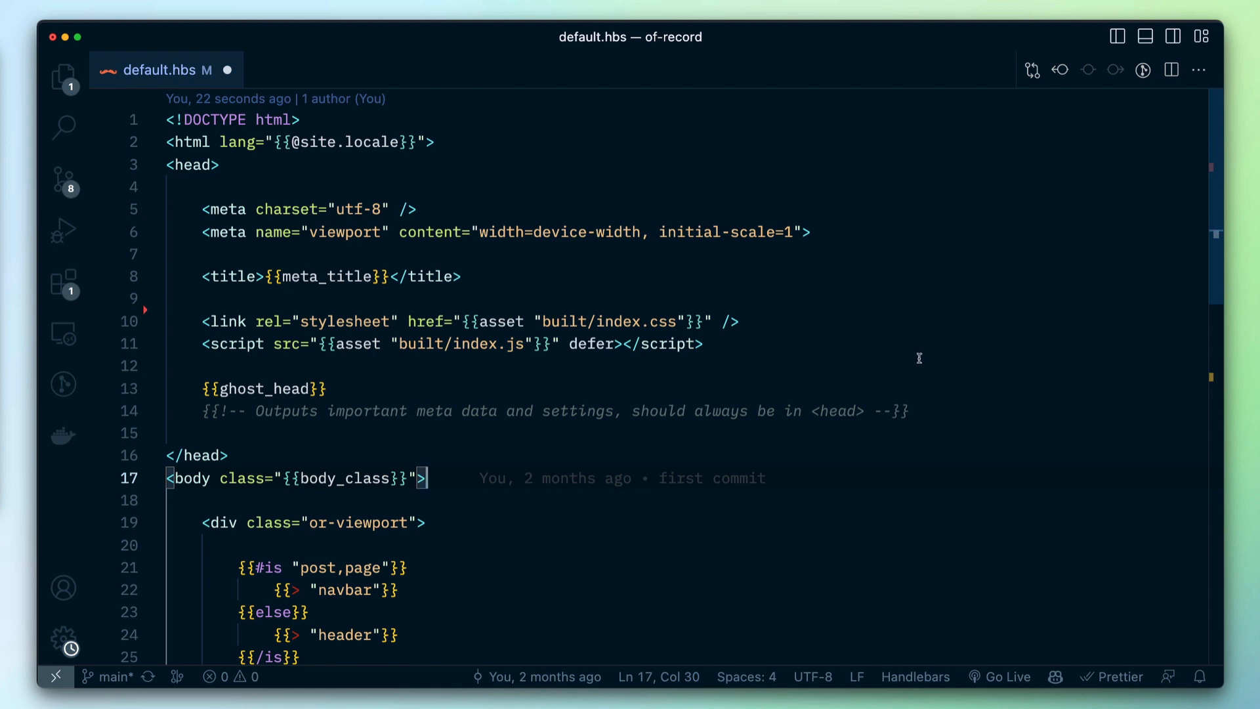
{"action": "mouse_move", "coordinate": [500, 322]}
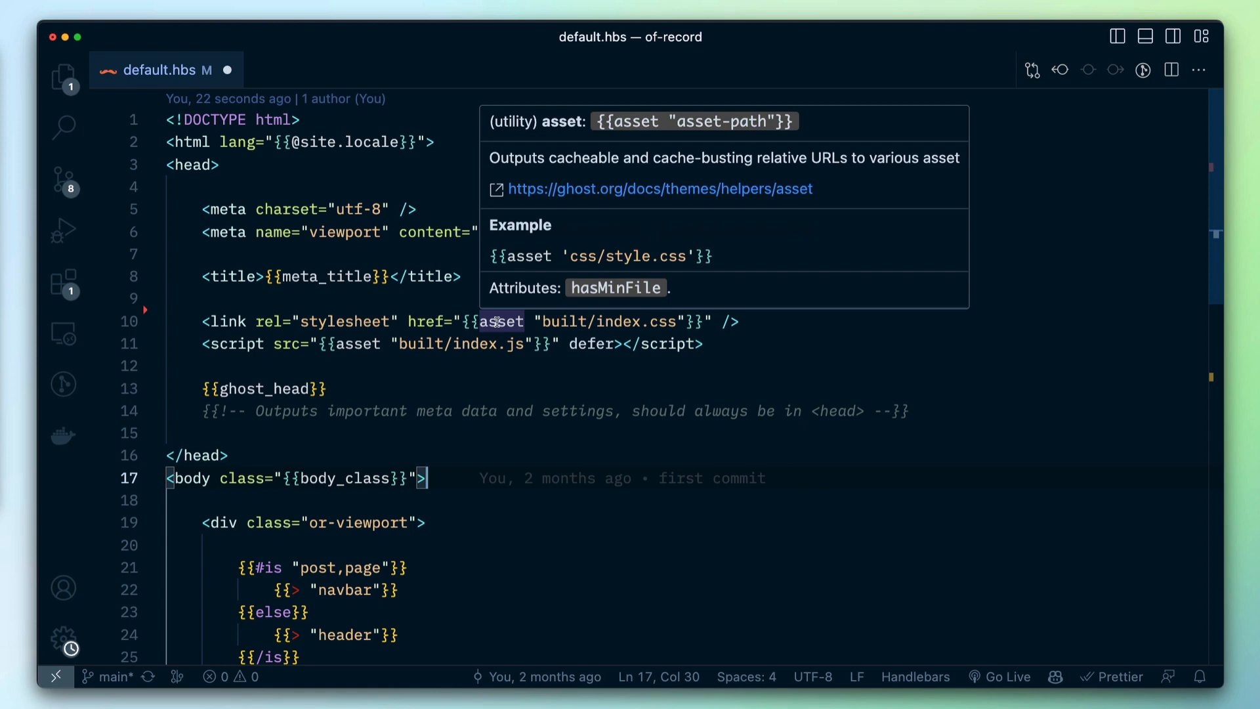
{"action": "mouse_move", "coordinate": [849, 367]}
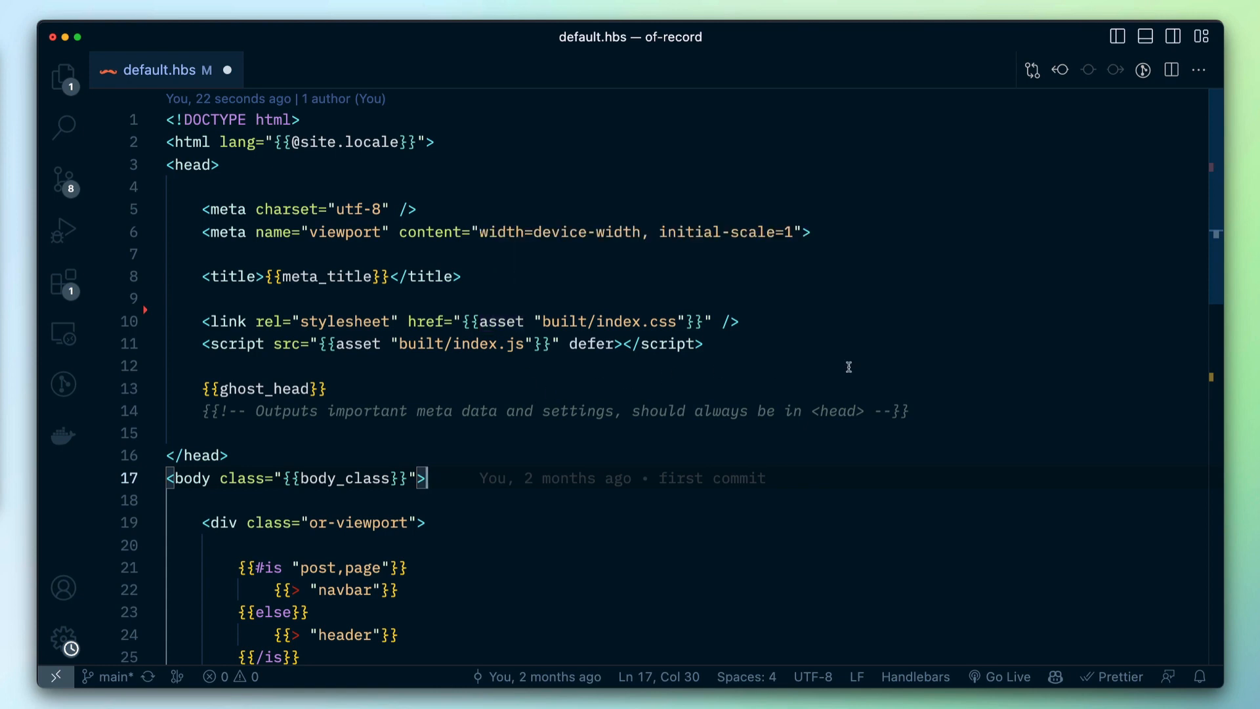
{"action": "mouse_move", "coordinate": [786, 353]}
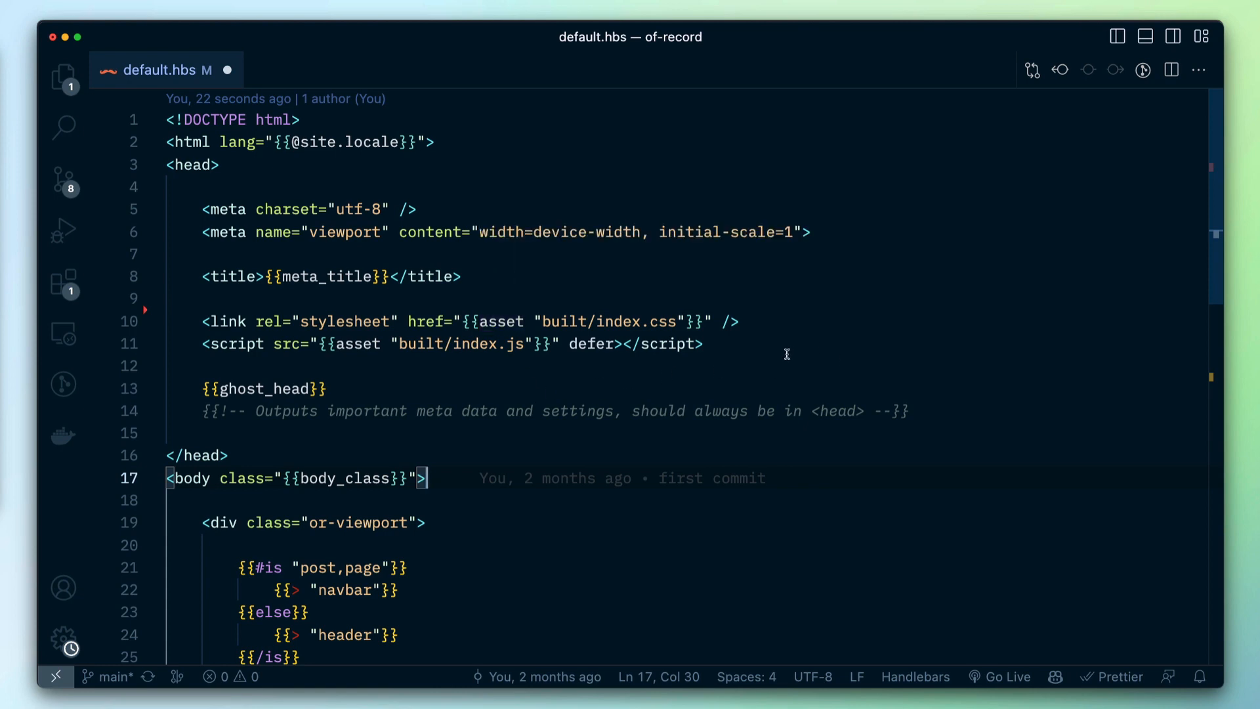
{"action": "mouse_move", "coordinate": [783, 354]}
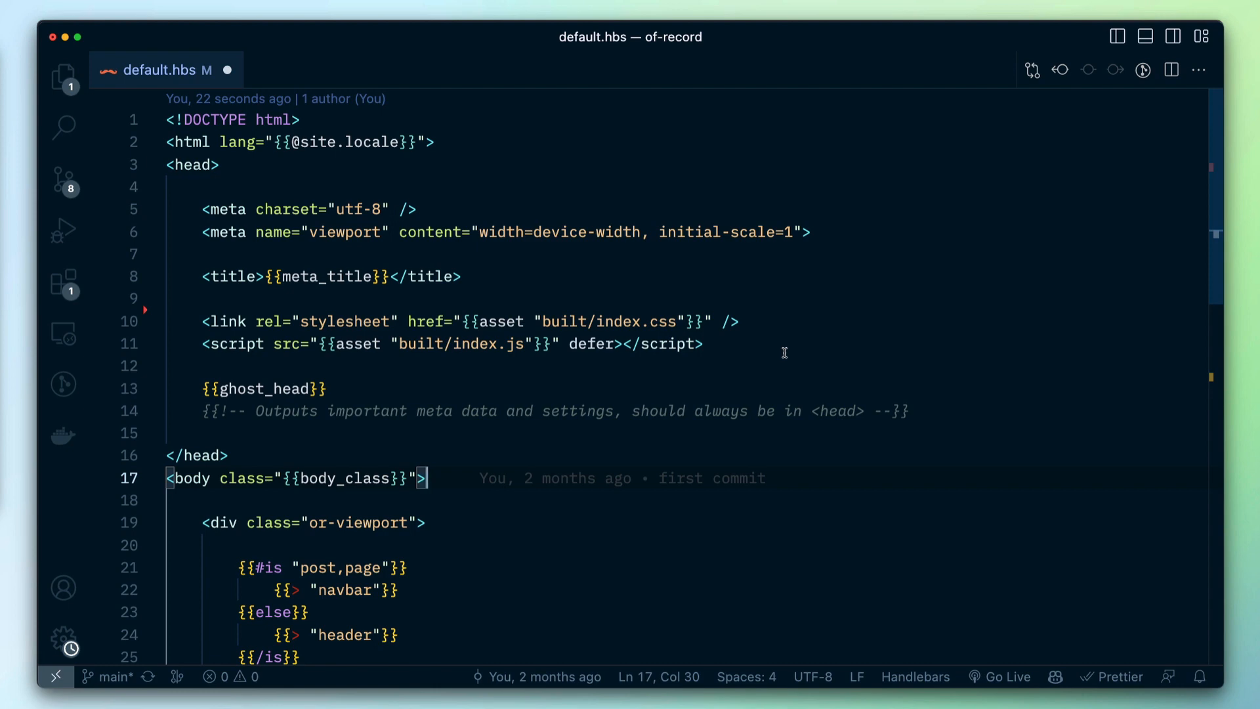
{"action": "mouse_move", "coordinate": [785, 355]}
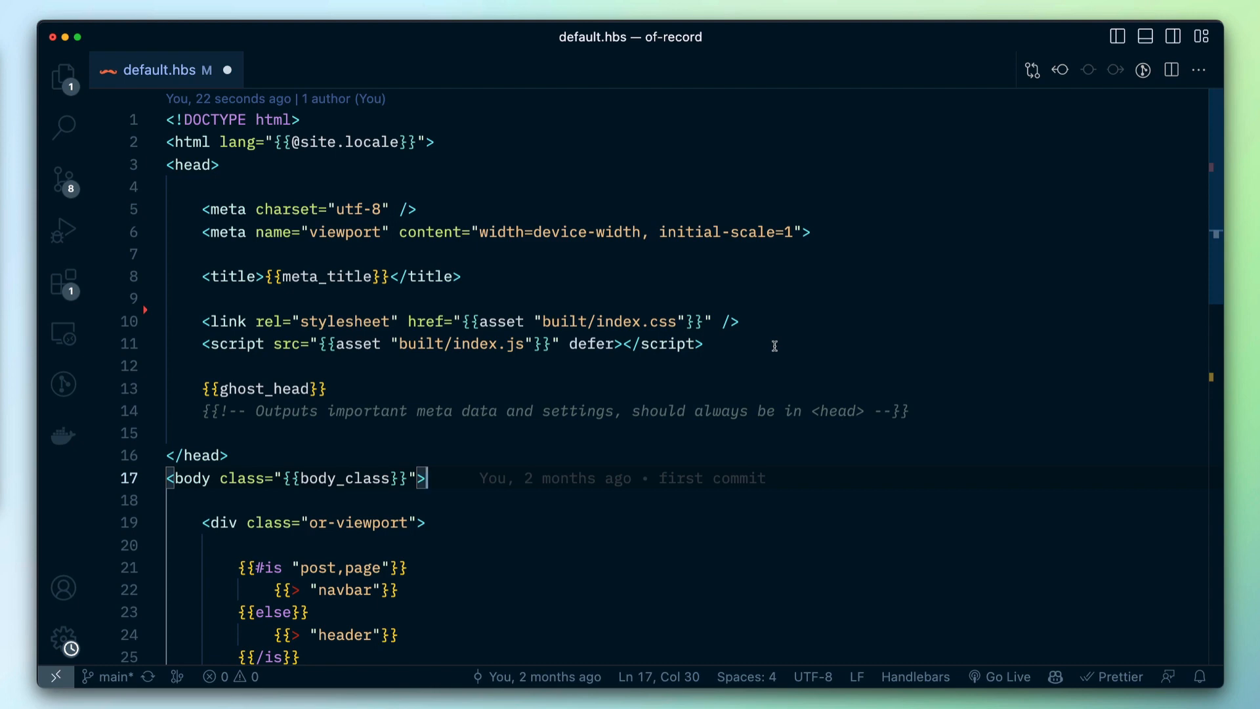
{"action": "mouse_move", "coordinate": [767, 353]}
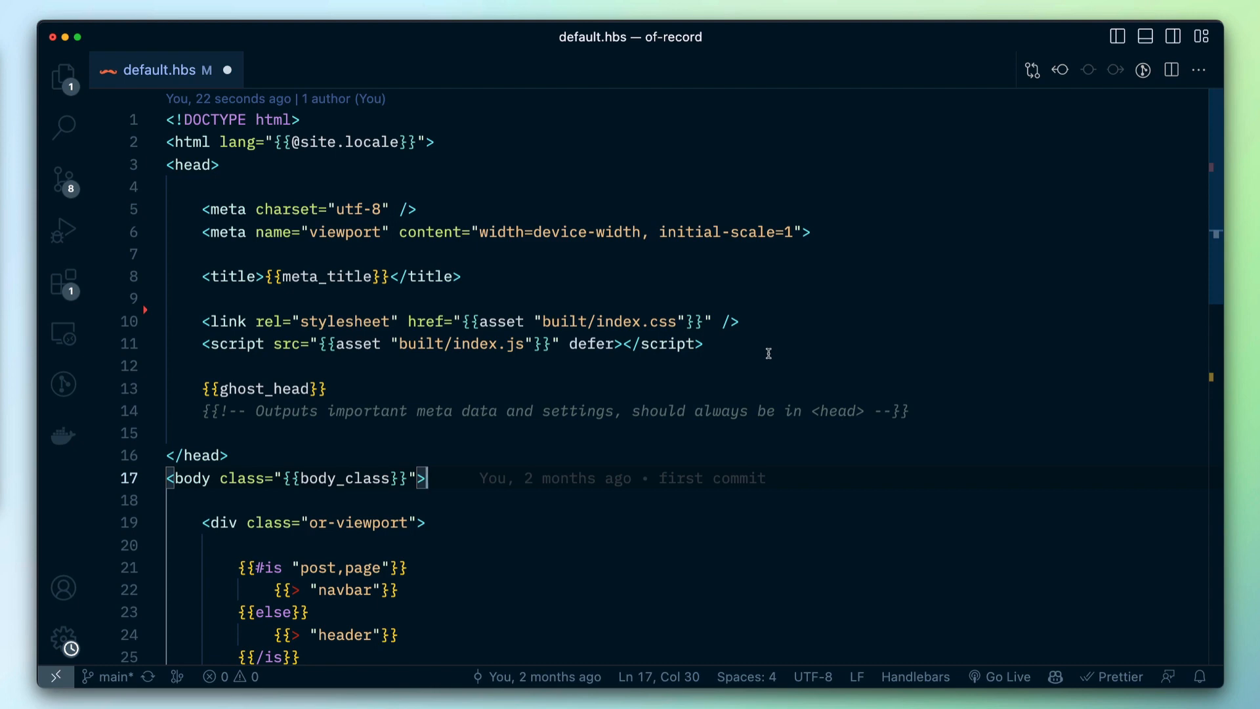
{"action": "mouse_move", "coordinate": [509, 280]}
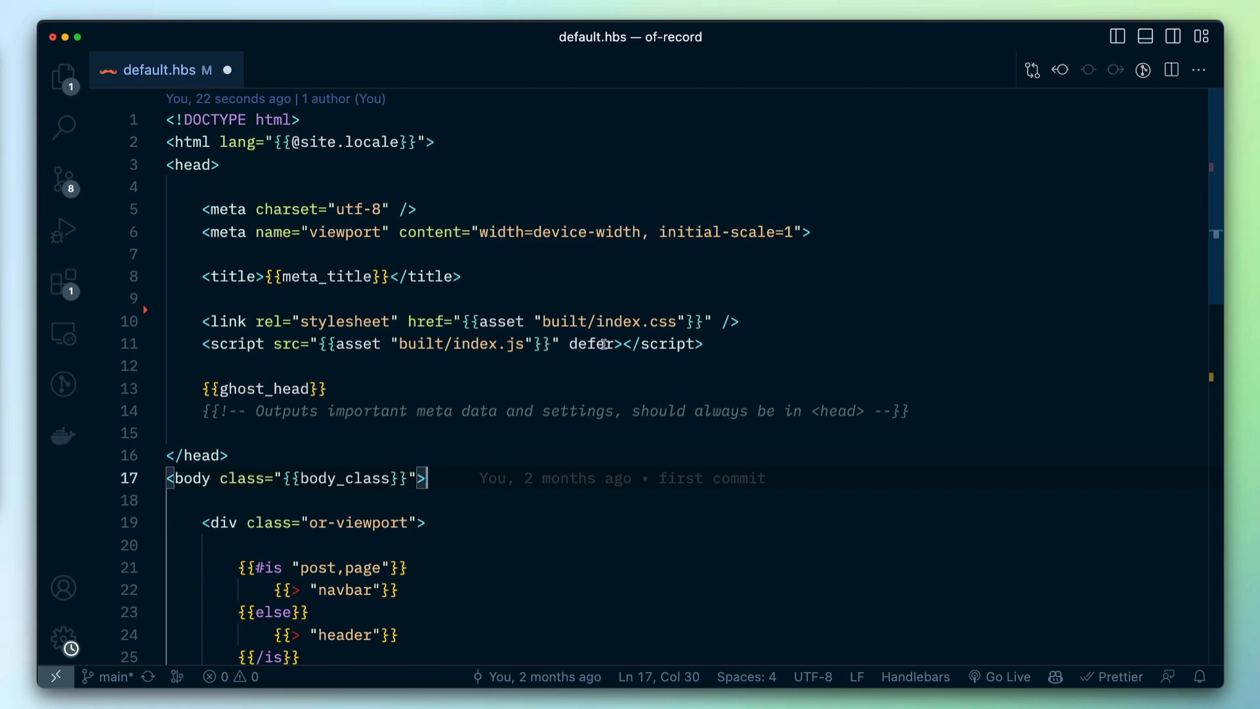
{"action": "mouse_move", "coordinate": [62, 126]}
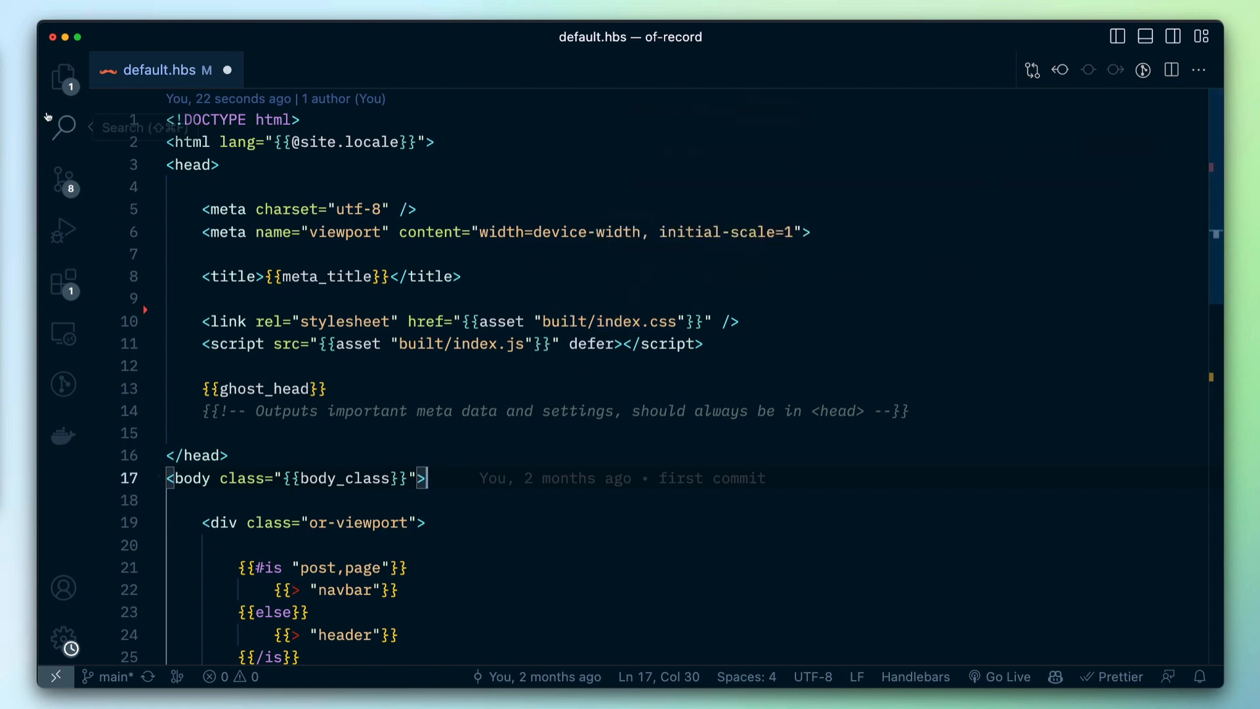
Expand assets/built in the Explorer to show index.css and index.js with their maps
{"action": "left_click", "coordinate": [63, 78]}
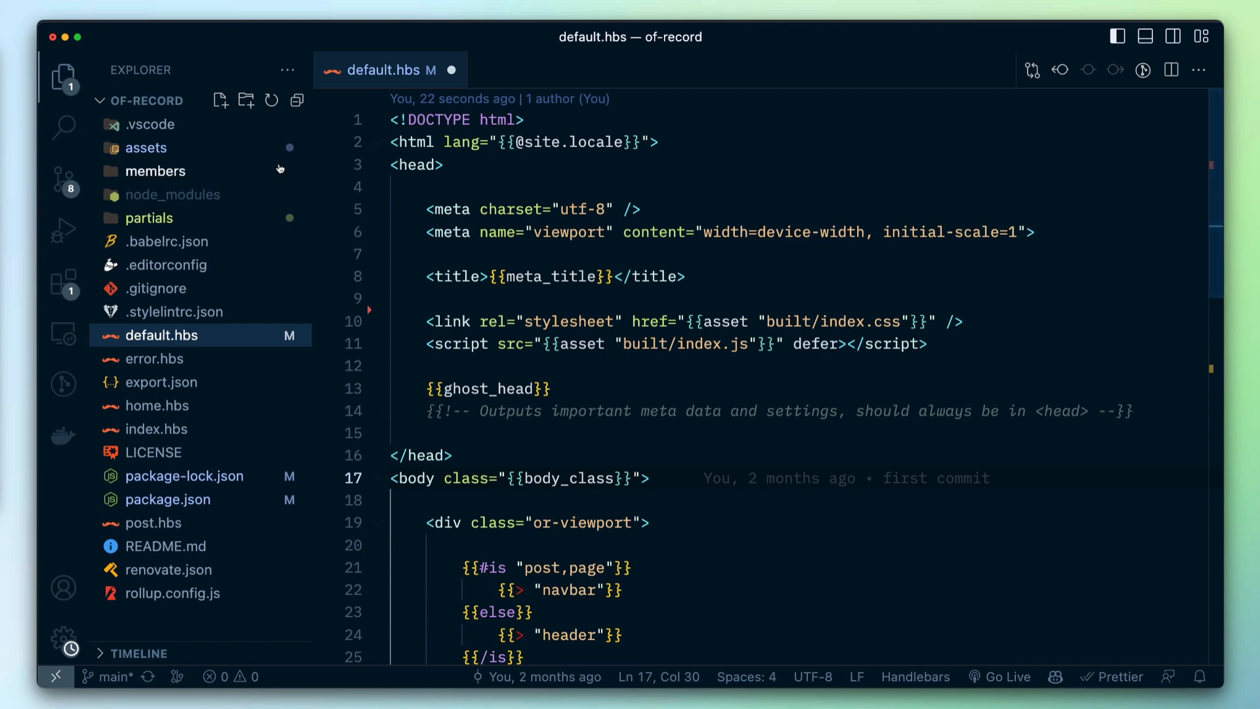
{"action": "left_click", "coordinate": [146, 147]}
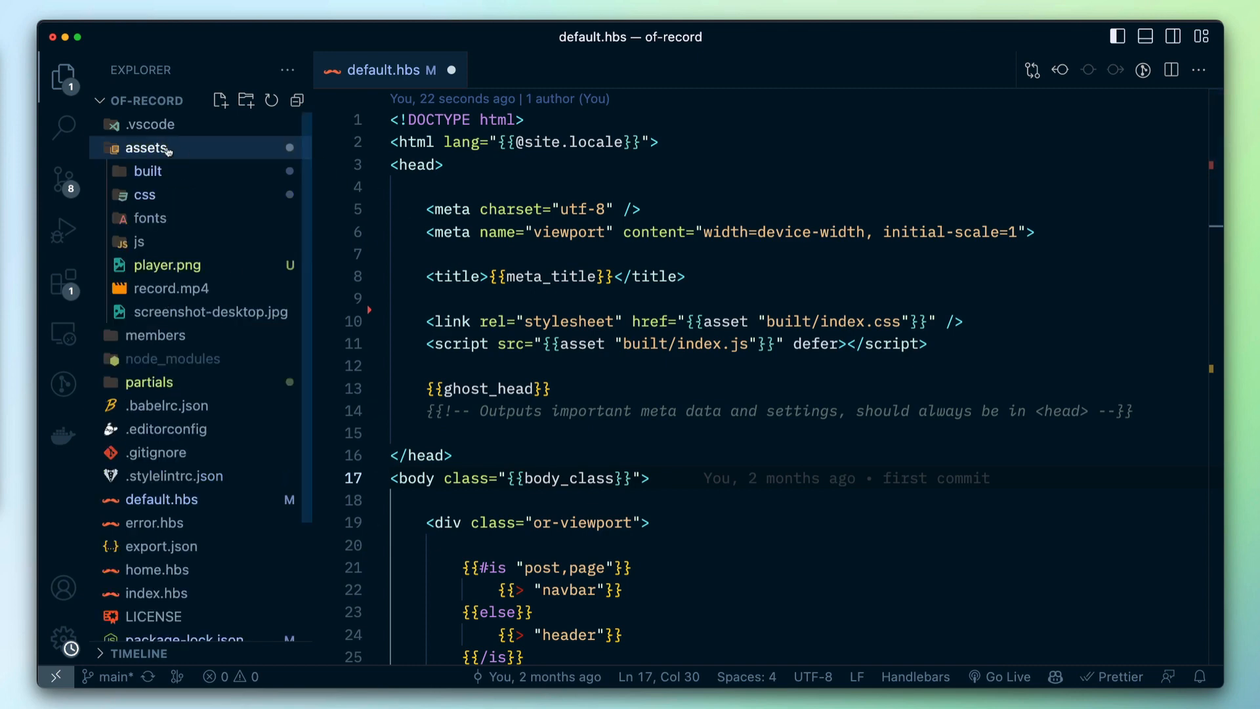
{"action": "mouse_move", "coordinate": [147, 171]}
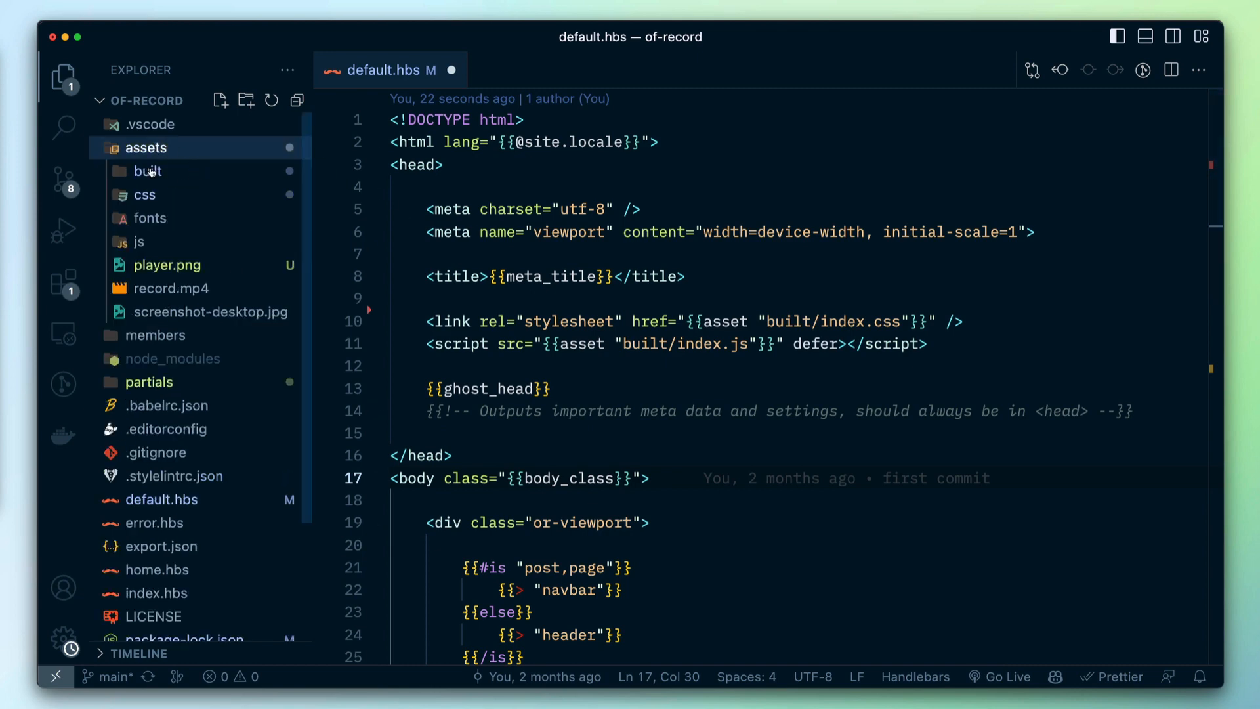
{"action": "left_click", "coordinate": [148, 171]}
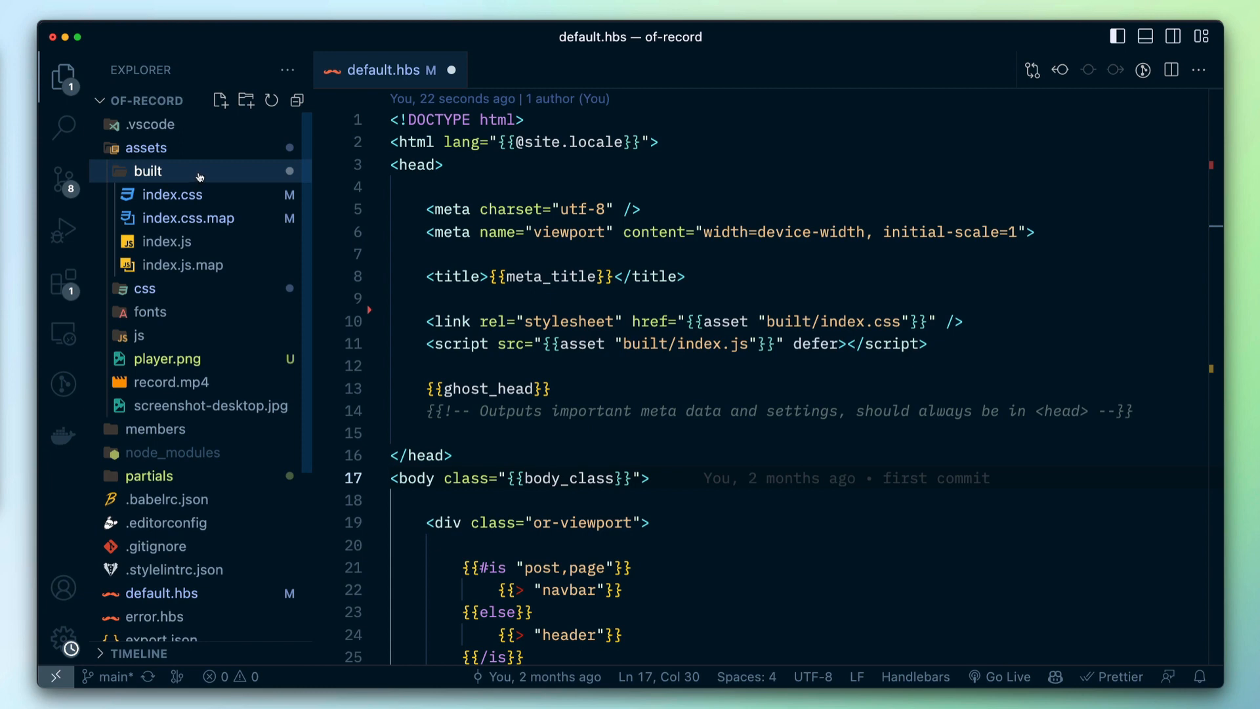
{"action": "mouse_move", "coordinate": [200, 177]}
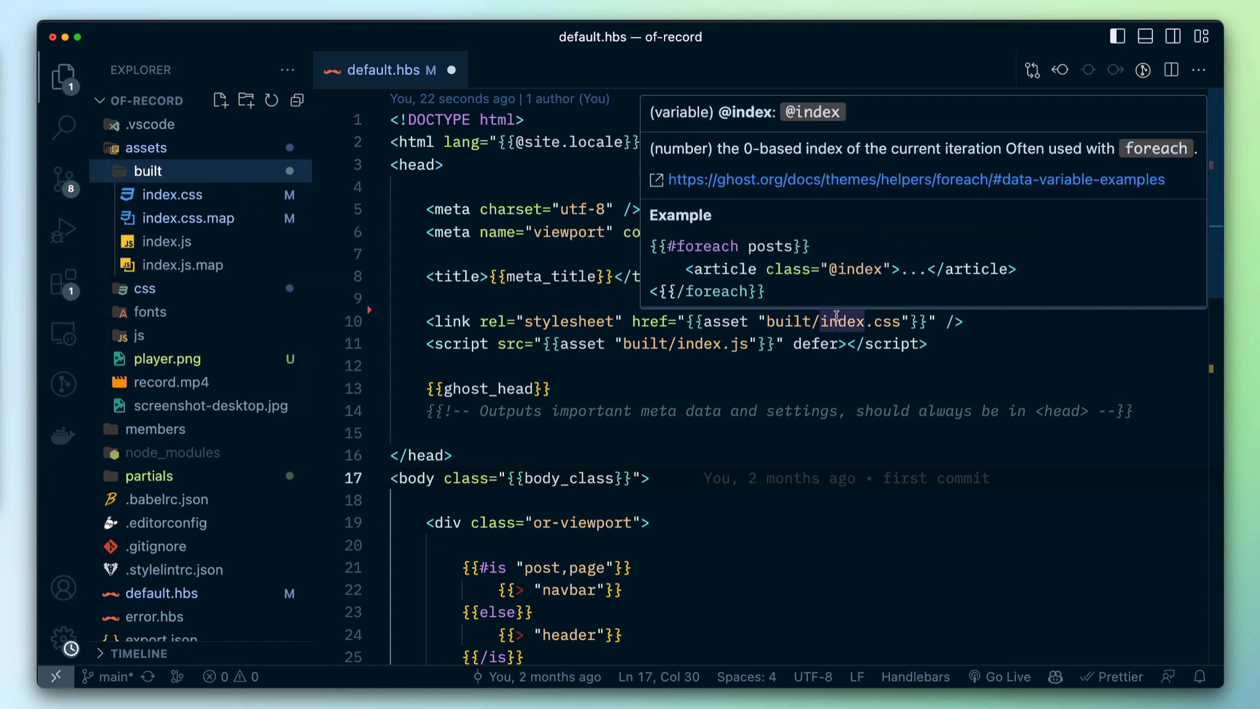
{"action": "mouse_move", "coordinate": [976, 344]}
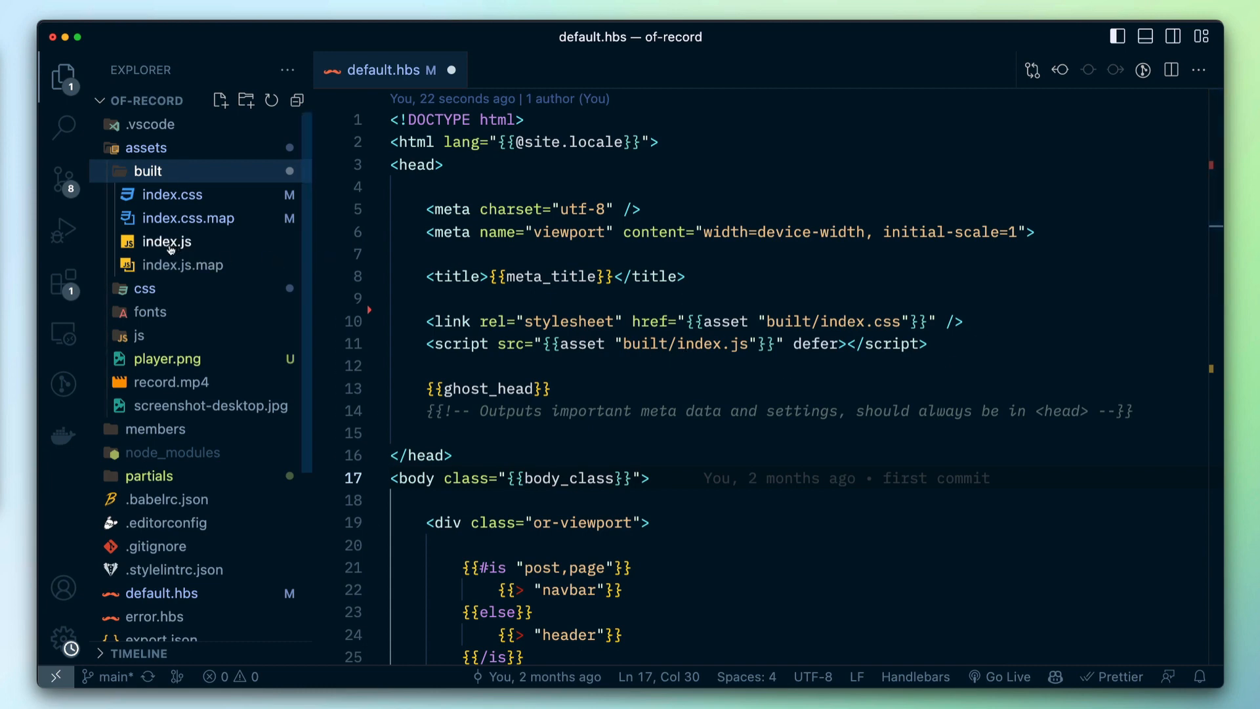
{"action": "mouse_move", "coordinate": [165, 241]}
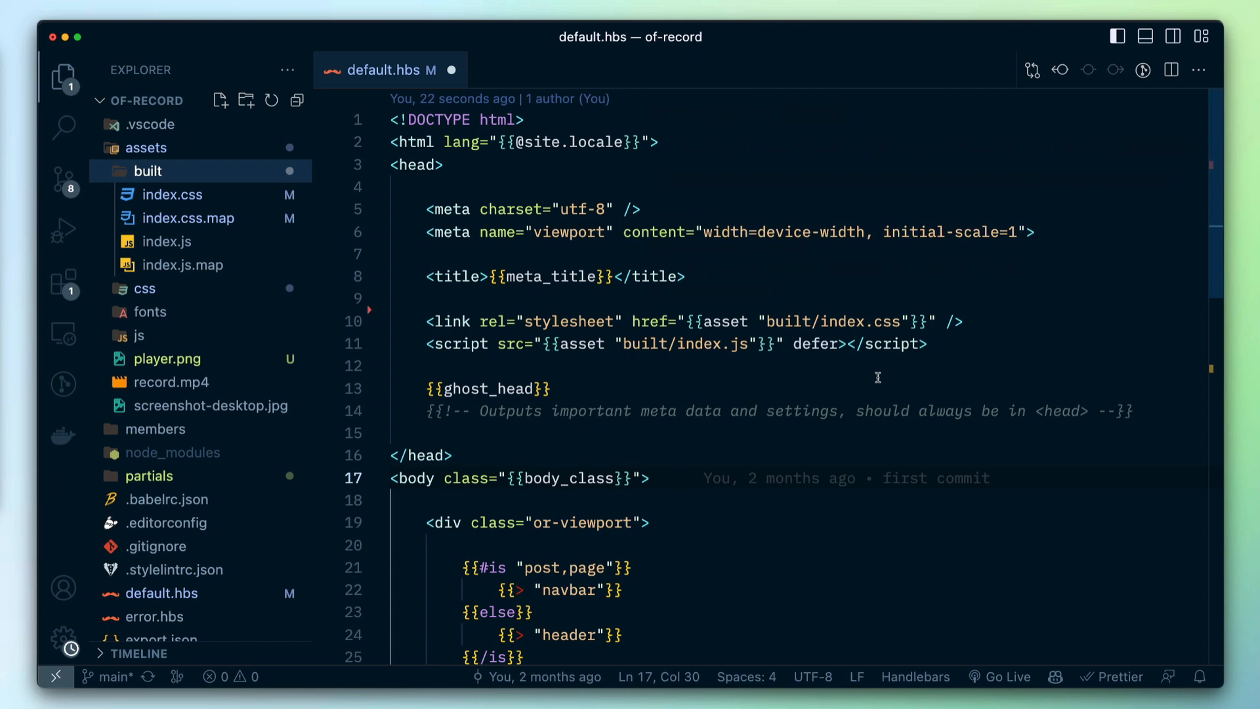
{"action": "mouse_move", "coordinate": [850, 368]}
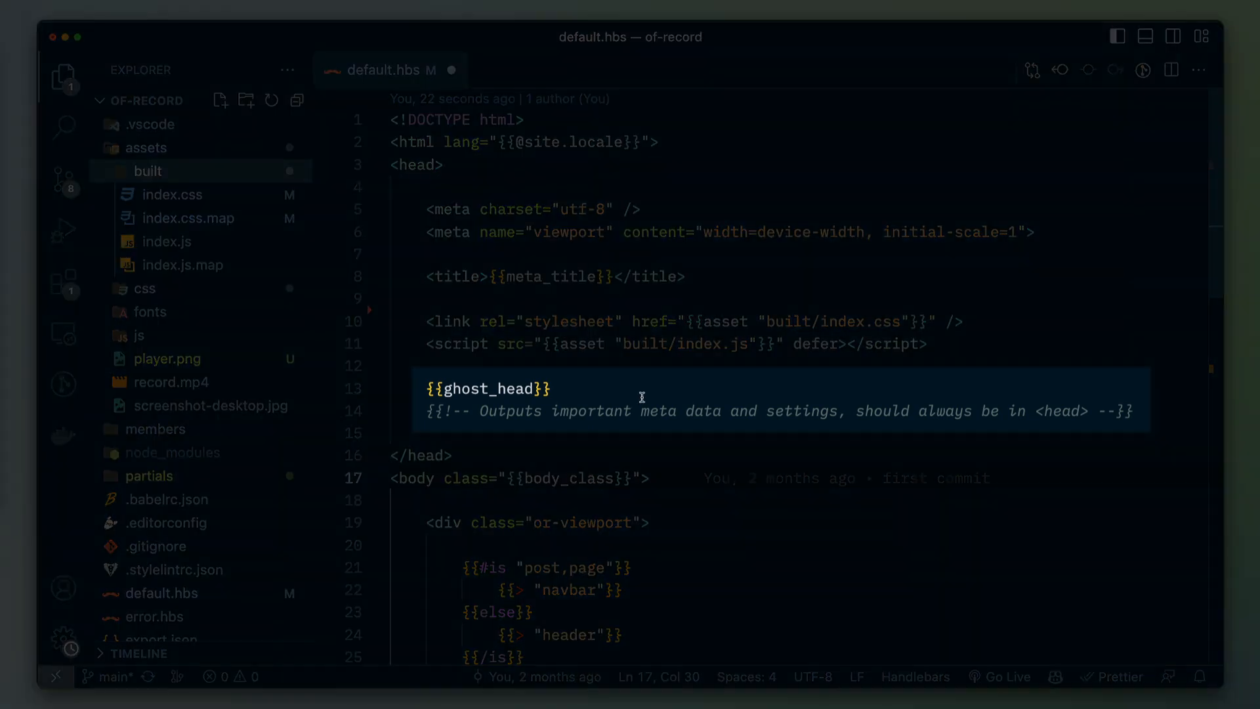
{"action": "mouse_move", "coordinate": [647, 395]}
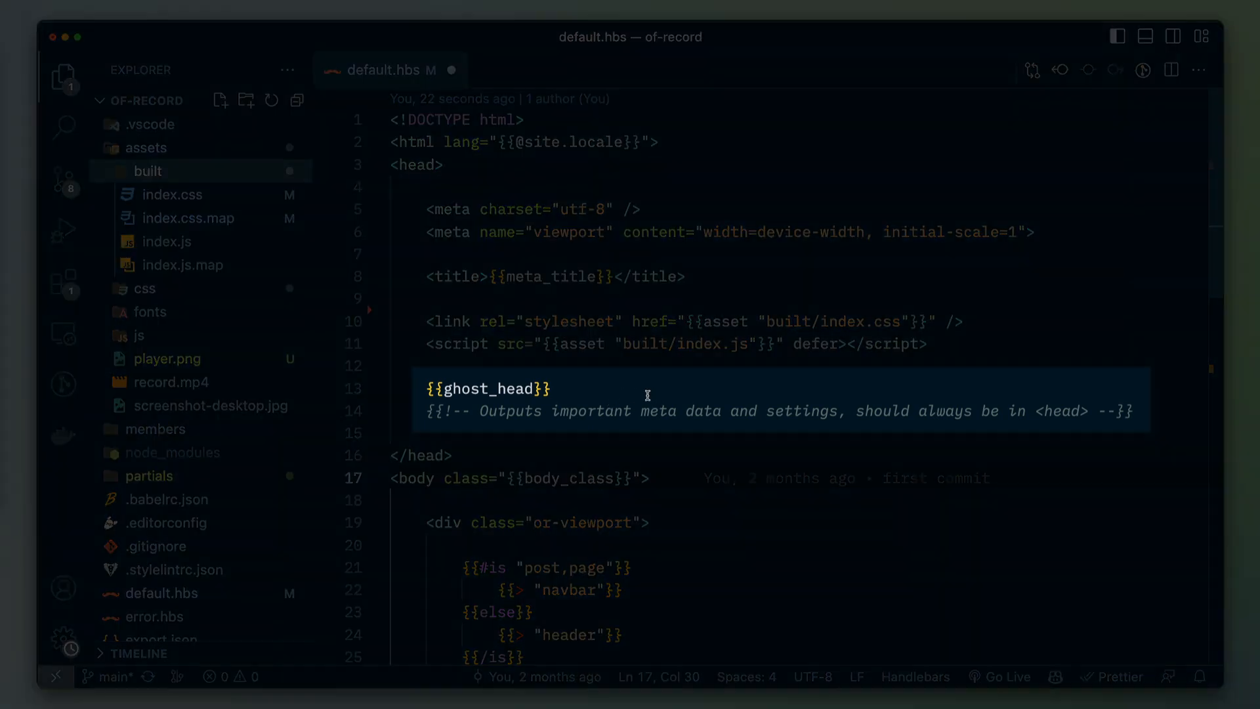
{"action": "left_click", "coordinate": [523, 389]}
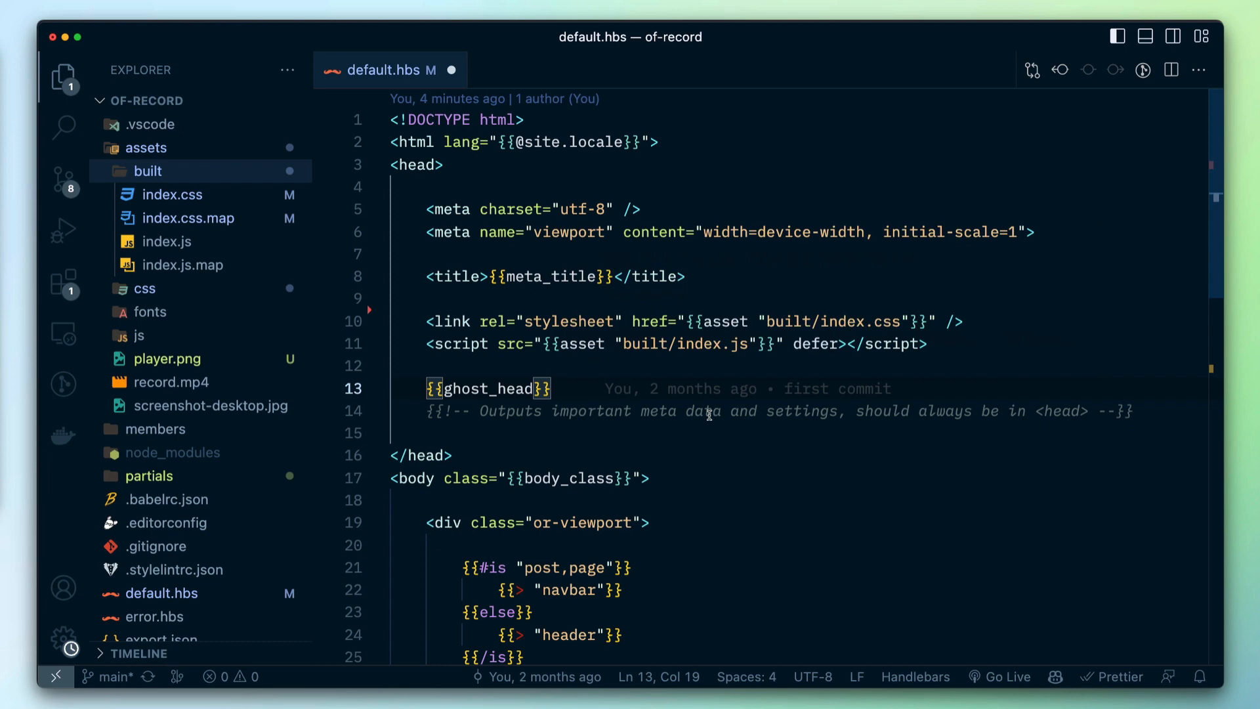
{"action": "mouse_move", "coordinate": [654, 402]}
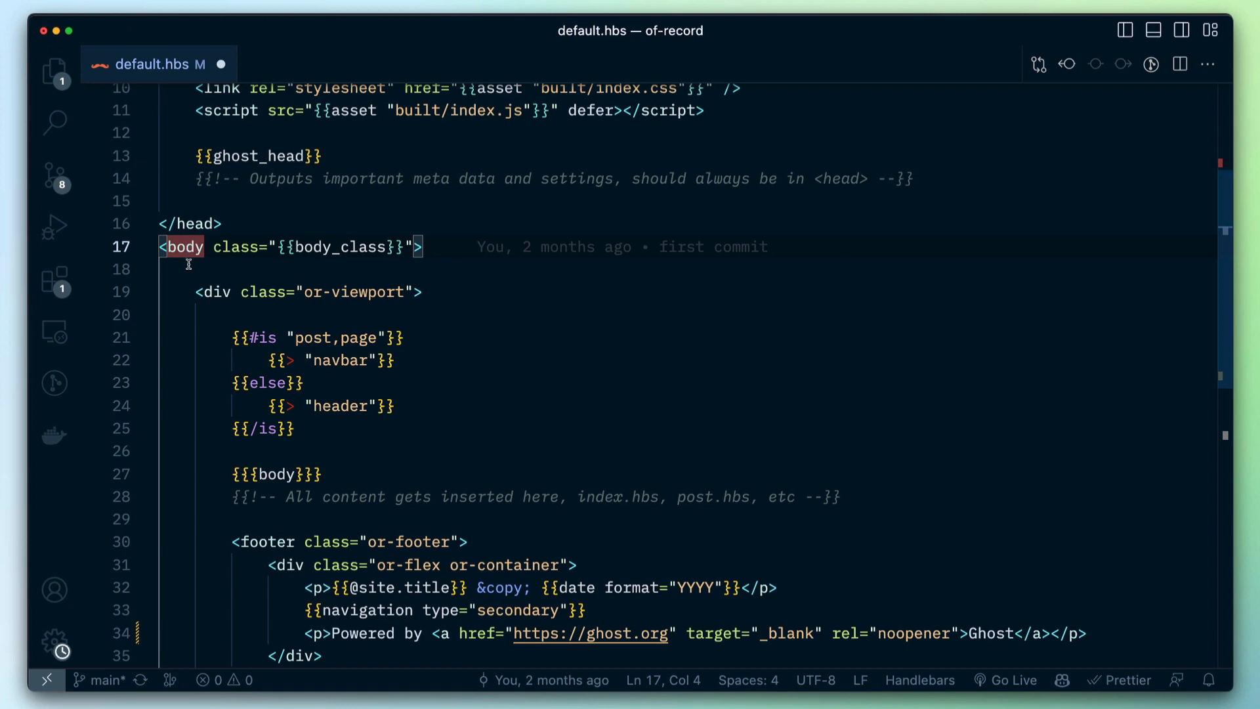
{"action": "mouse_move", "coordinate": [334, 292]}
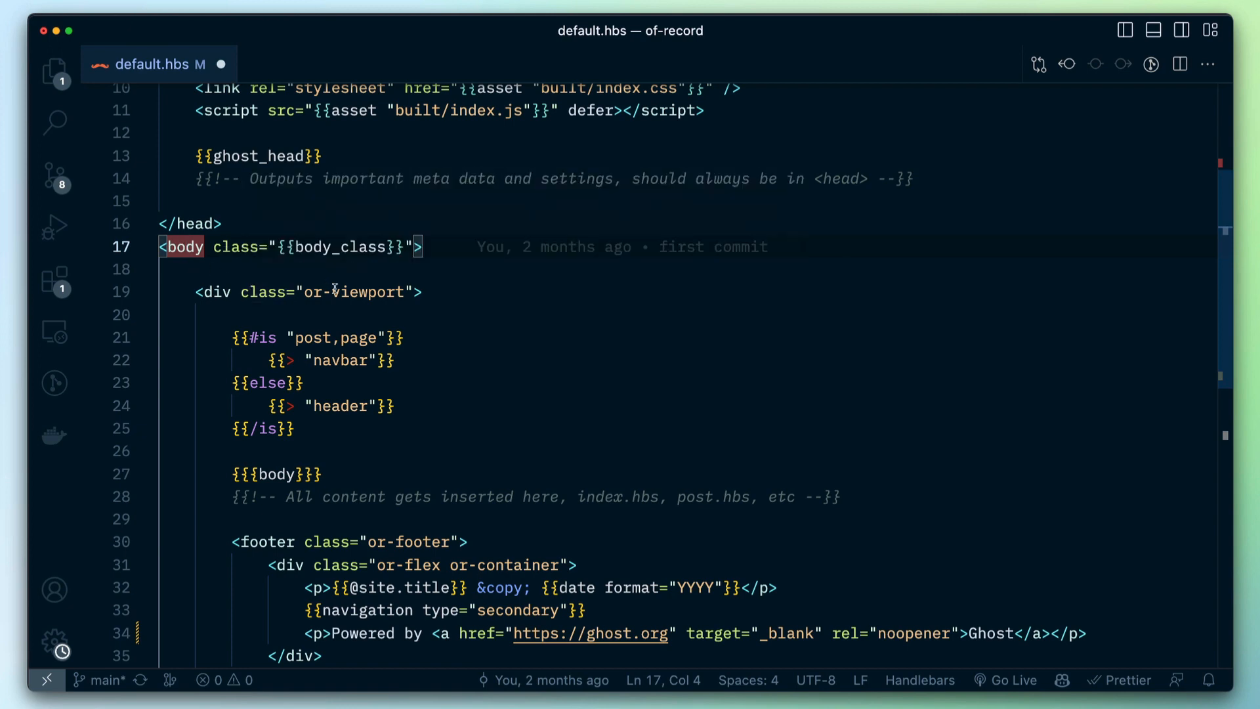
{"action": "mouse_move", "coordinate": [337, 246]}
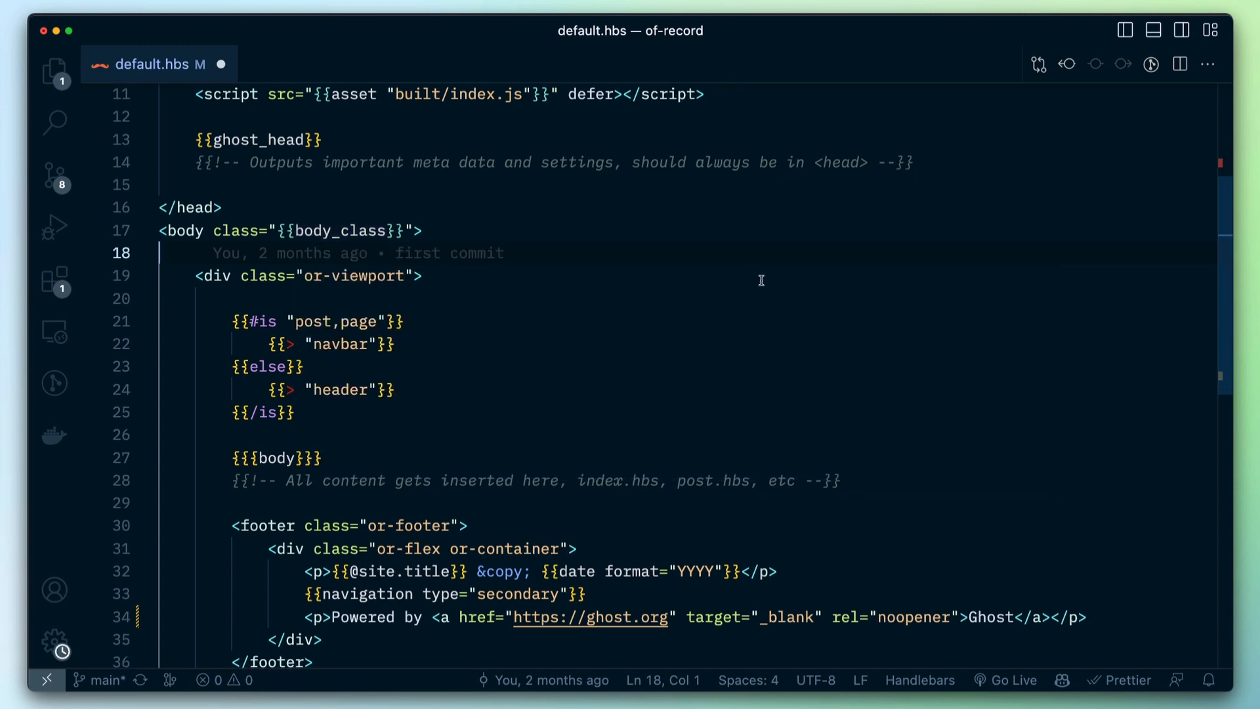
{"action": "scroll", "scroll_direction": "down", "scroll_amount": 3}
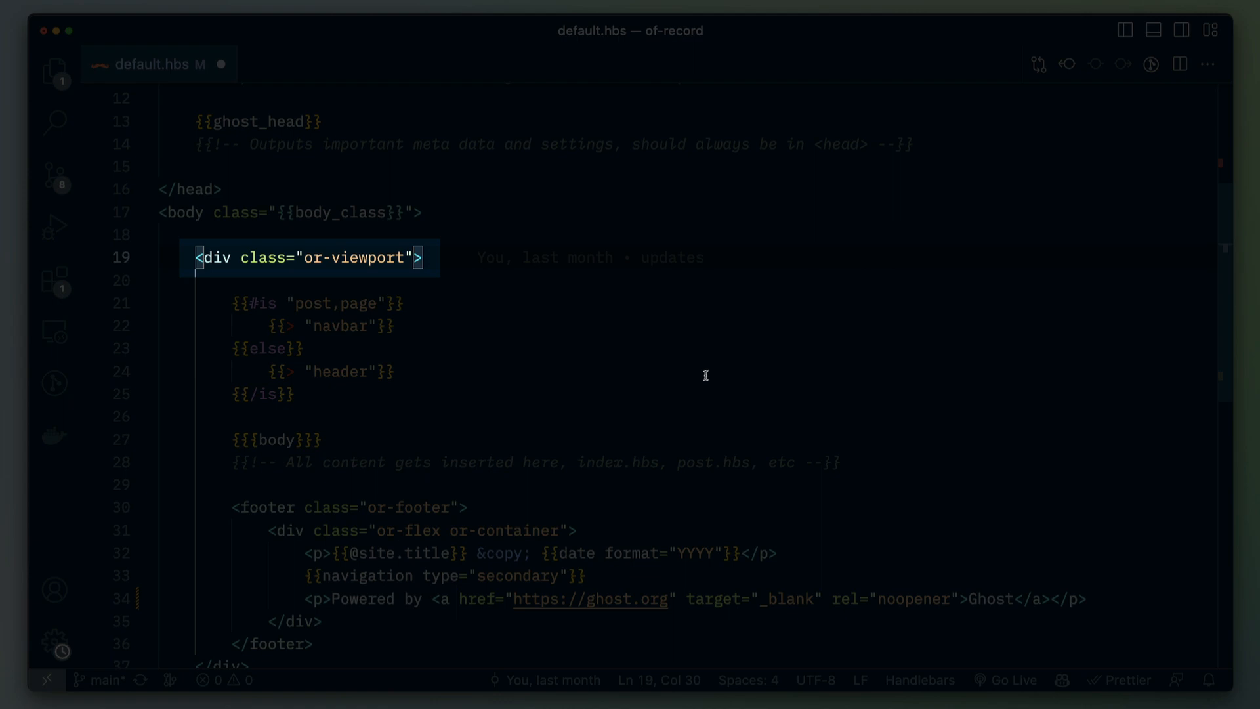
{"action": "mouse_move", "coordinate": [563, 350]}
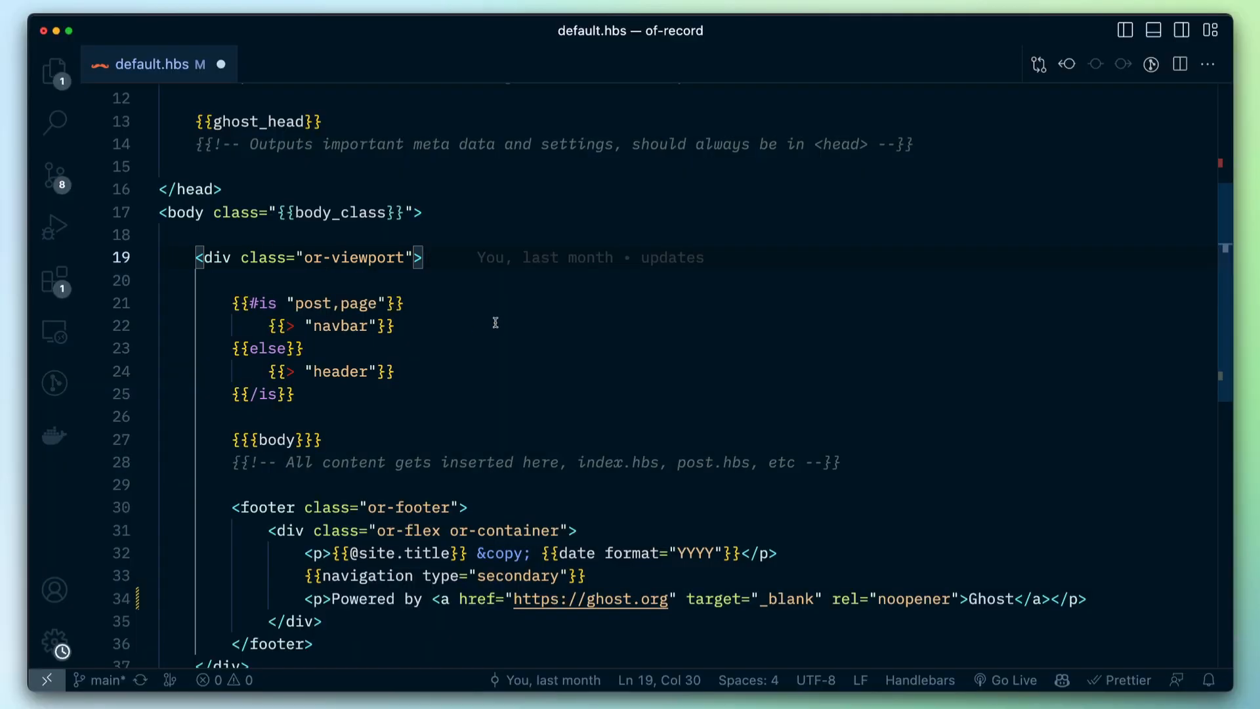
{"action": "mouse_move", "coordinate": [550, 324]}
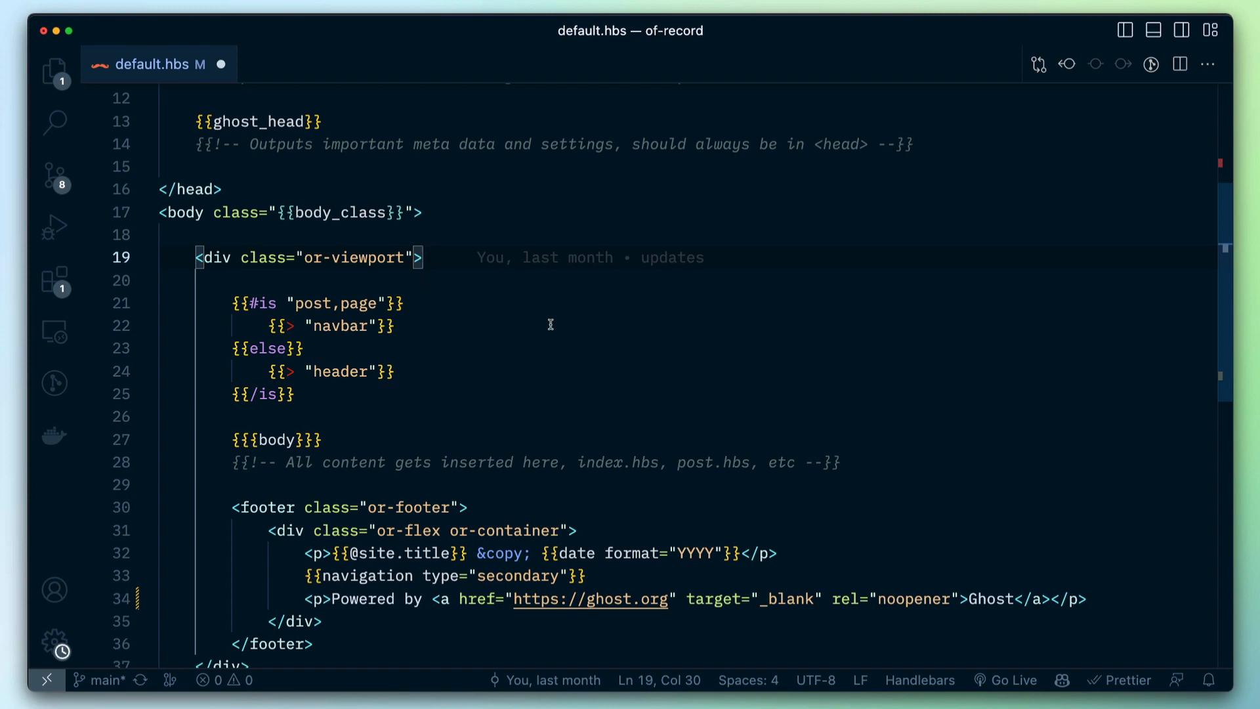
{"action": "mouse_move", "coordinate": [554, 328]}
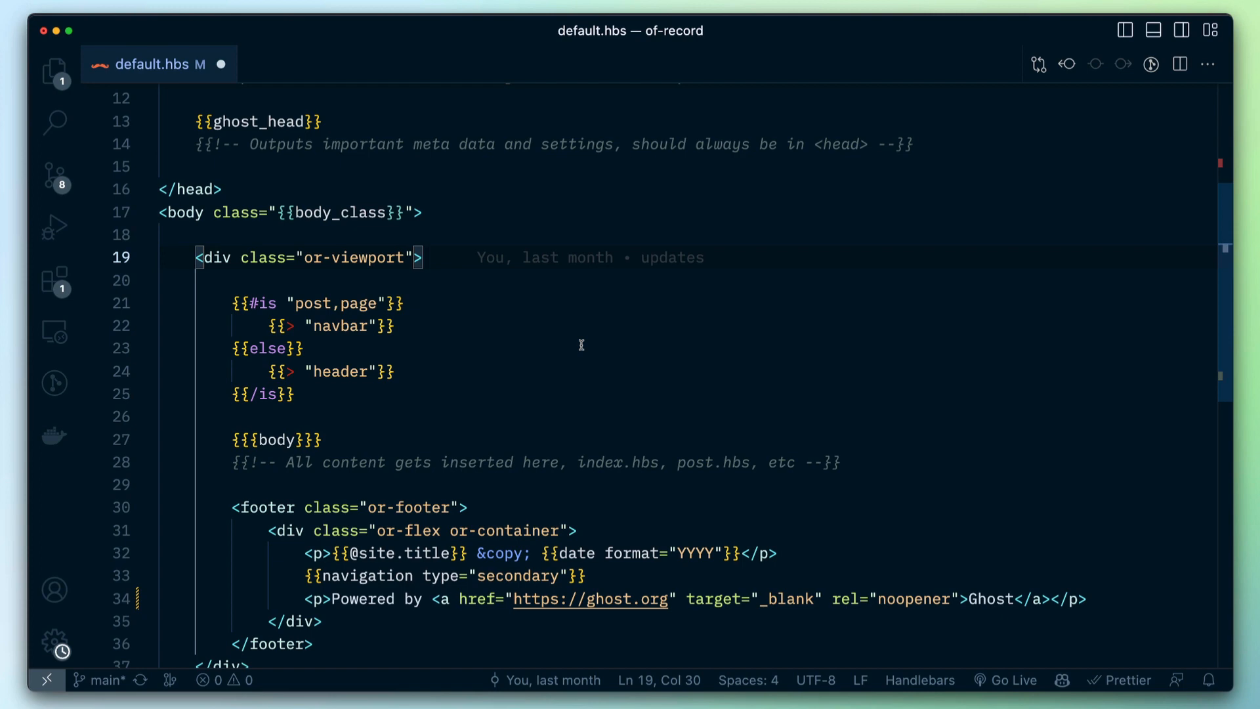
{"action": "key", "text": "cmd+tab"}
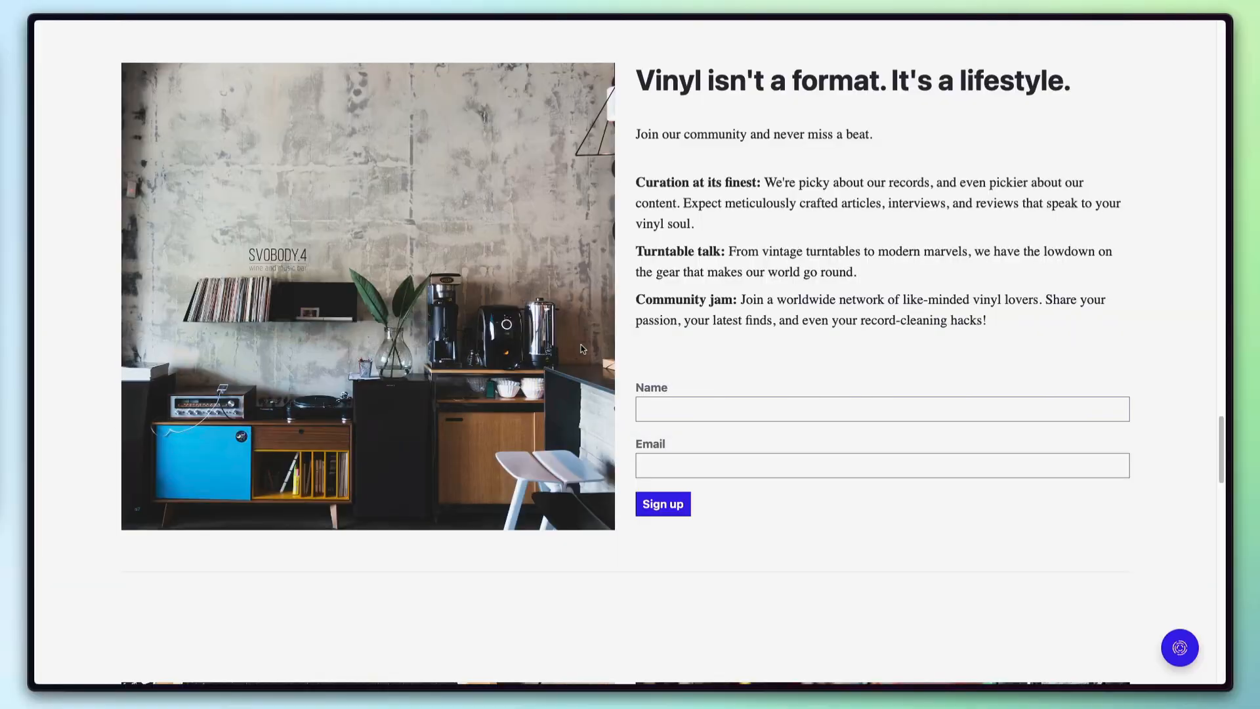
Inspect the div.or-viewport element in DevTools to view its flex column styles
{"action": "scroll", "scroll_direction": "down", "scroll_amount": 3}
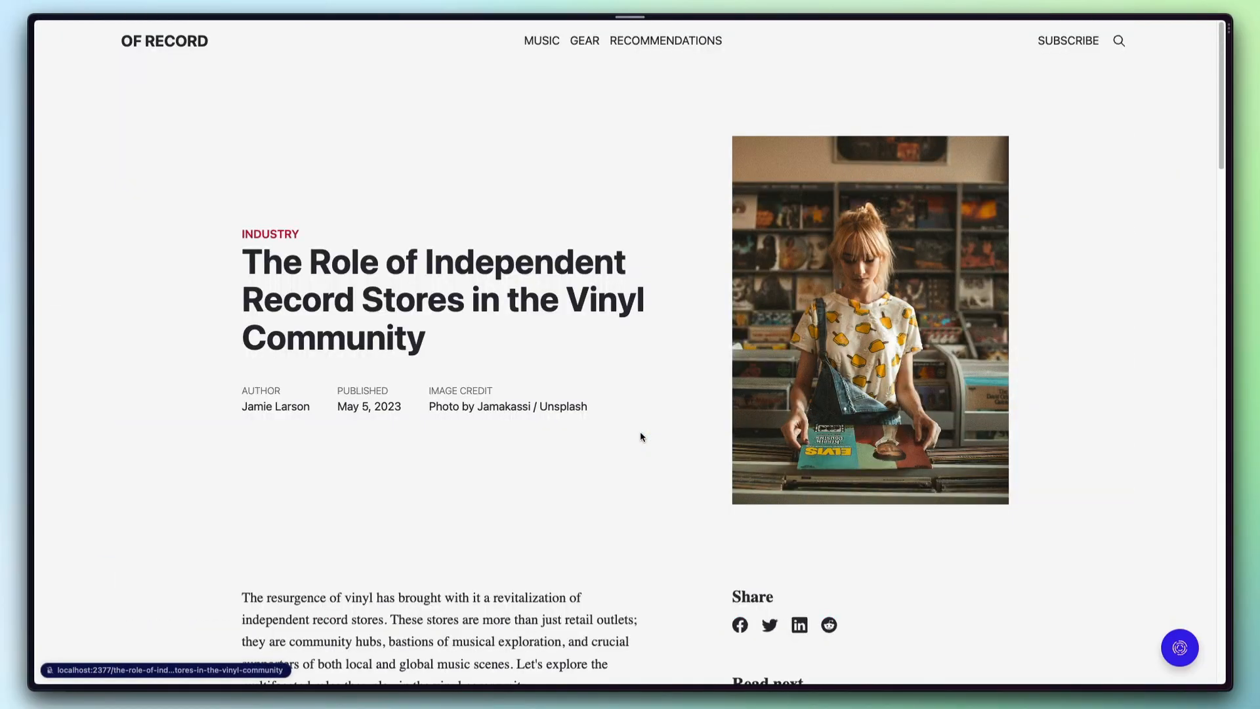
{"action": "key", "text": "F12"}
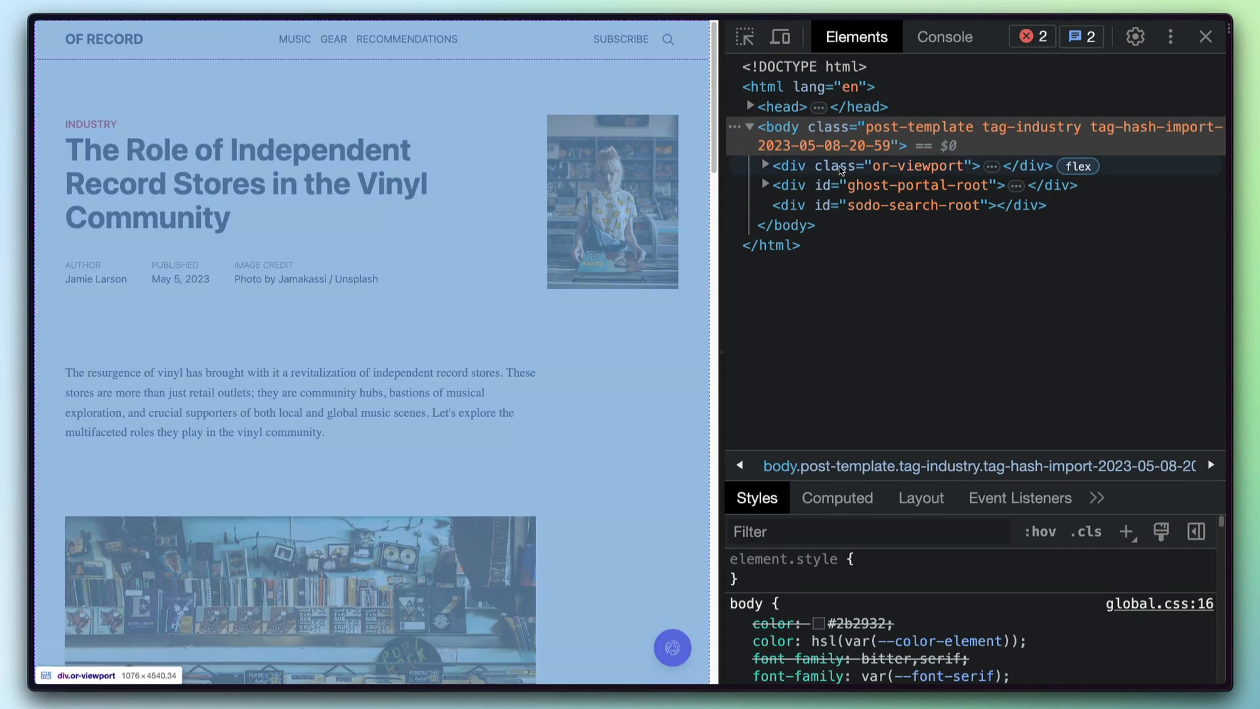
{"action": "left_click", "coordinate": [888, 165]}
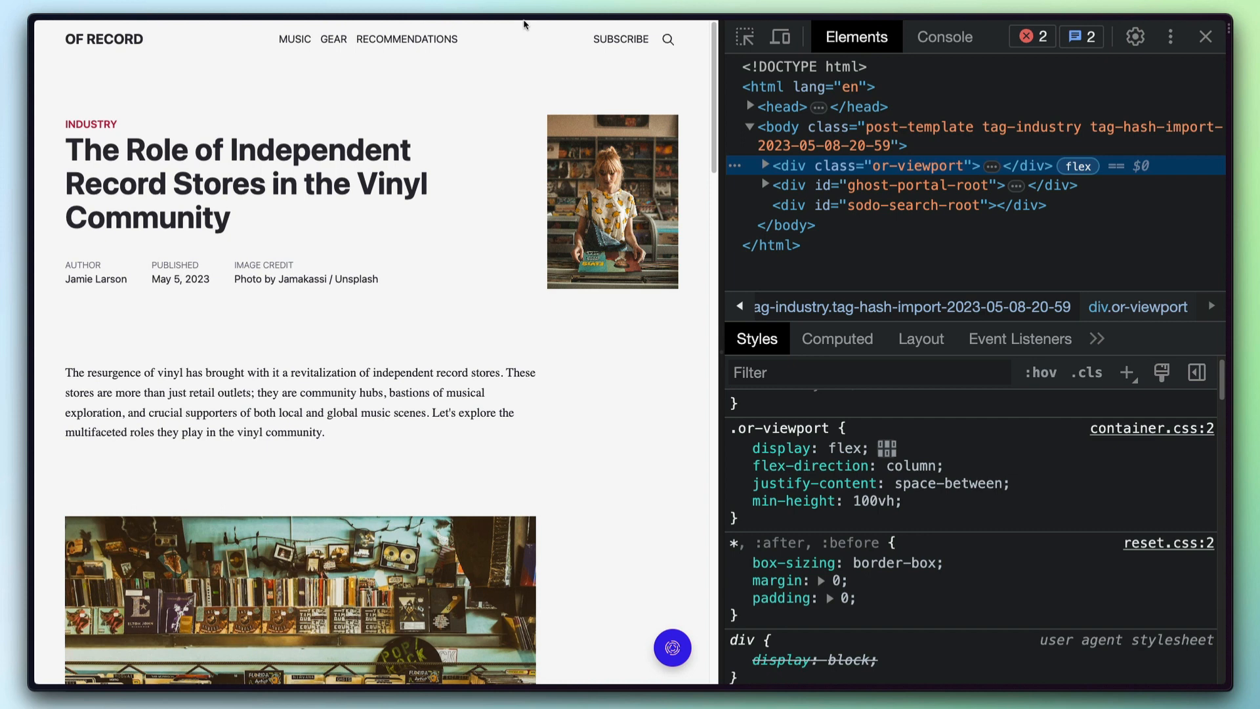
{"action": "mouse_move", "coordinate": [518, 32]}
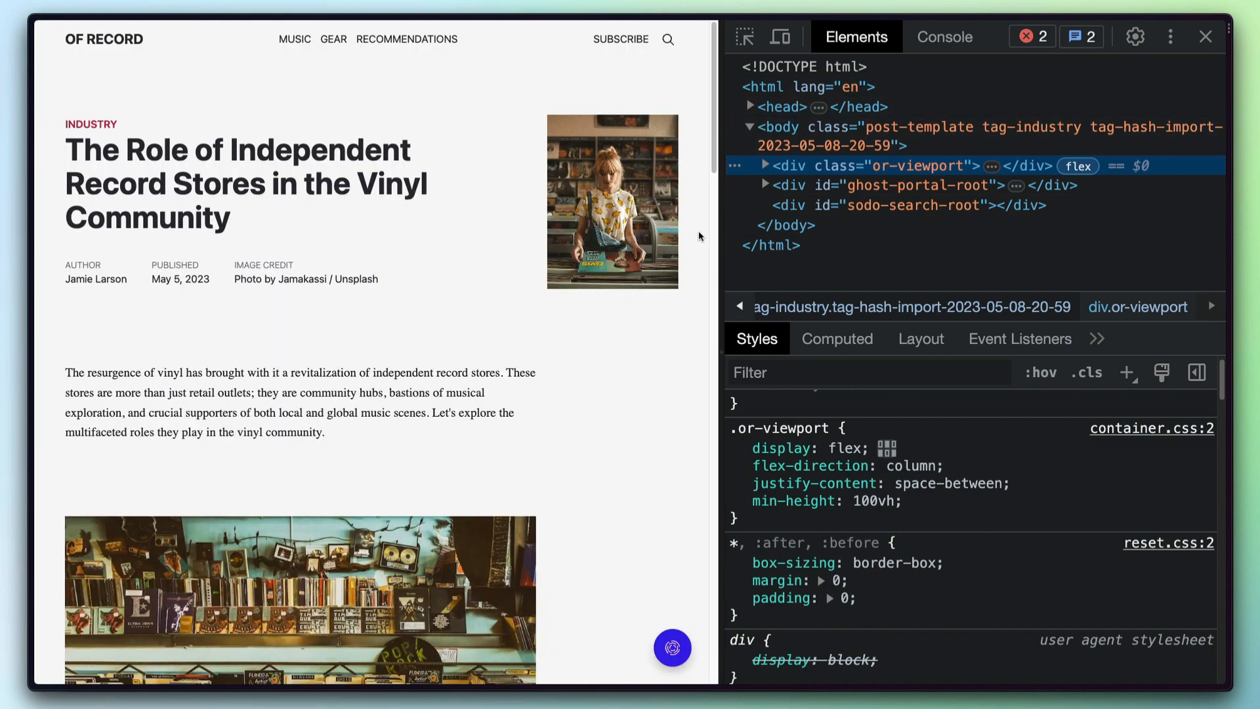
{"action": "scroll", "scroll_direction": "down", "scroll_amount": 3}
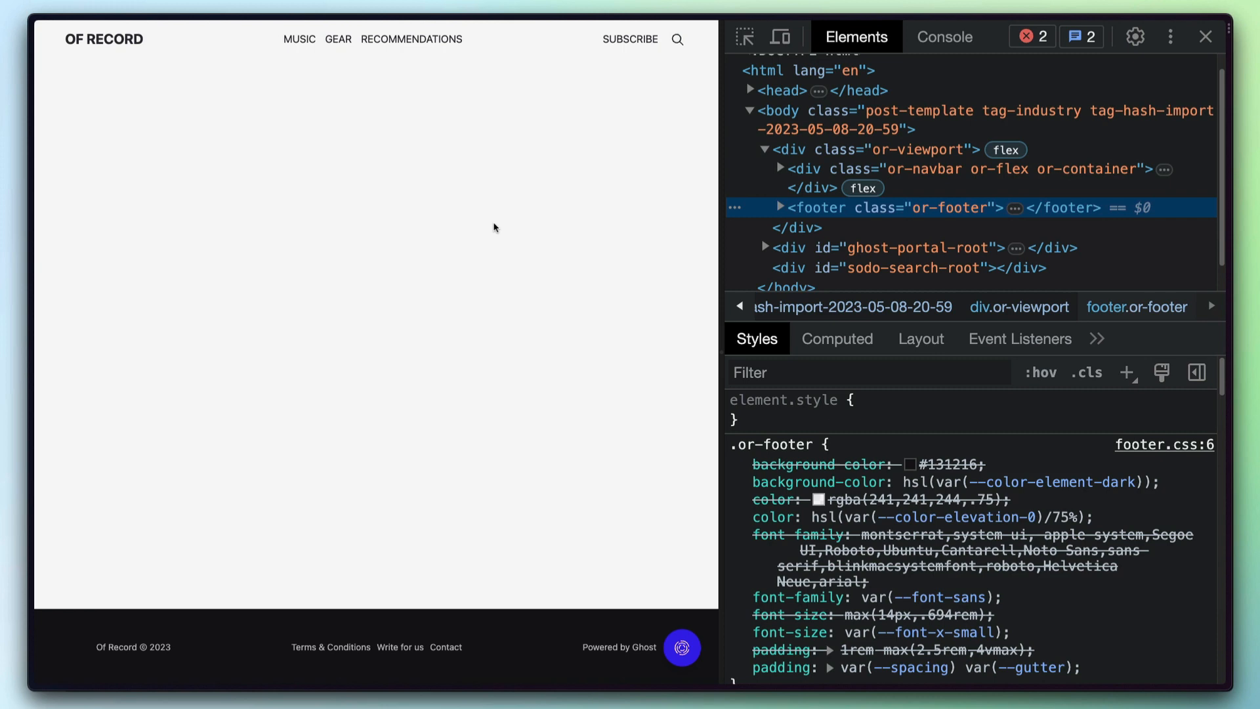
{"action": "mouse_move", "coordinate": [498, 639]}
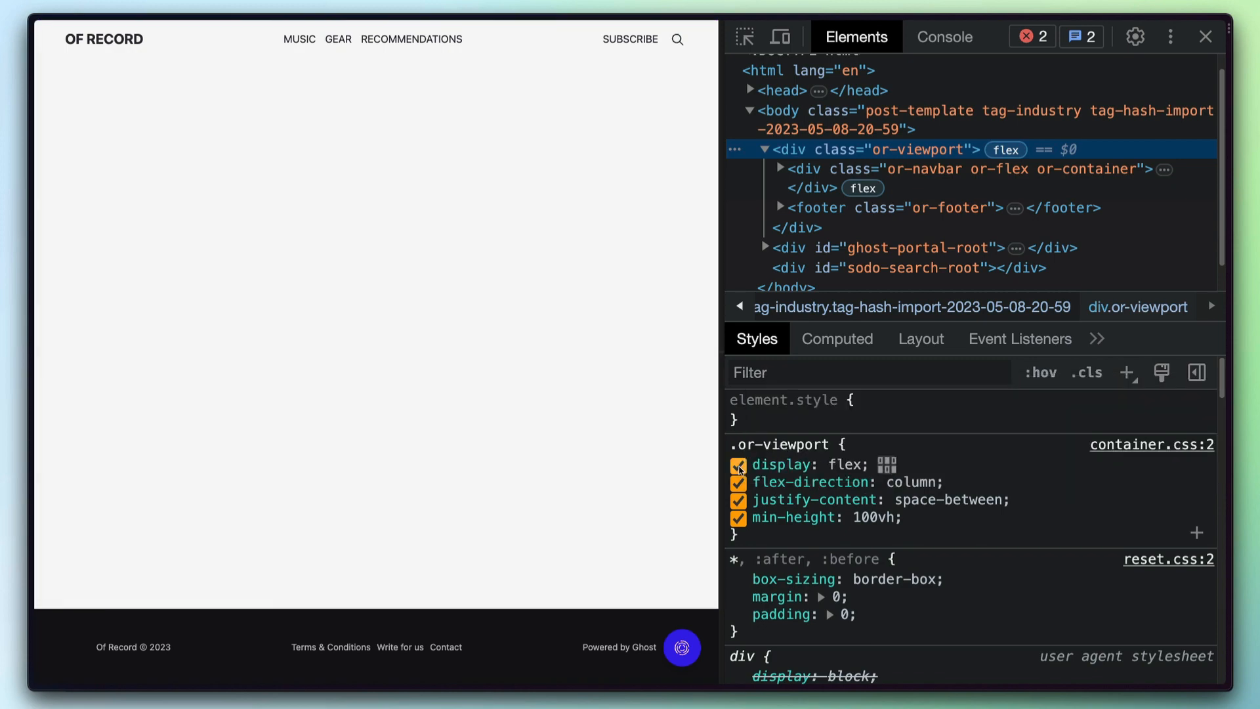
Toggle the or-viewport flex display off and back on to show the footer pinning
{"action": "left_click", "coordinate": [738, 464]}
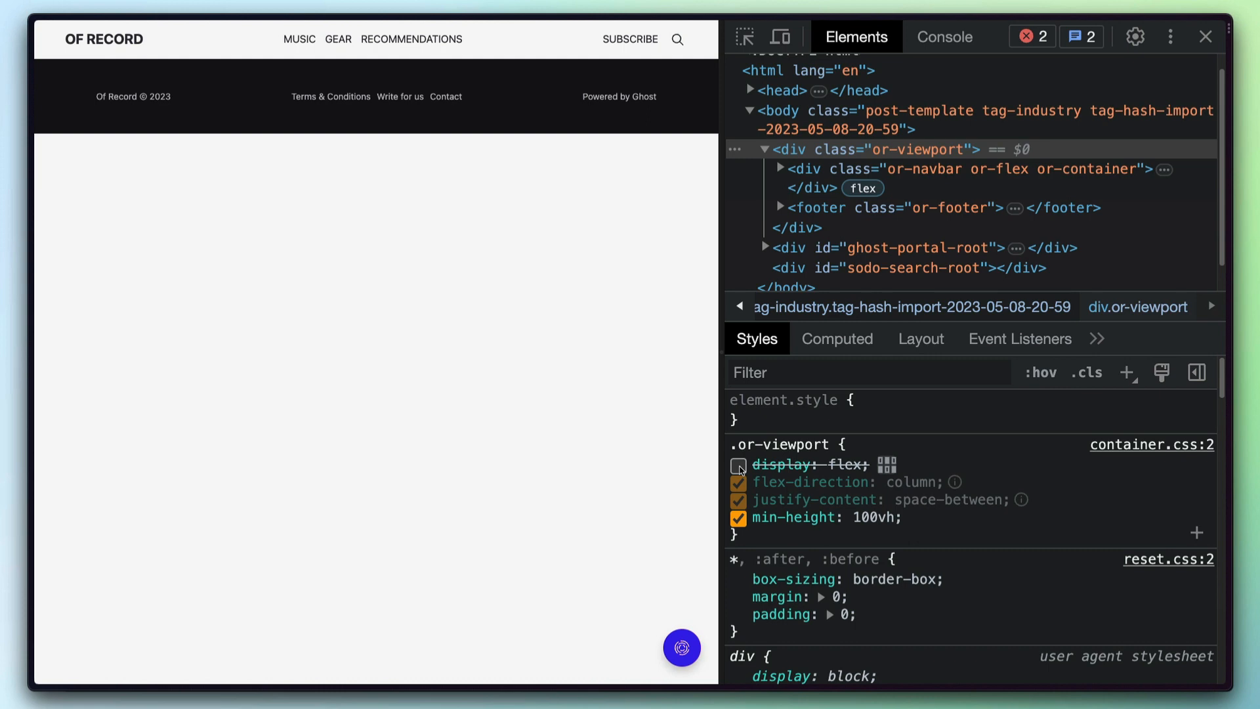
{"action": "left_click", "coordinate": [737, 465]}
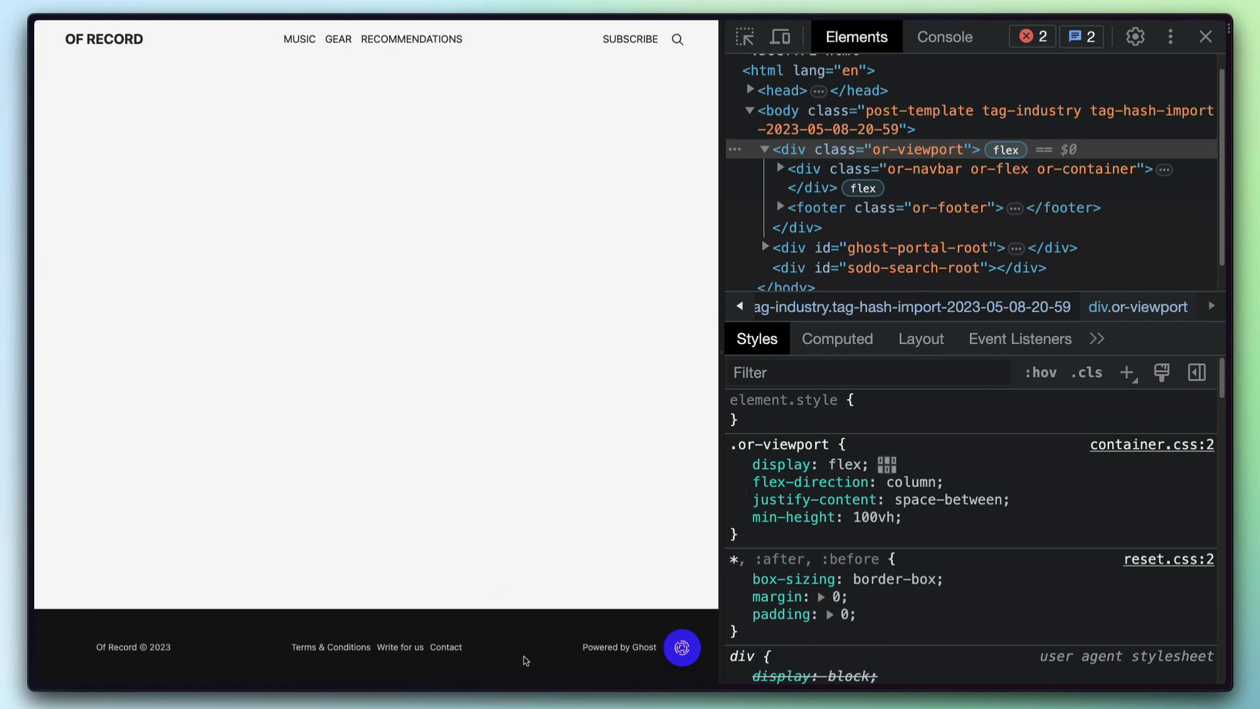
{"action": "mouse_move", "coordinate": [529, 643]}
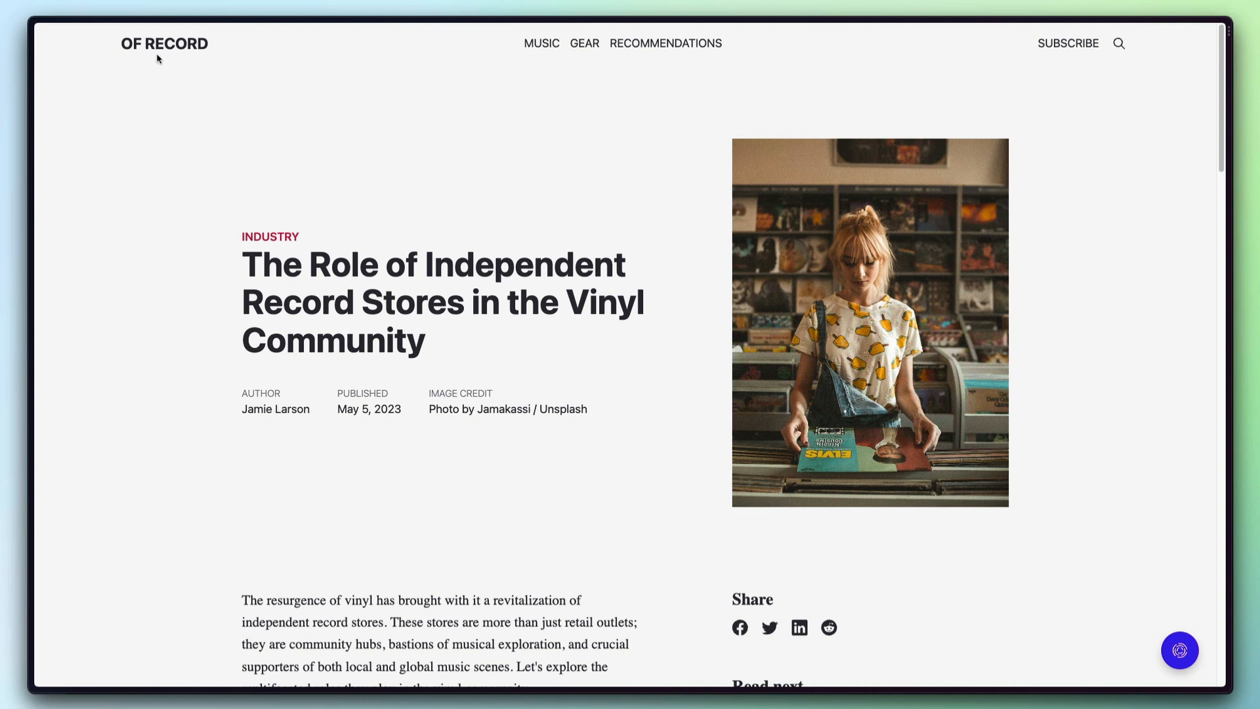
{"action": "mouse_move", "coordinate": [223, 110]}
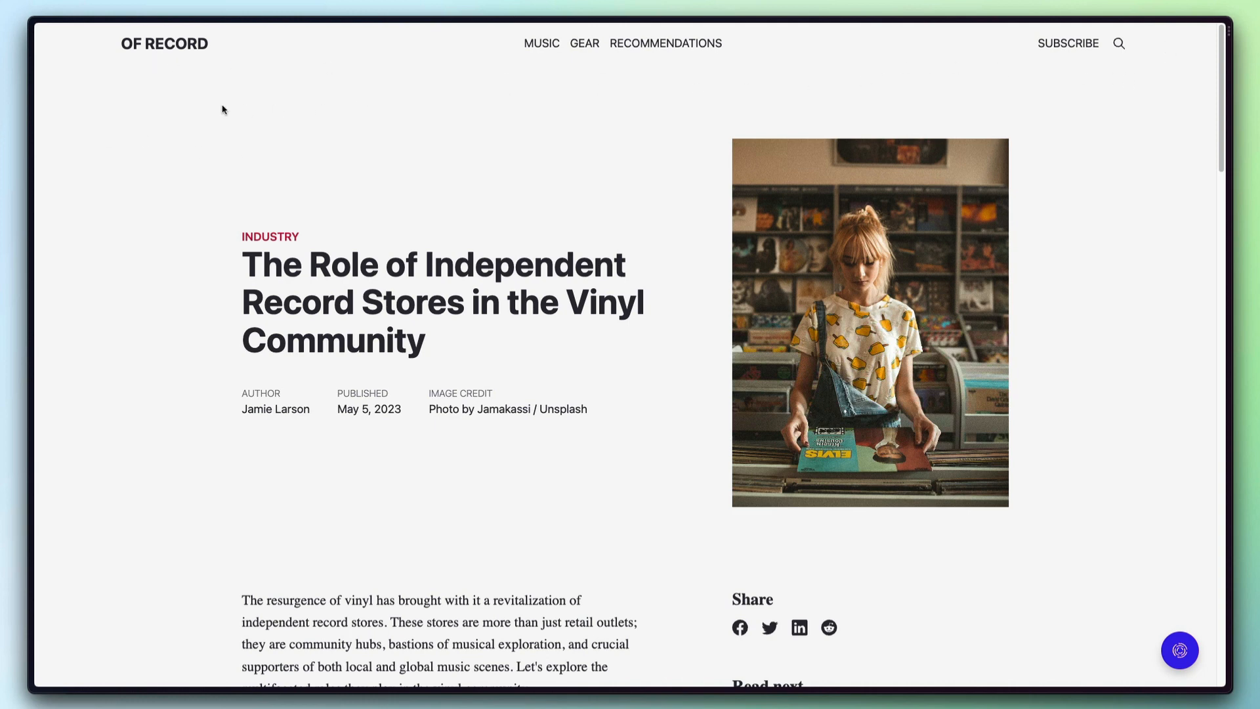
{"action": "mouse_move", "coordinate": [131, 77]}
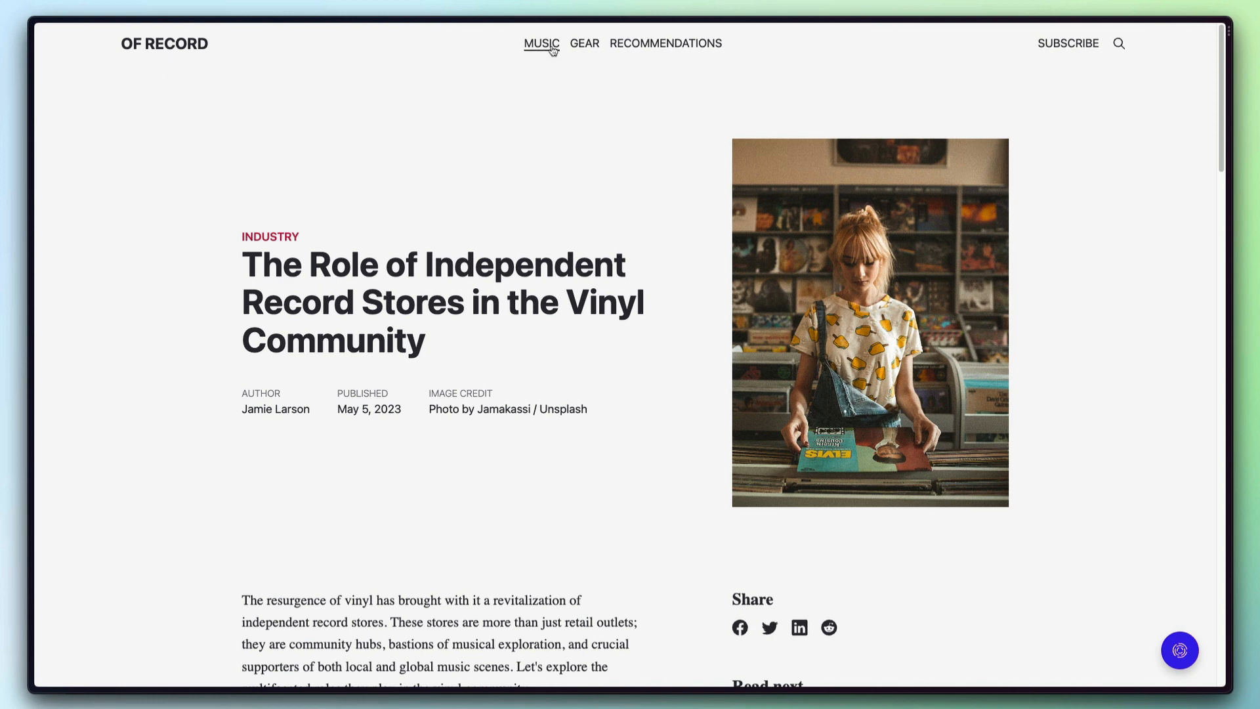
{"action": "mouse_move", "coordinate": [1091, 54]}
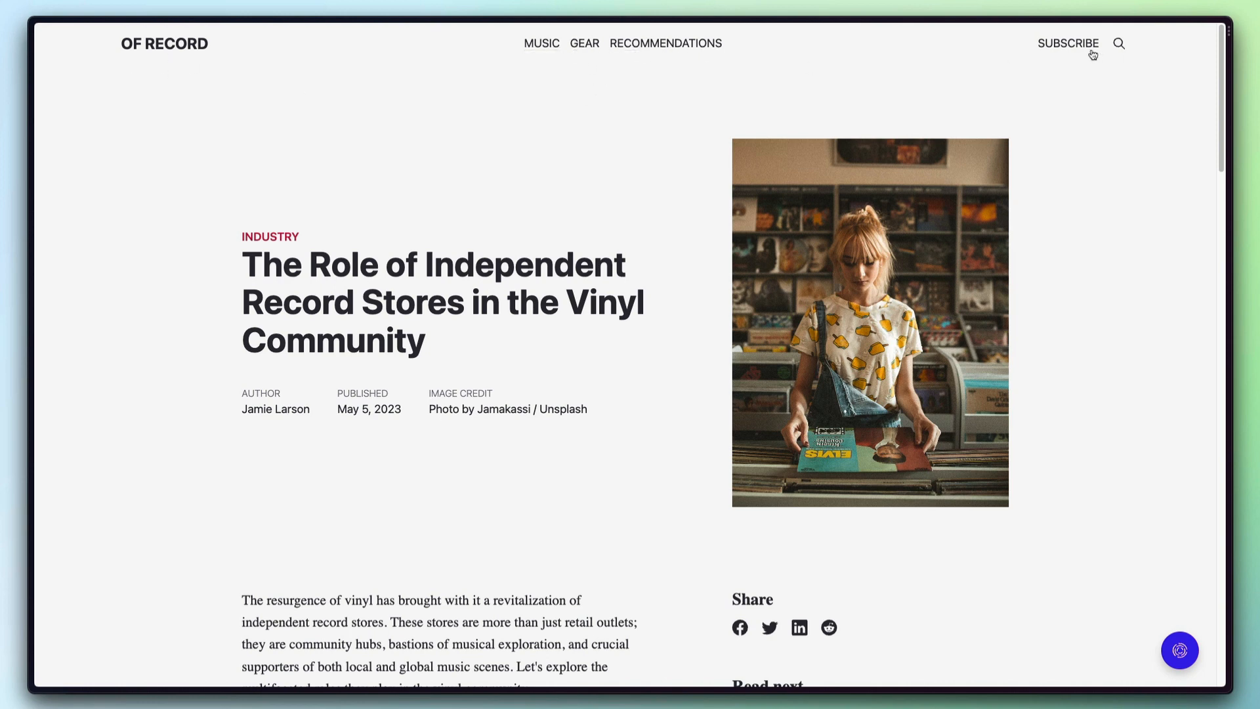
{"action": "mouse_move", "coordinate": [457, 191]}
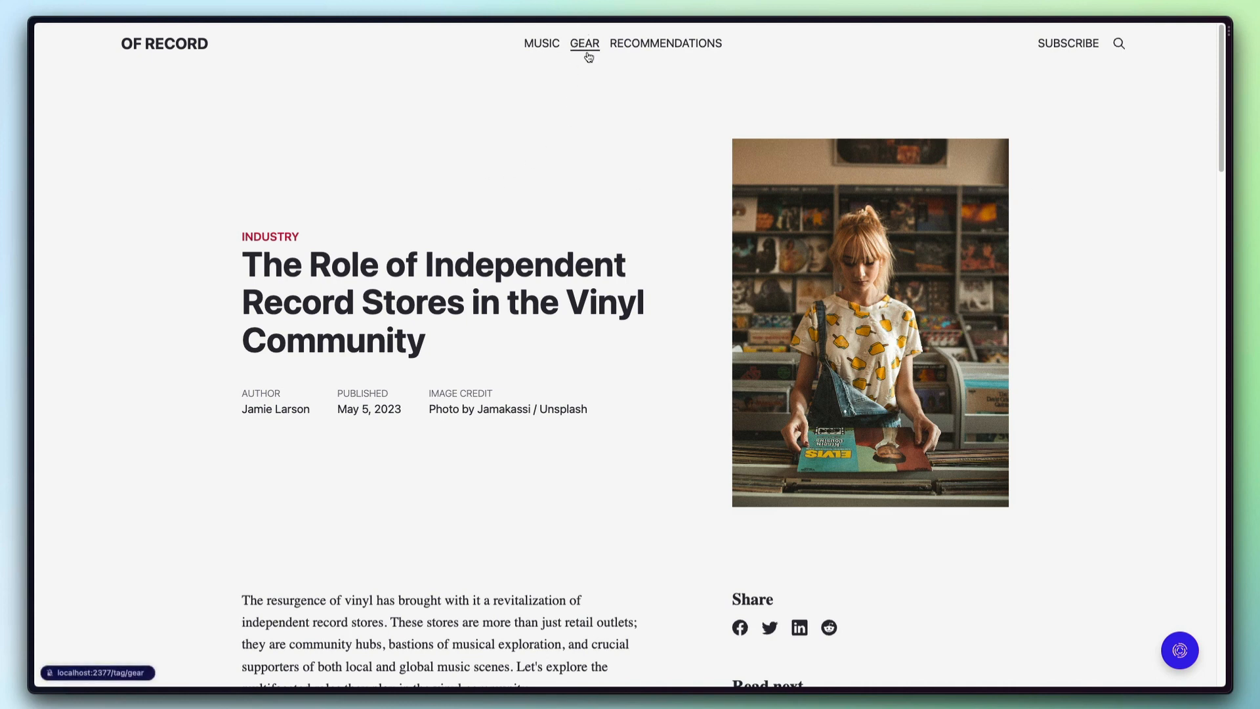
Navigate to the Gear tag page from the site's top navigation
{"action": "left_click", "coordinate": [582, 44]}
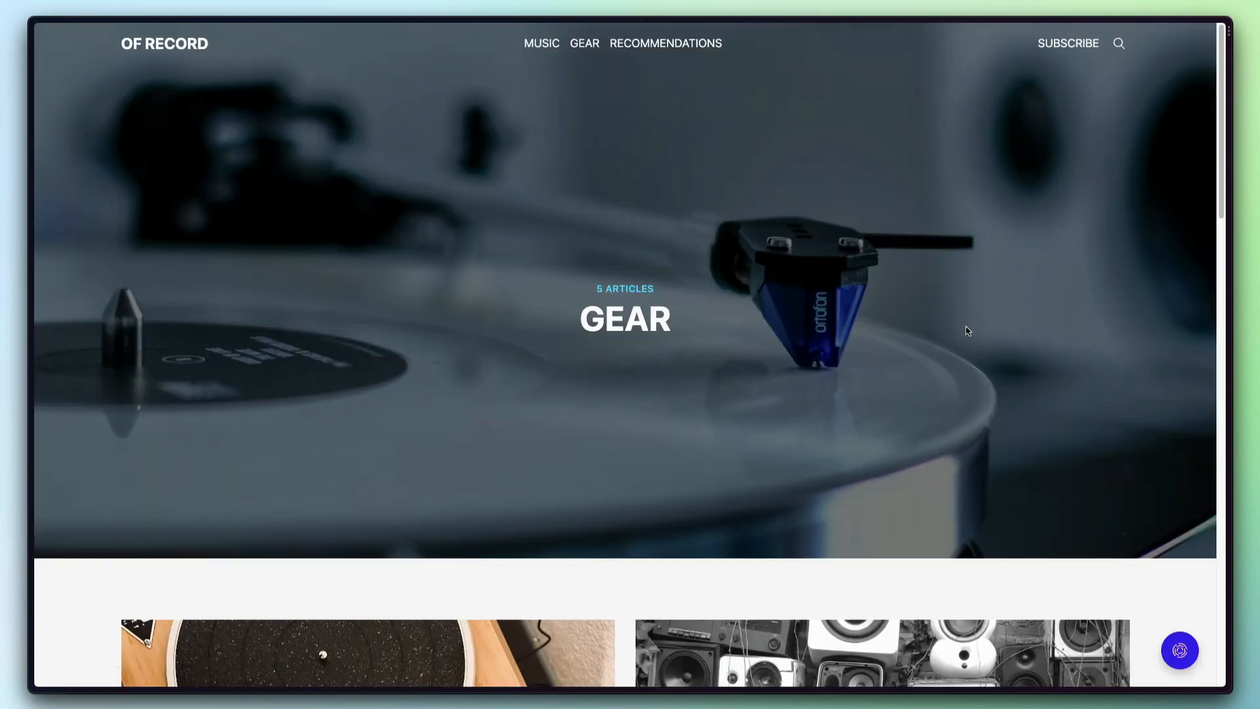
{"action": "mouse_move", "coordinate": [716, 425]}
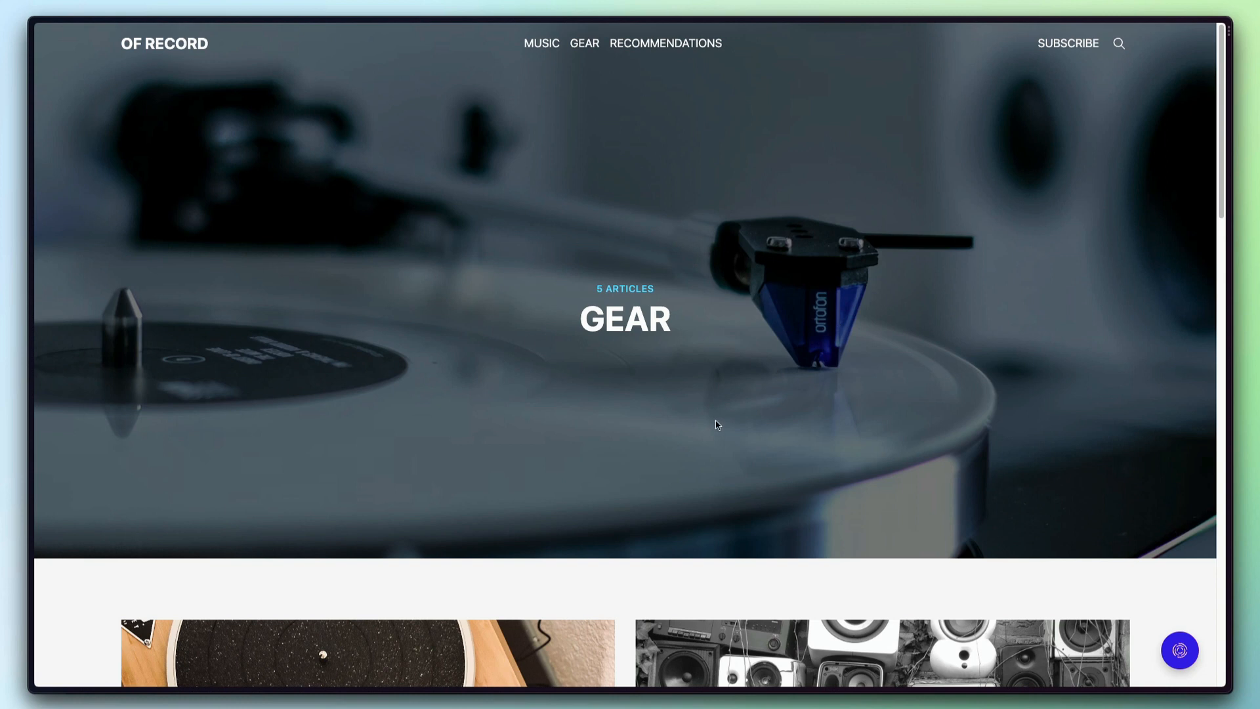
{"action": "mouse_move", "coordinate": [394, 34]}
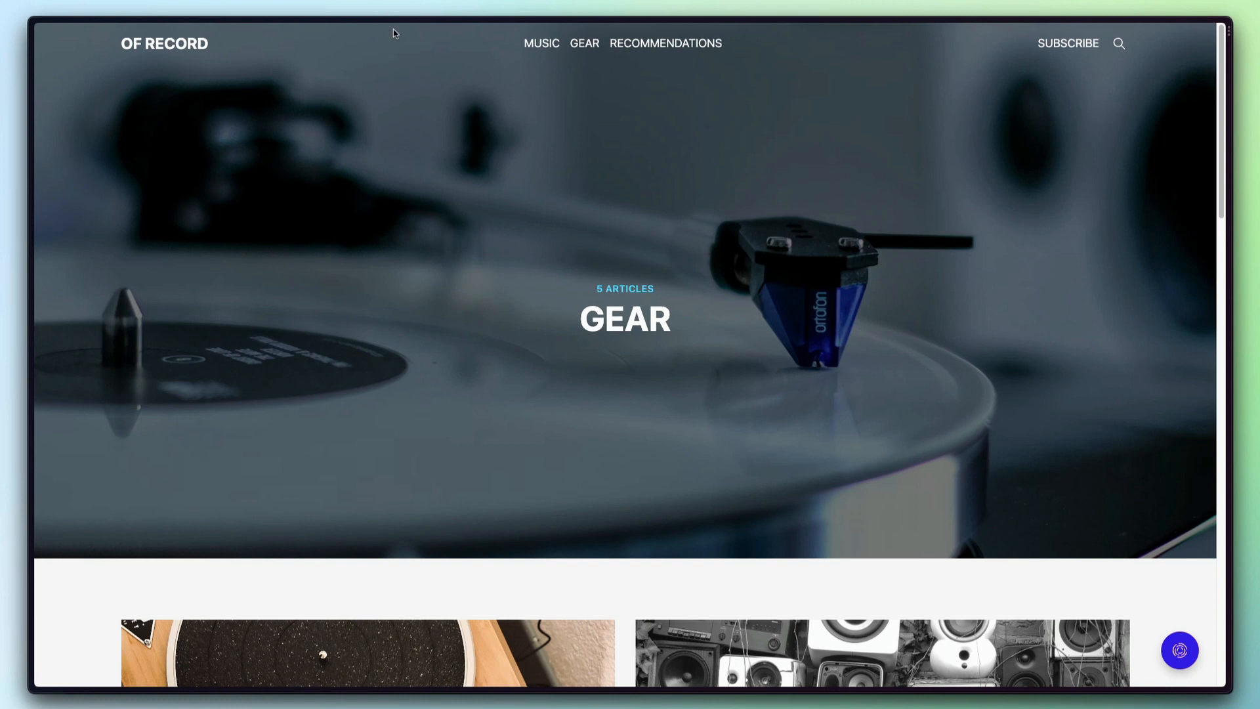
{"action": "mouse_move", "coordinate": [595, 362]}
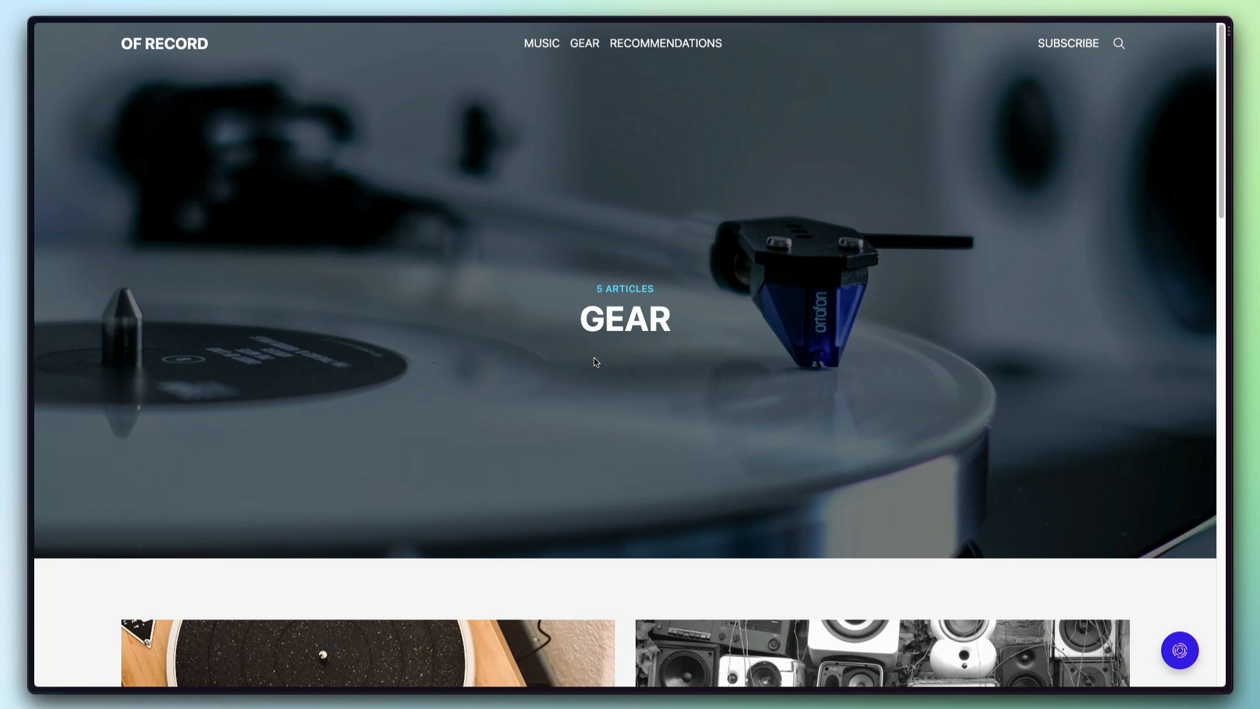
{"action": "mouse_move", "coordinate": [584, 61]}
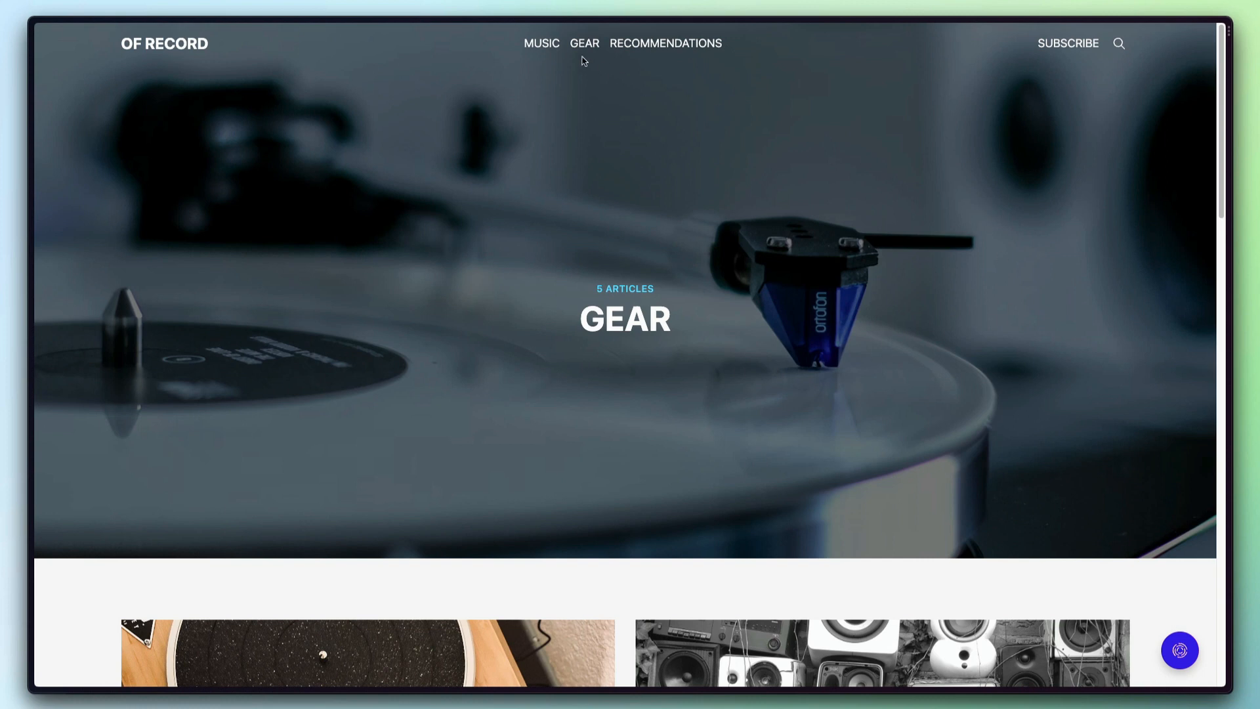
{"action": "mouse_move", "coordinate": [536, 105]}
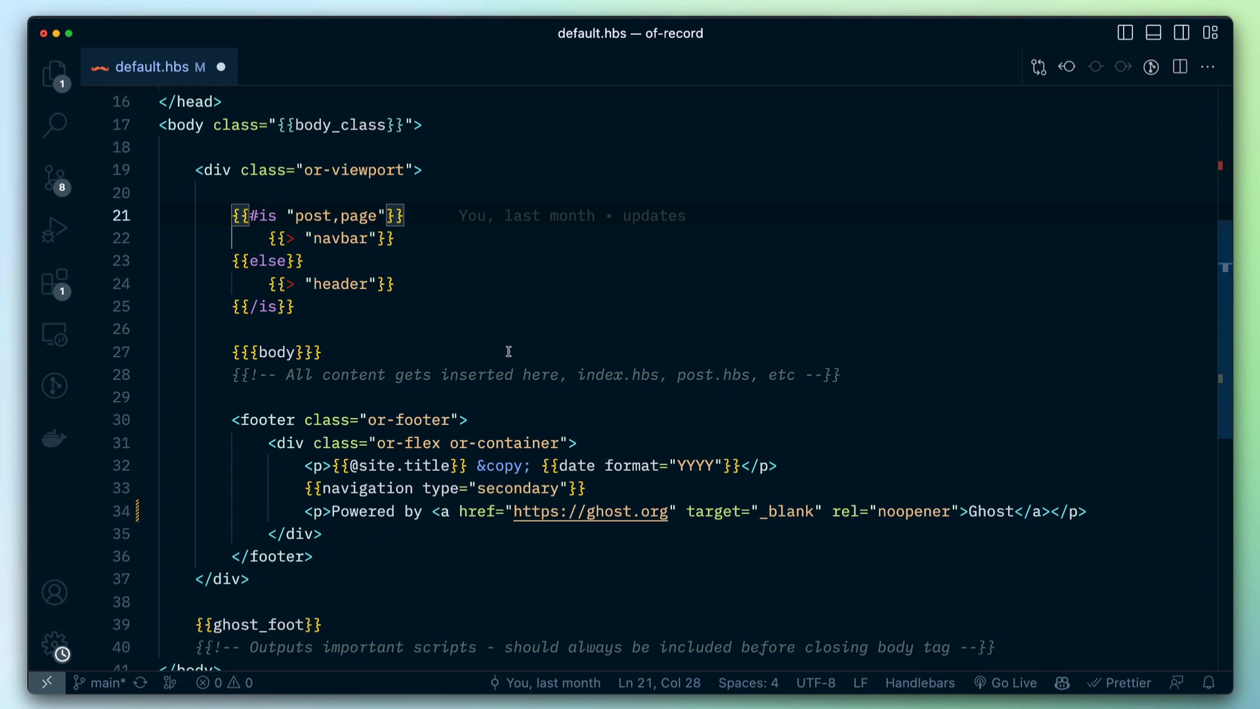
Focus the is-post/page conditional in default.hbs and expand the partials folder holding navbar and header
{"action": "left_click", "coordinate": [242, 215]}
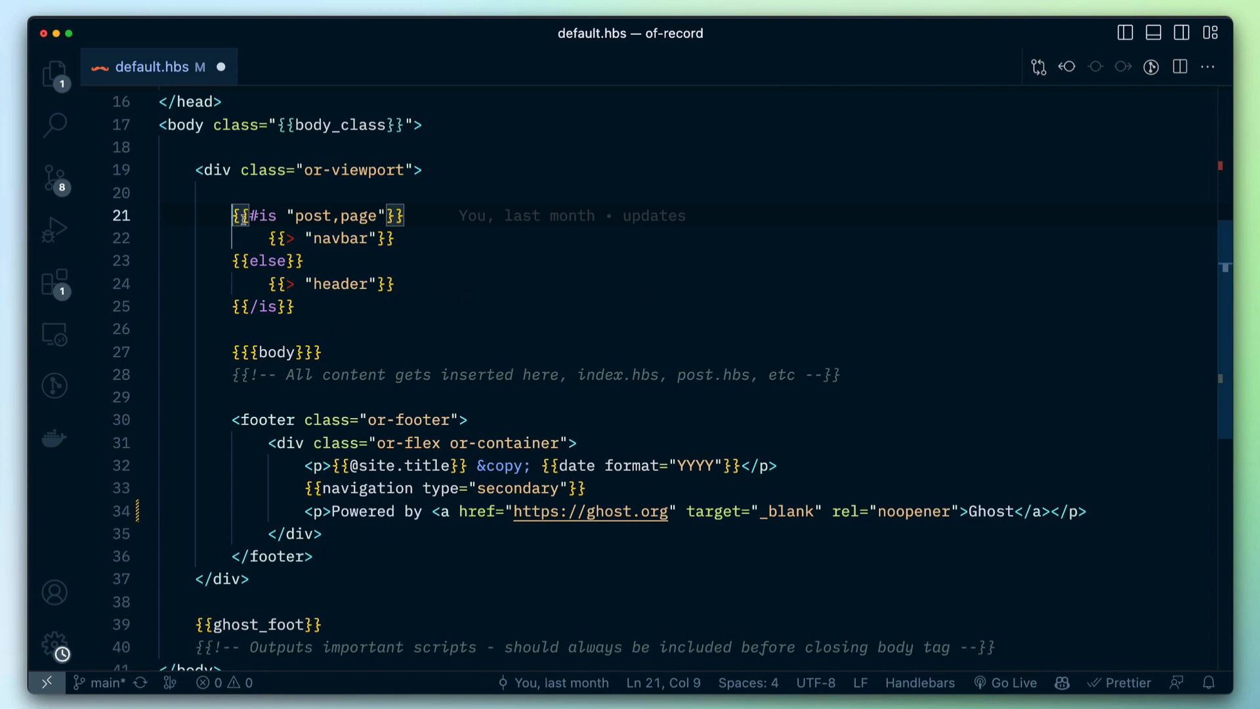
{"action": "mouse_move", "coordinate": [264, 215]}
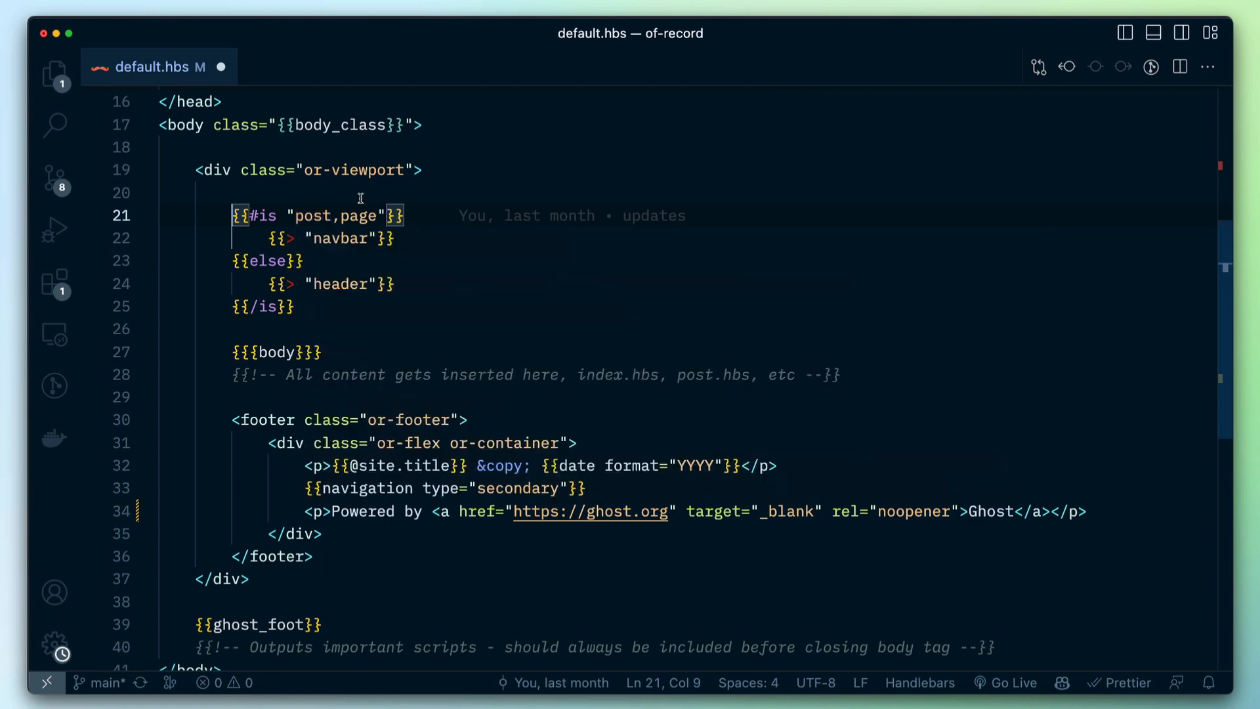
{"action": "left_click", "coordinate": [289, 238]}
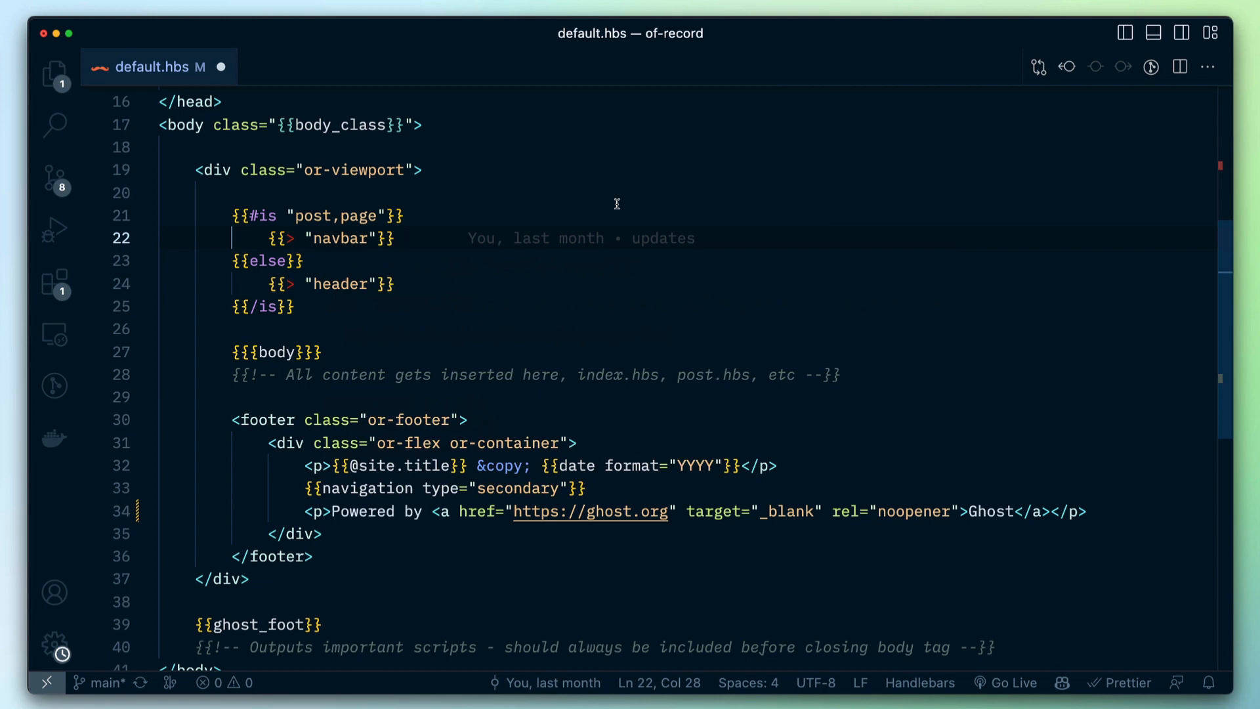
{"action": "left_click", "coordinate": [53, 74]}
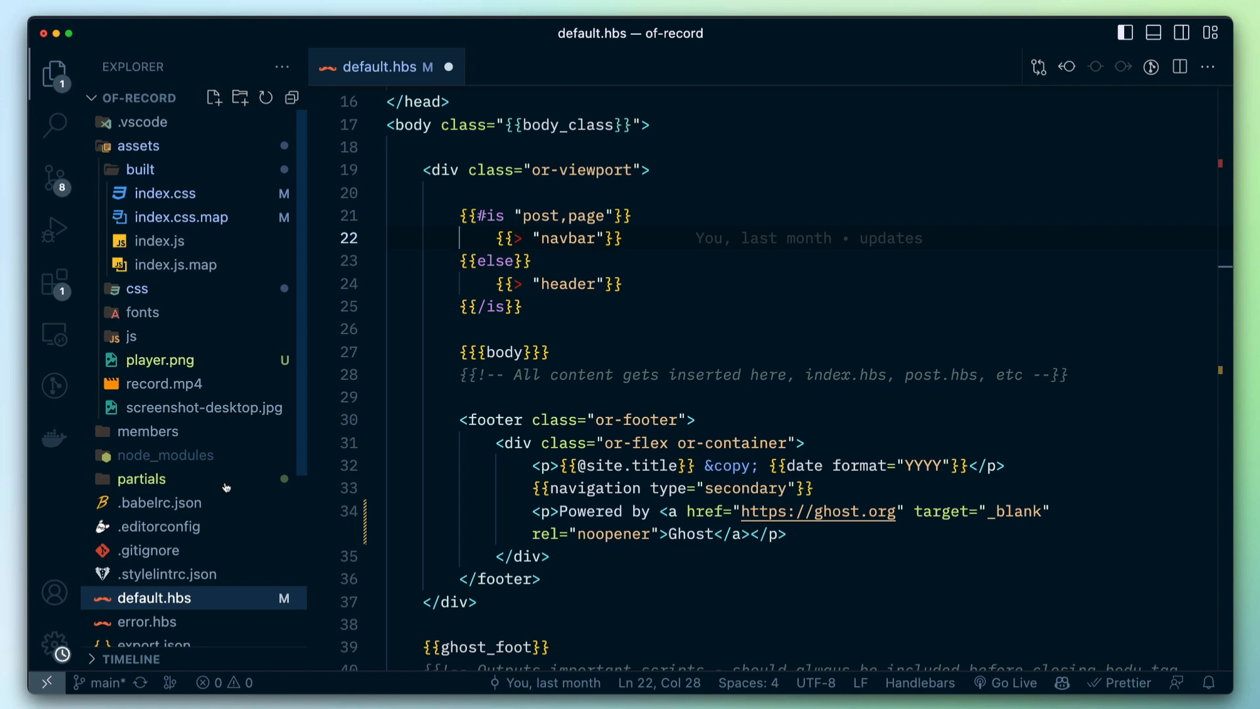
{"action": "left_click", "coordinate": [140, 477]}
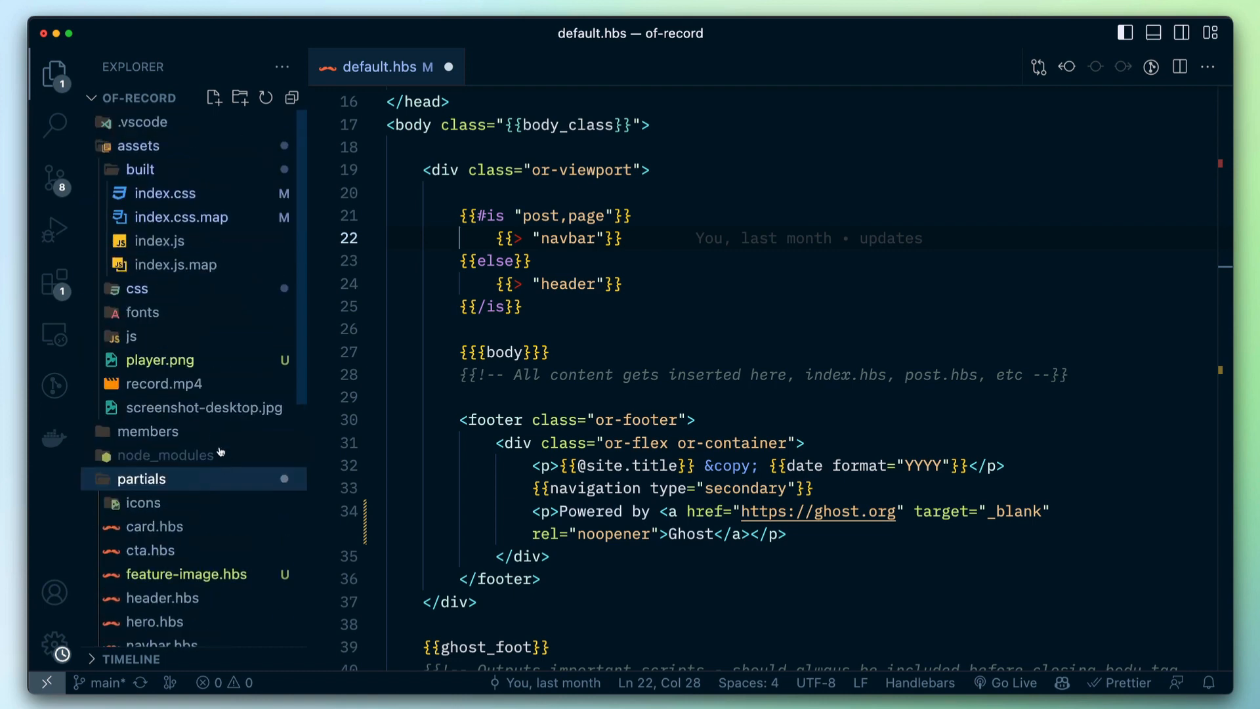
{"action": "scroll", "scroll_direction": "down", "scroll_amount": 3}
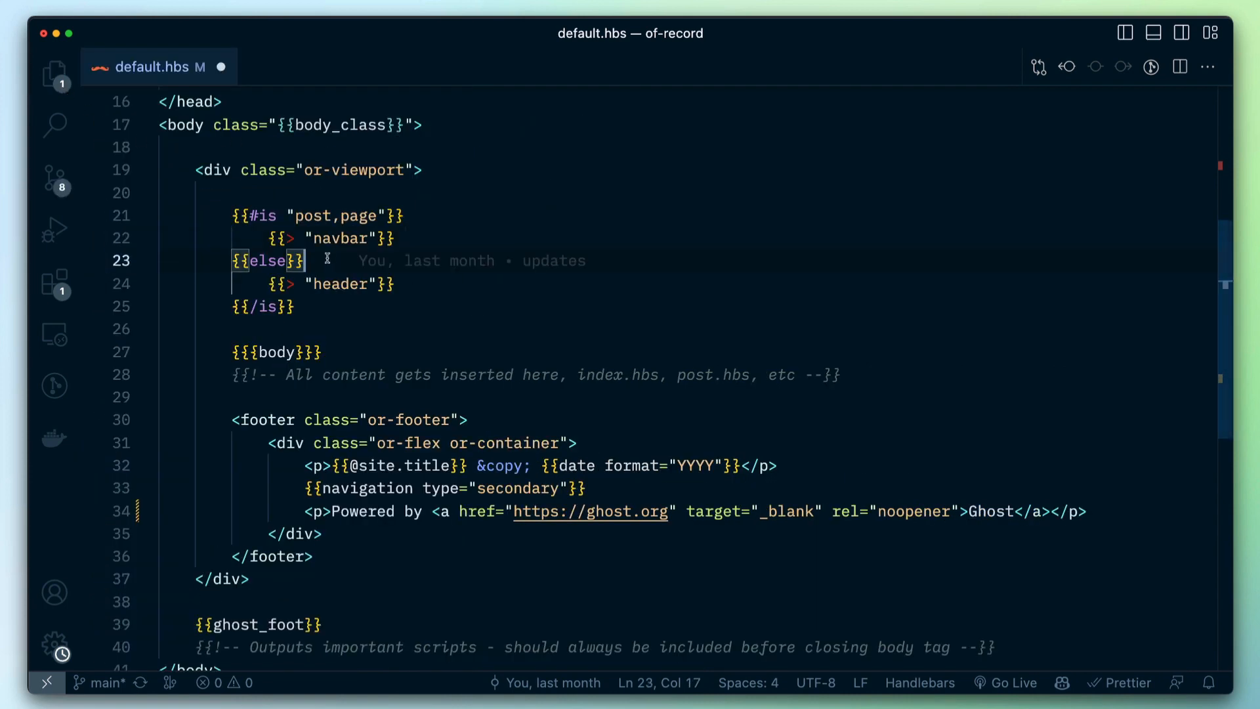
{"action": "mouse_move", "coordinate": [268, 260]}
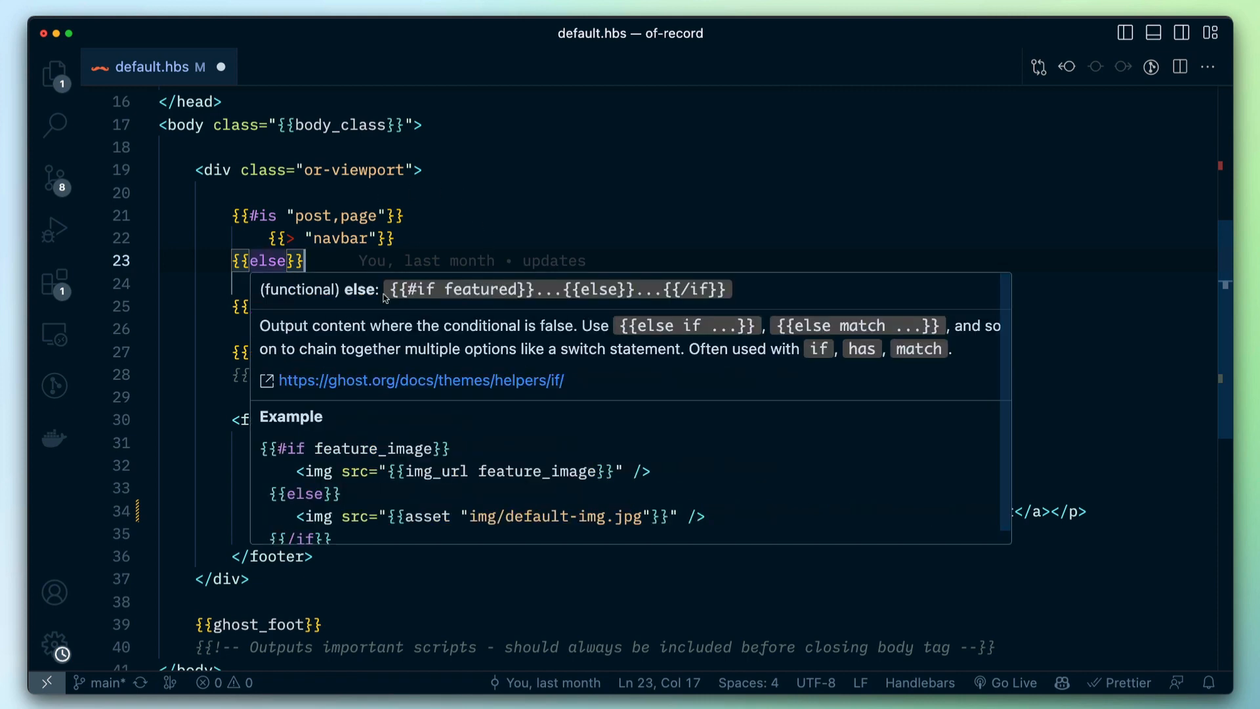
{"action": "mouse_move", "coordinate": [700, 236]}
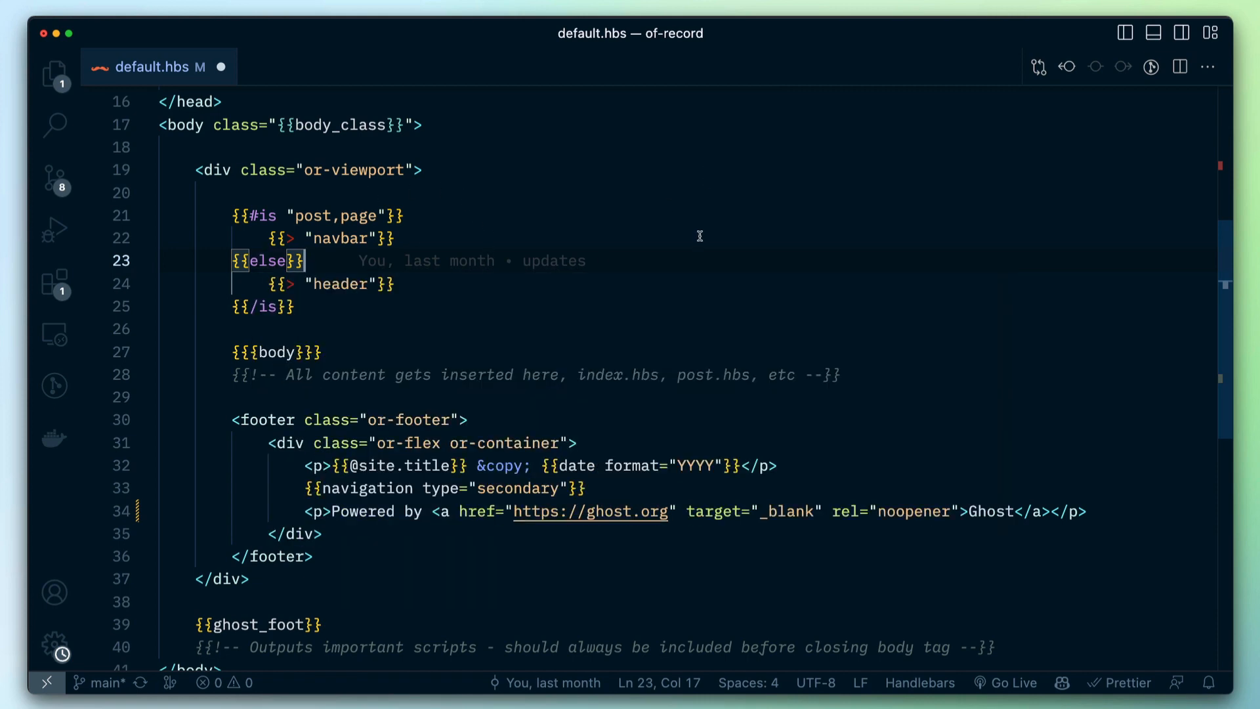
{"action": "mouse_move", "coordinate": [365, 323]}
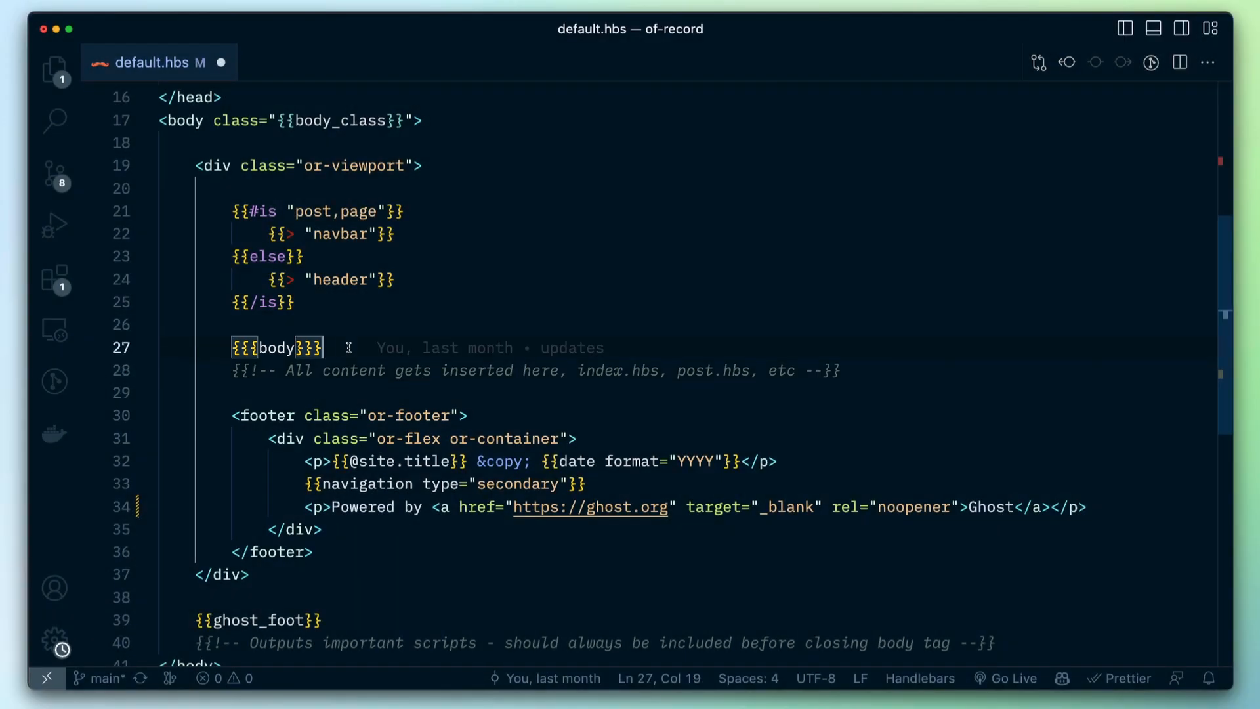
{"action": "mouse_move", "coordinate": [425, 338]}
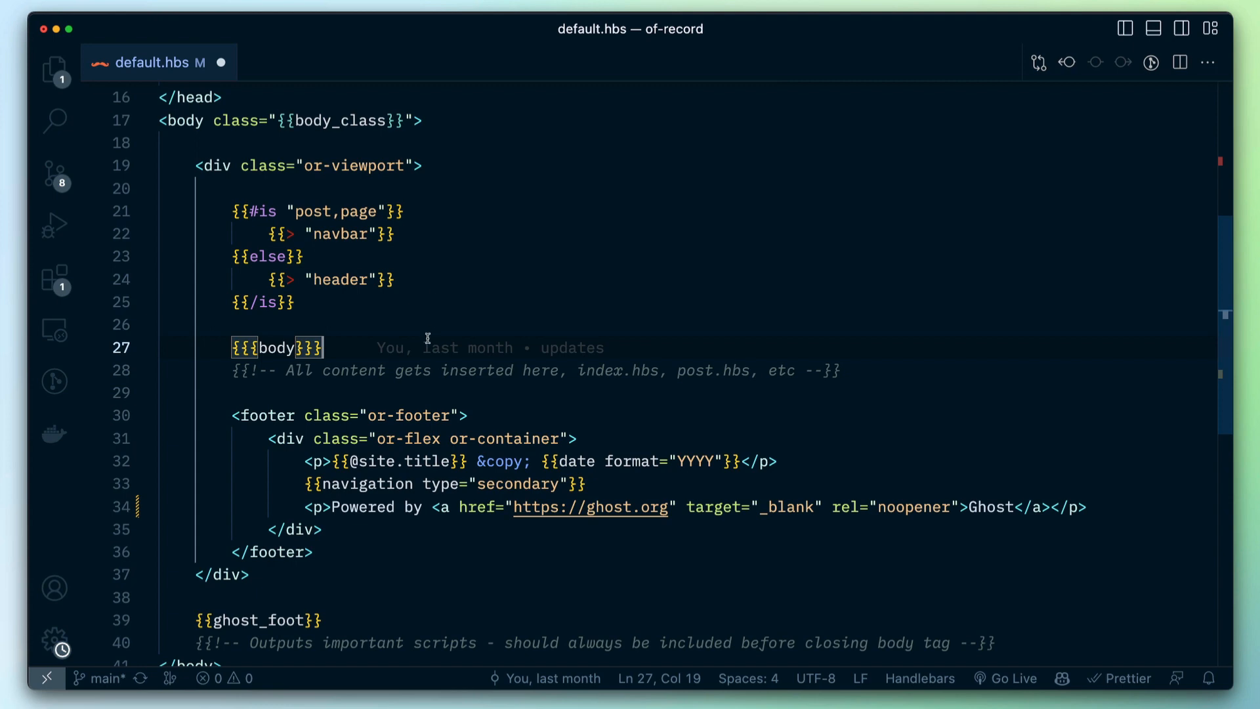
{"action": "mouse_move", "coordinate": [431, 460]}
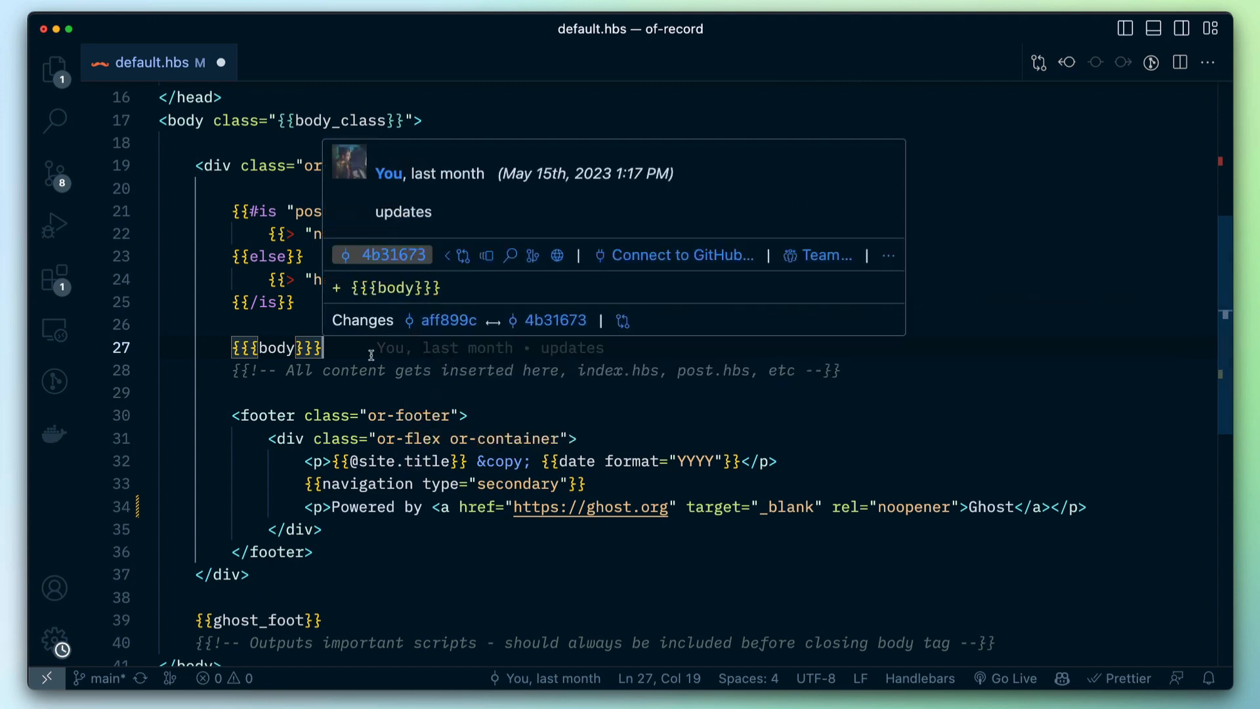
Review the {{{body}}} line's commit details, then open post.hbs from the Explorer
{"action": "left_click", "coordinate": [842, 371]}
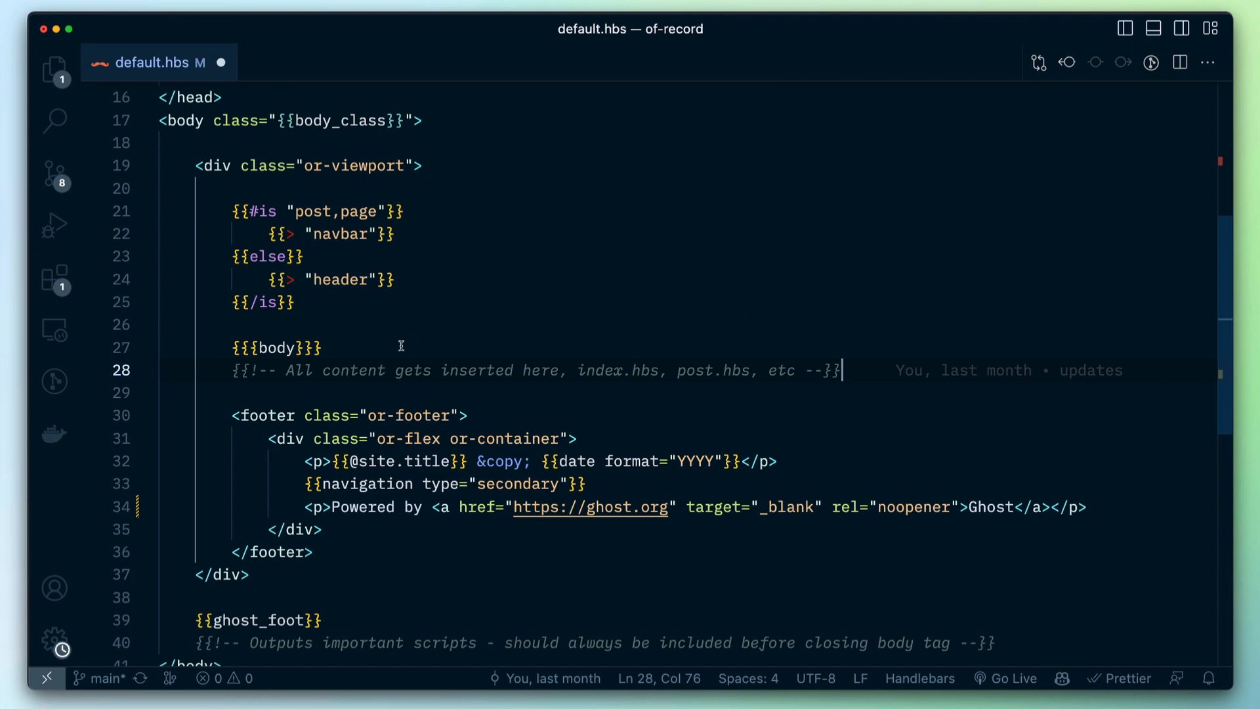
{"action": "left_click", "coordinate": [54, 71]}
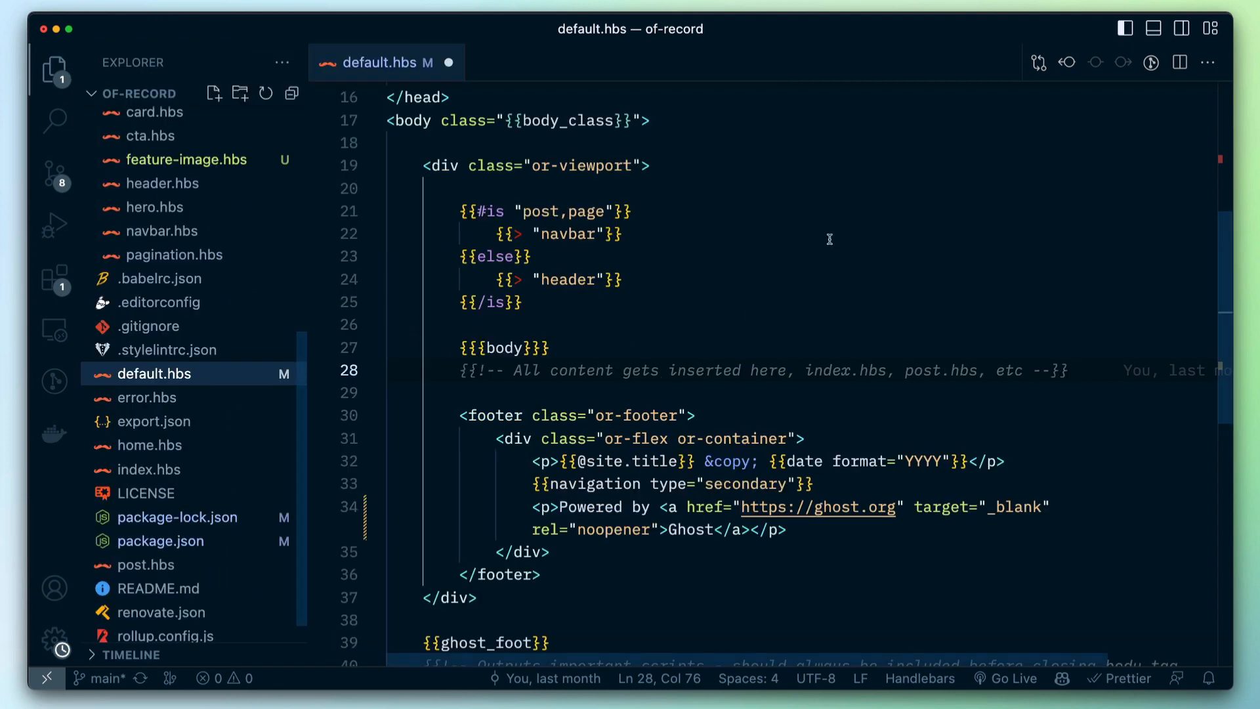
{"action": "mouse_move", "coordinate": [889, 273]}
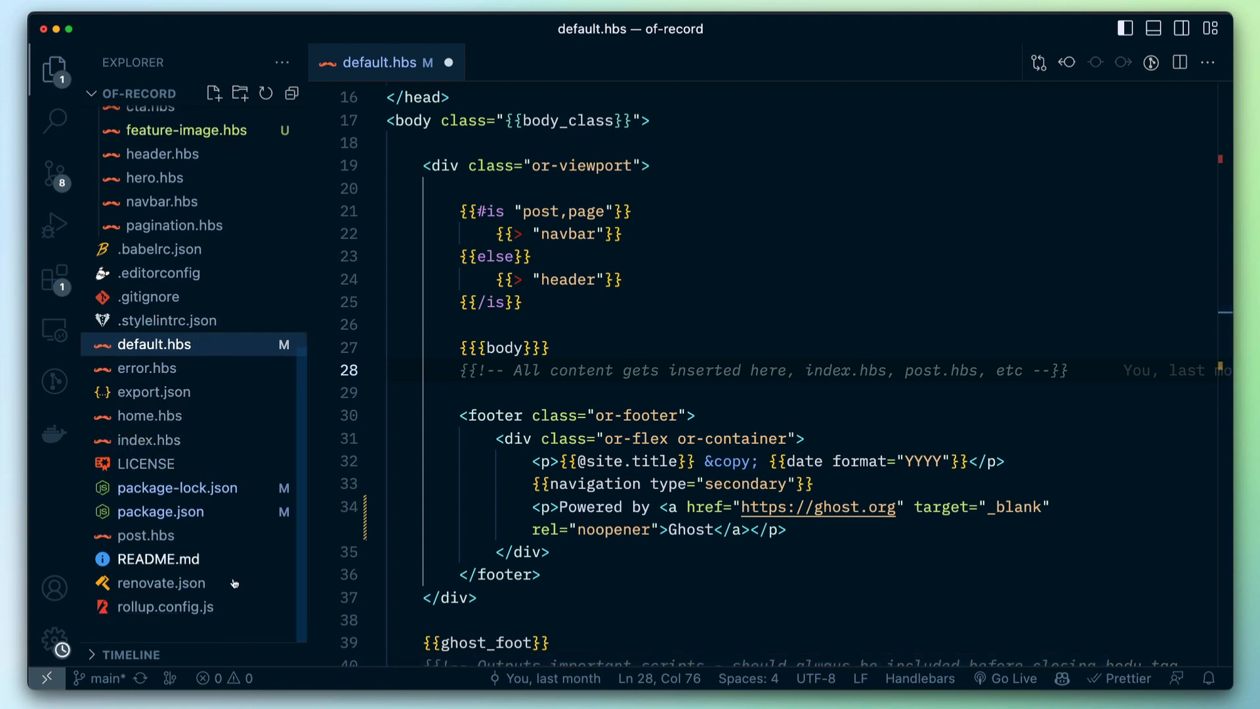
{"action": "left_click", "coordinate": [148, 536]}
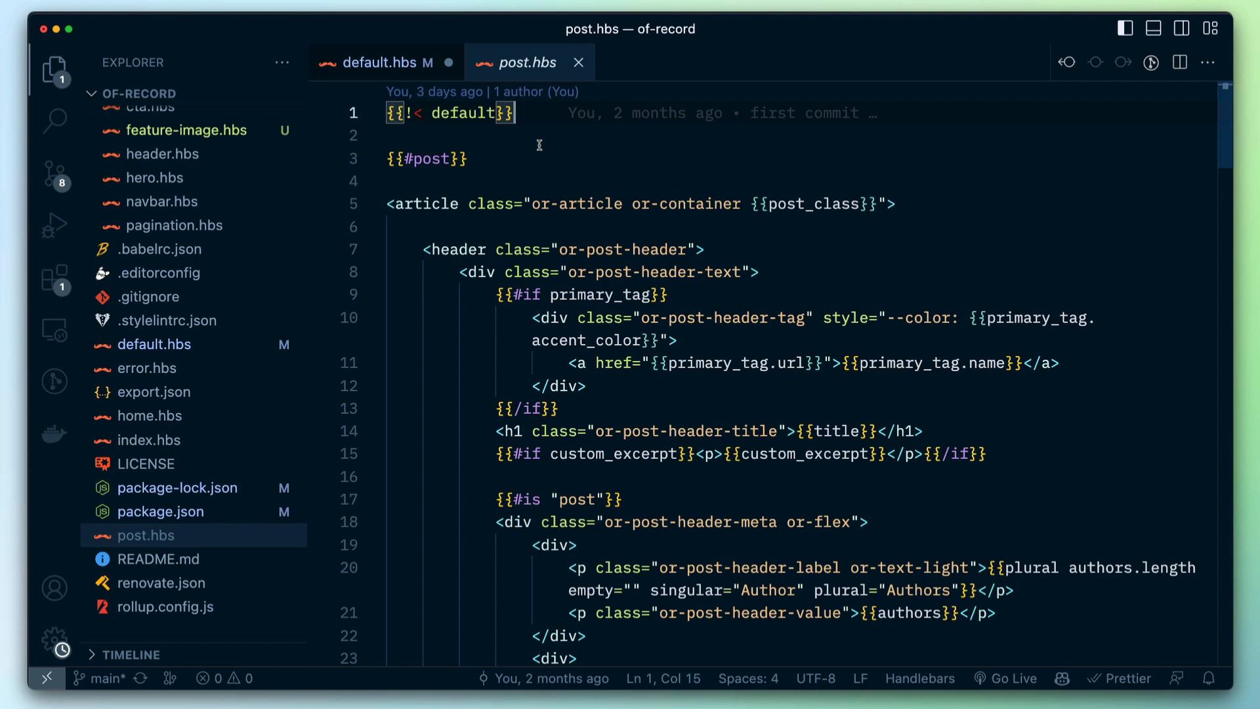
Return to default.hbs, select the body helper and scroll to the footer and ghost_foot block
{"action": "left_click", "coordinate": [383, 63]}
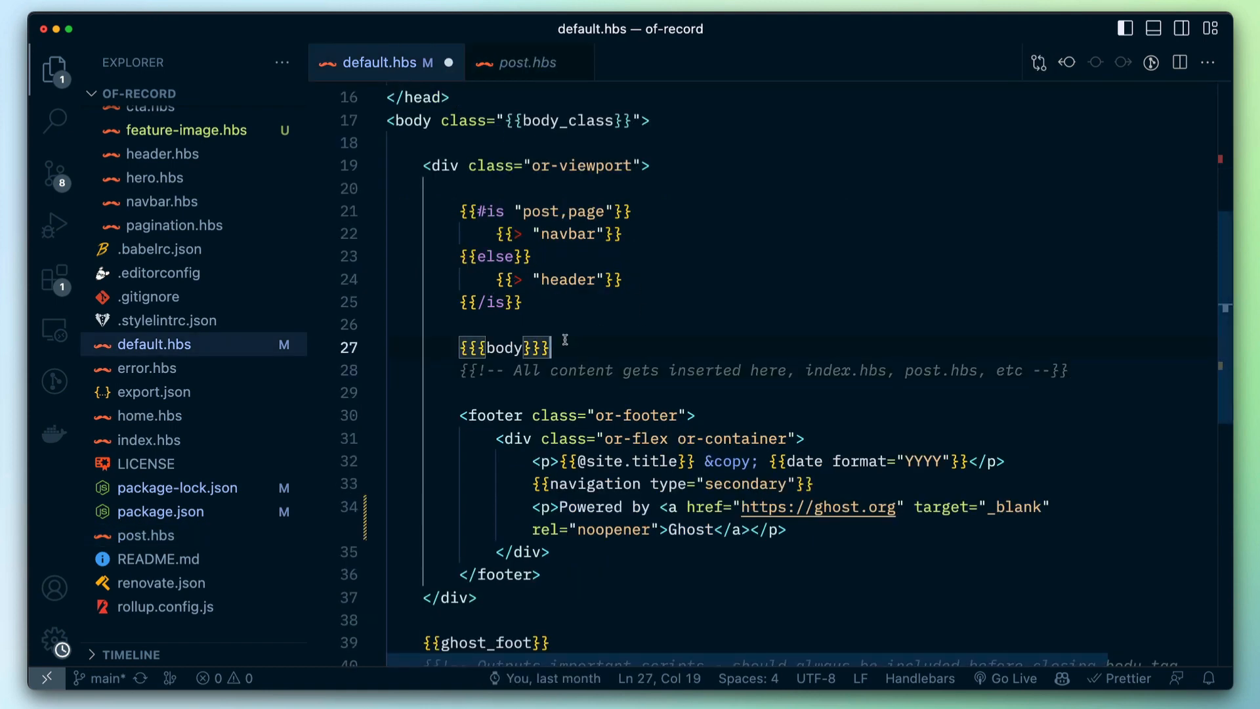
{"action": "double_click", "coordinate": [507, 347]}
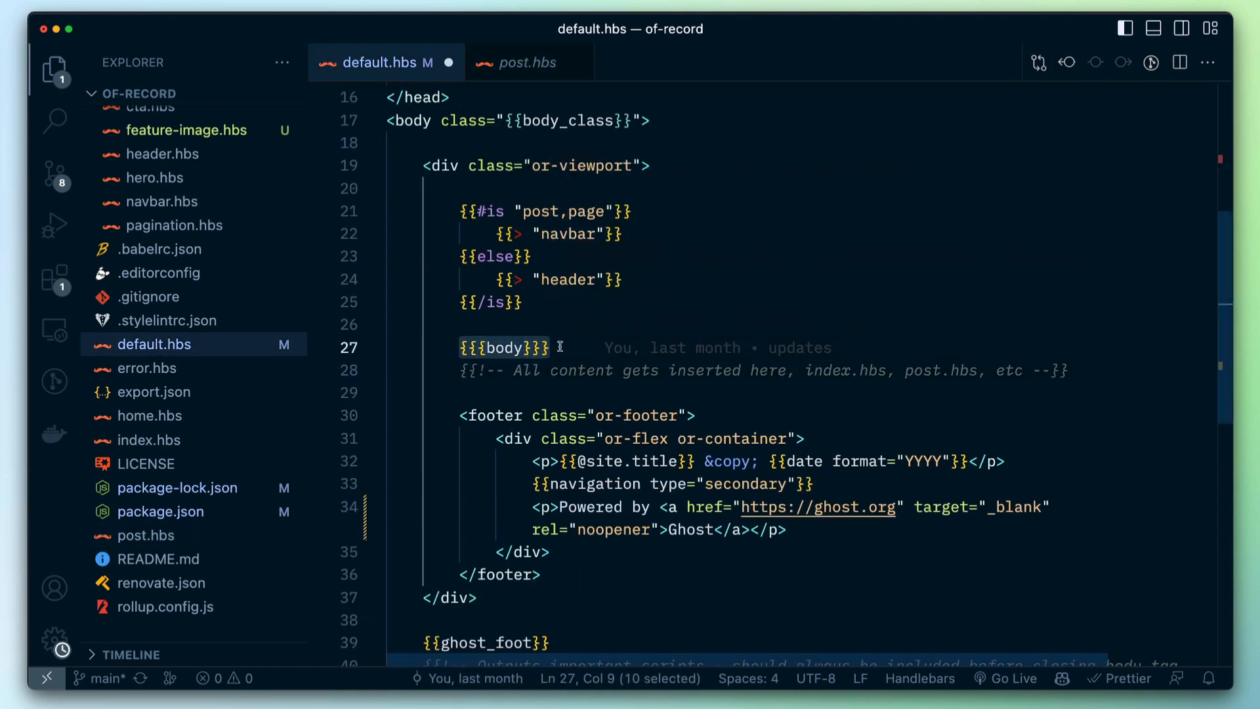
{"action": "left_click", "coordinate": [525, 63]}
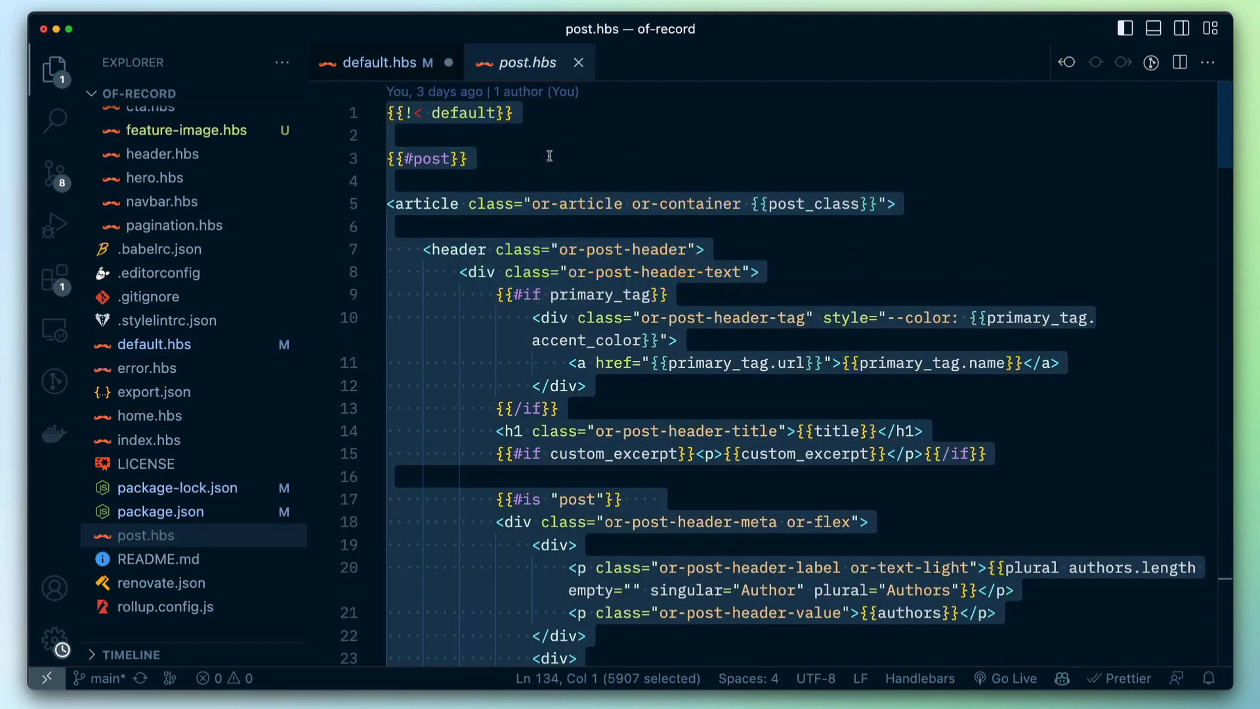
{"action": "left_click", "coordinate": [384, 63]}
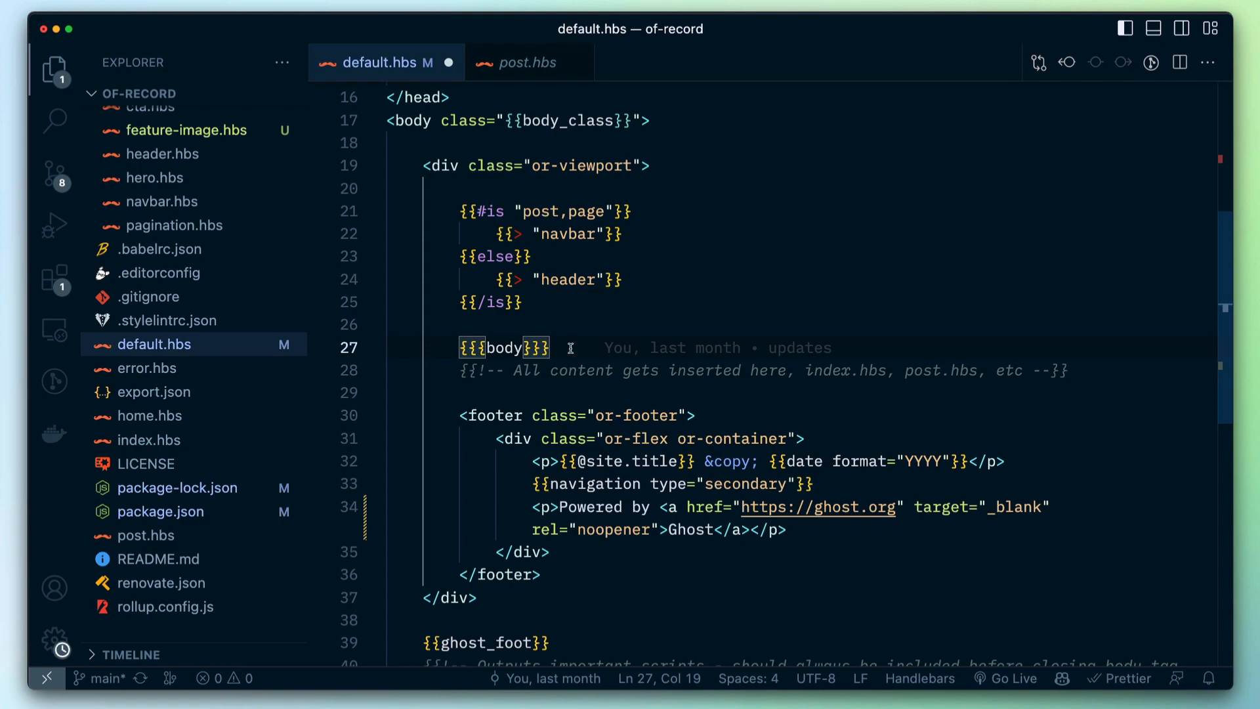
{"action": "scroll", "scroll_direction": "down", "scroll_amount": 3}
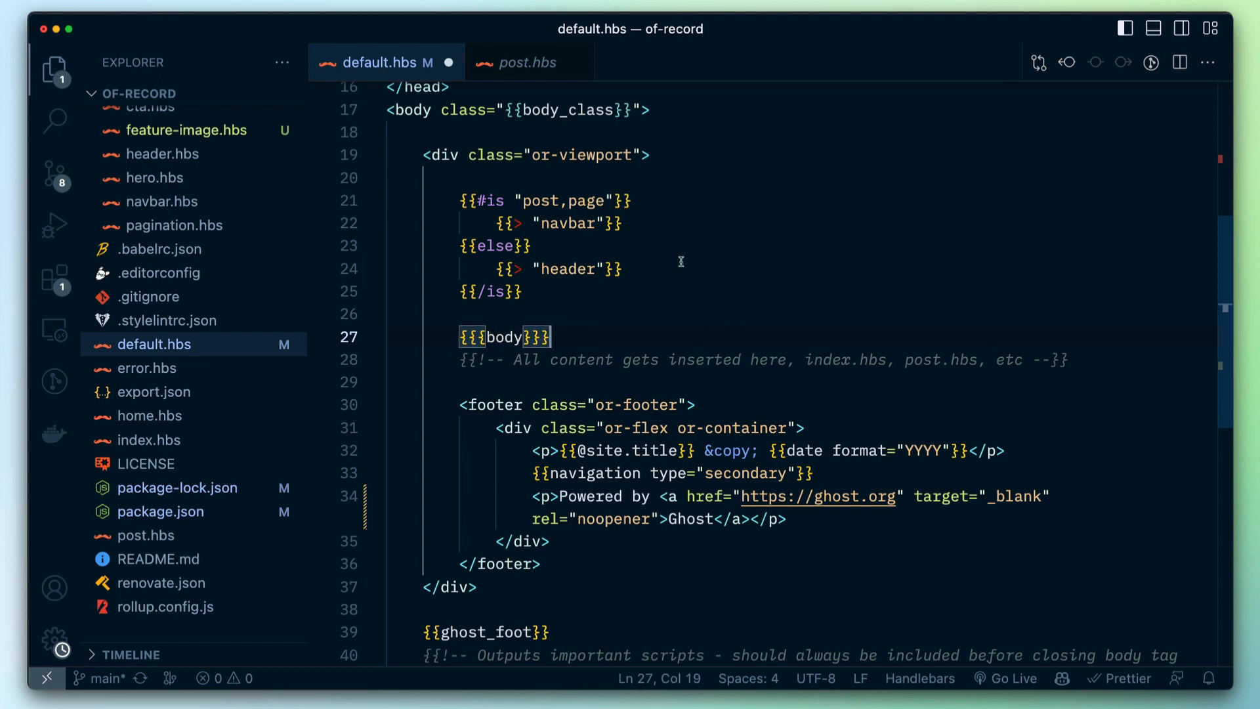
{"action": "left_click", "coordinate": [524, 63]}
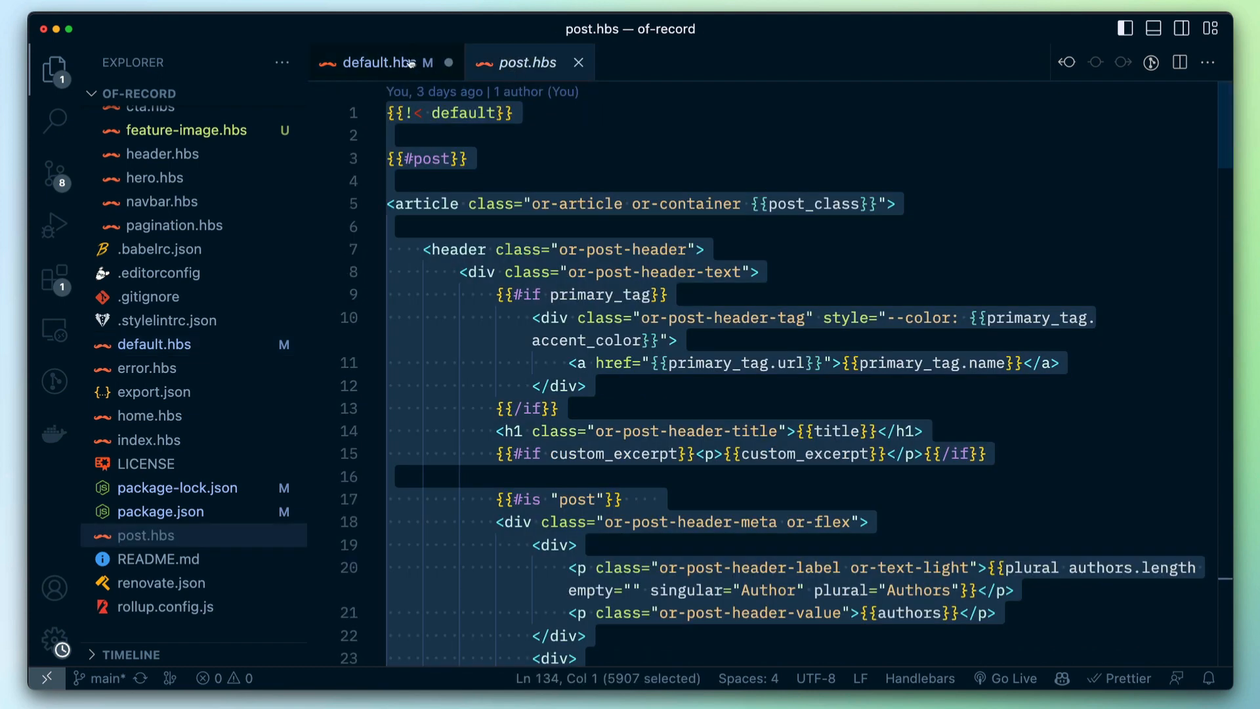
{"action": "left_click", "coordinate": [378, 61]}
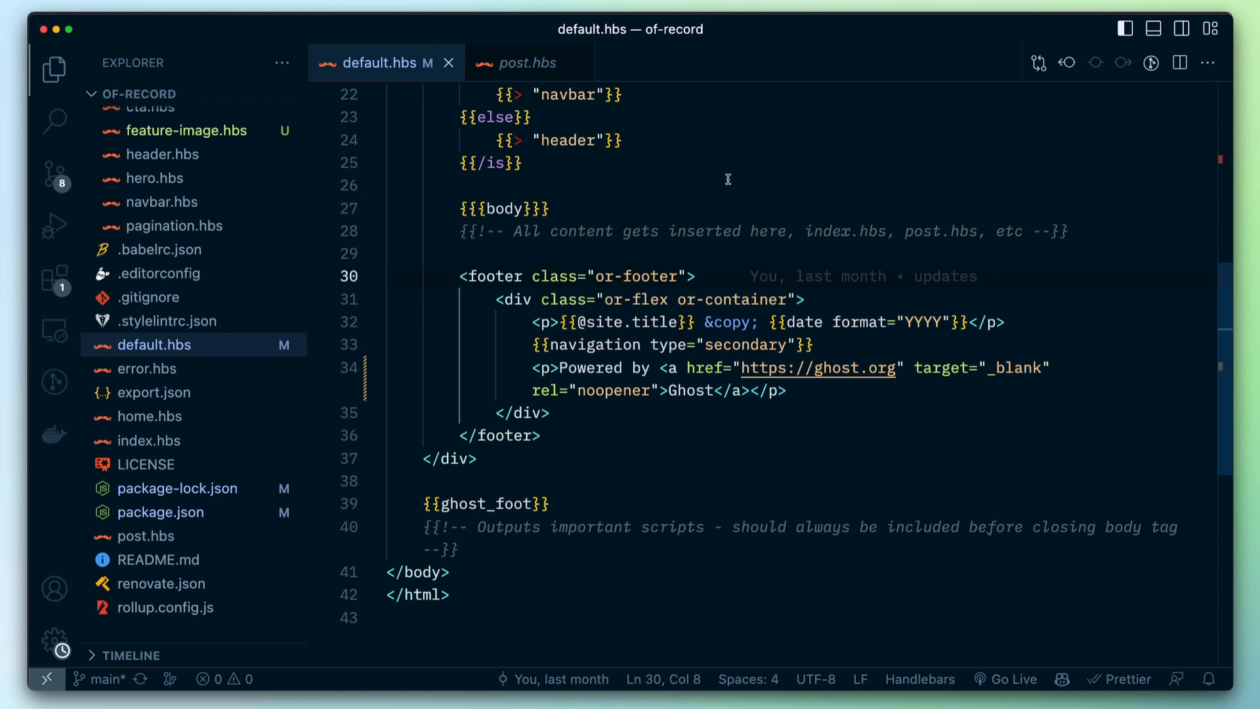
Switch to the browser, go to the Of Record home page and scroll to its footer
{"action": "key", "text": "Cmd+Tab"}
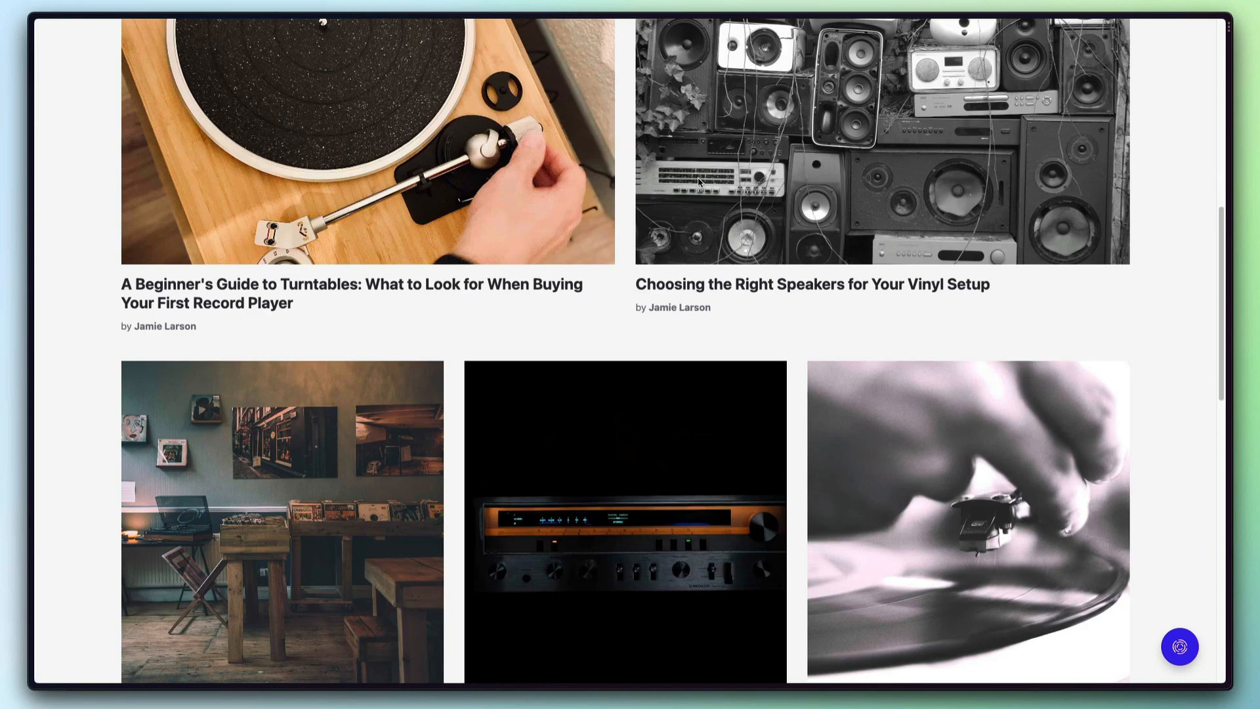
{"action": "scroll", "scroll_direction": "down", "scroll_amount": 3}
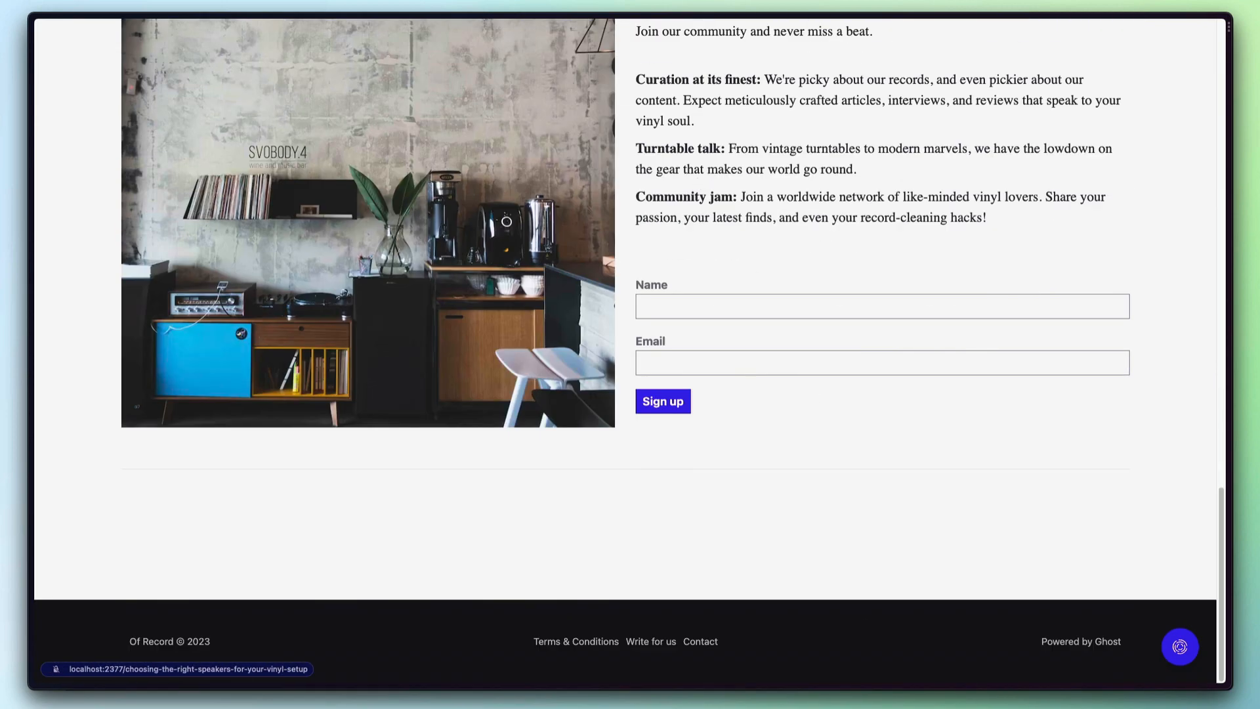
{"action": "scroll", "scroll_direction": "down", "scroll_amount": 3}
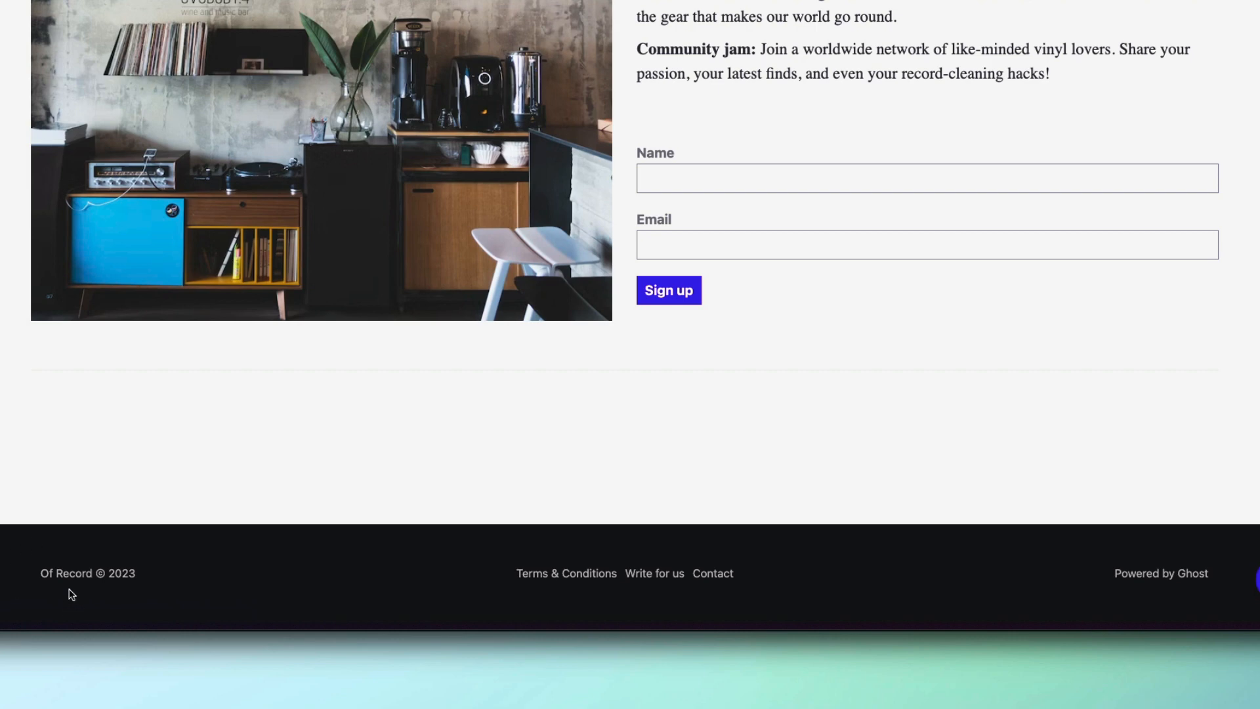
{"action": "mouse_move", "coordinate": [105, 592]}
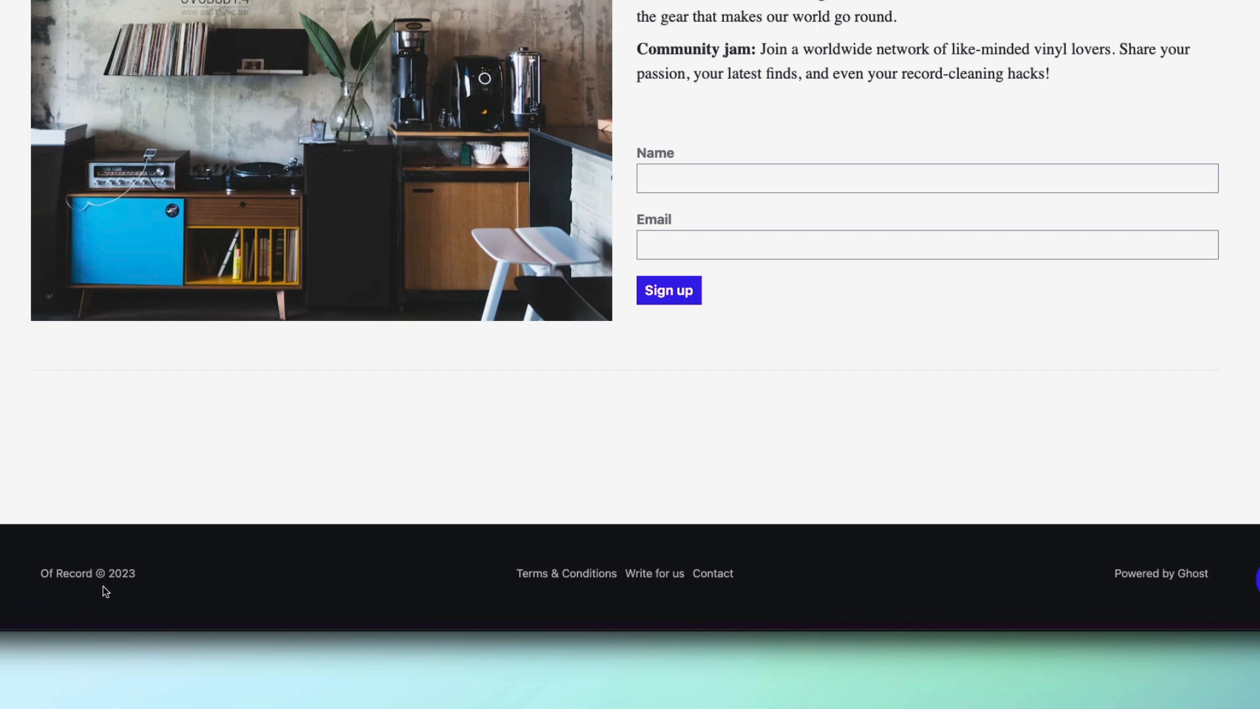
{"action": "mouse_move", "coordinate": [123, 593]}
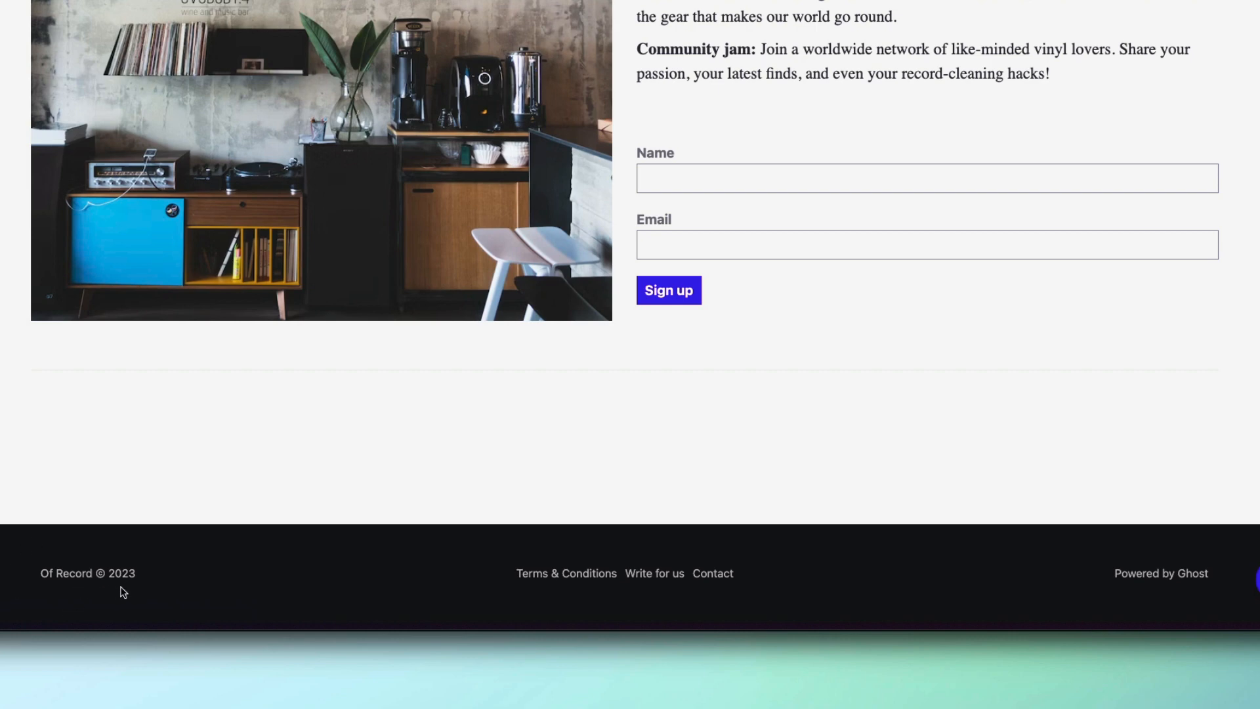
{"action": "mouse_move", "coordinate": [658, 606]}
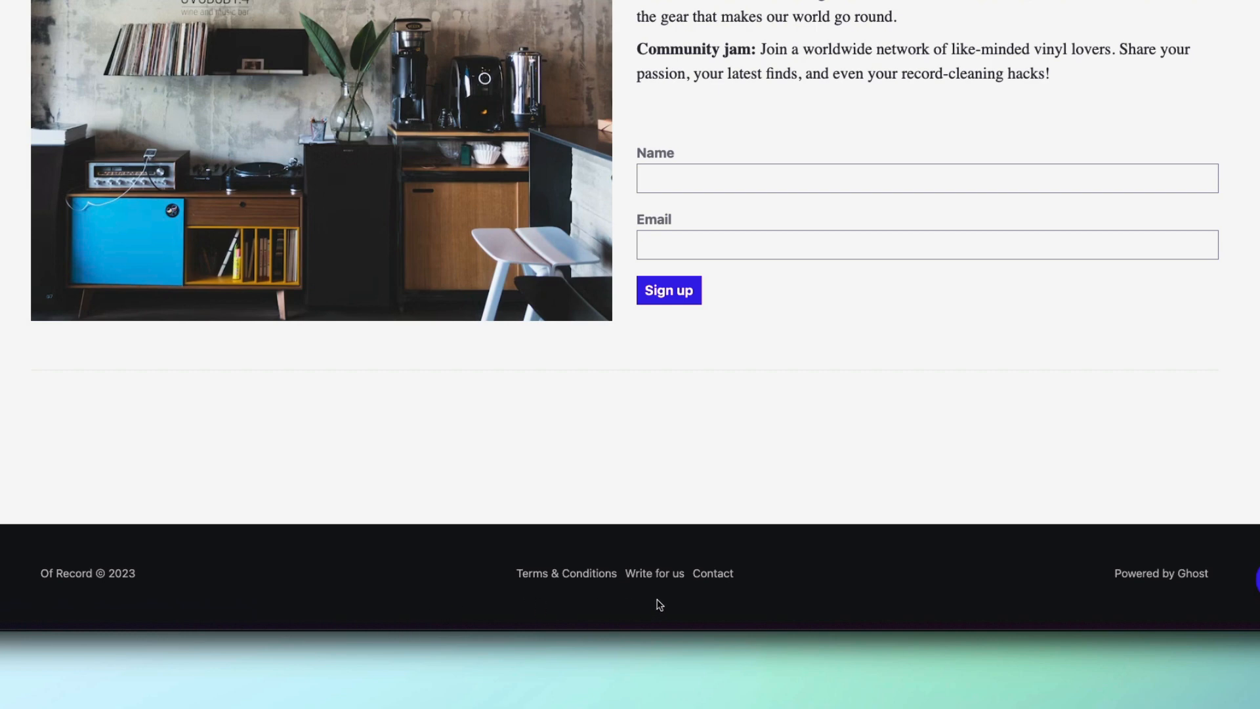
{"action": "mouse_move", "coordinate": [703, 603]}
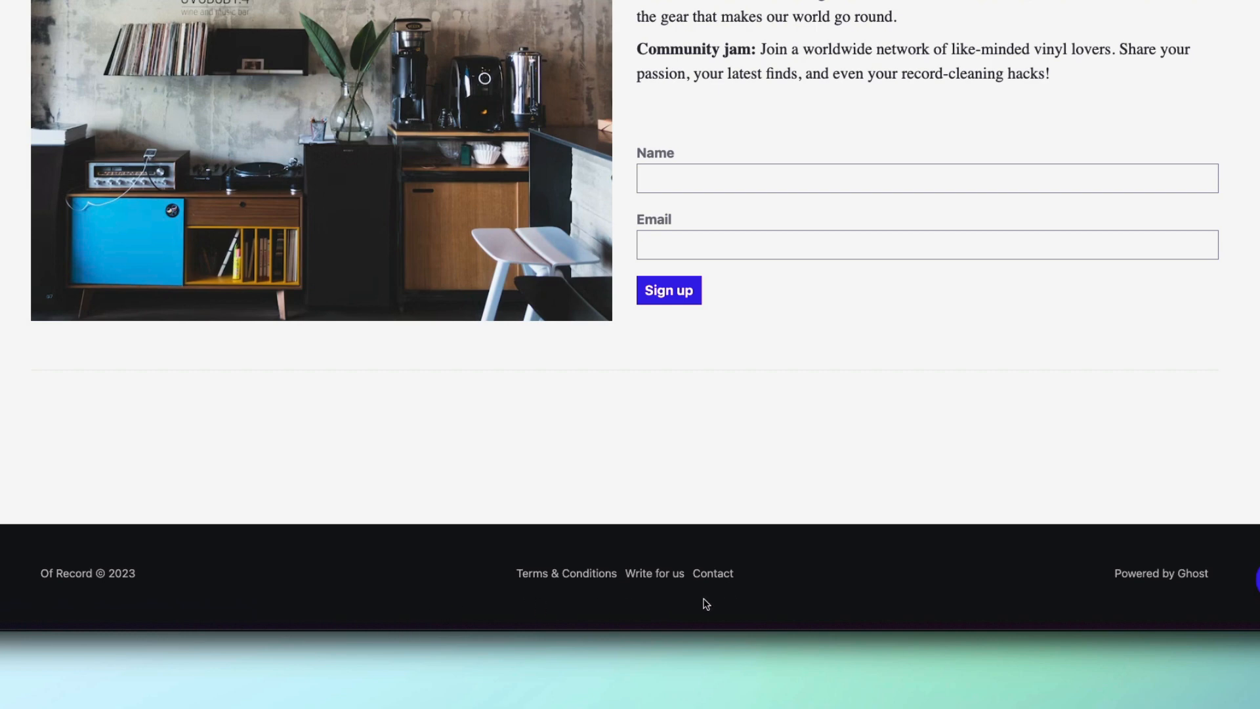
{"action": "mouse_move", "coordinate": [643, 602]}
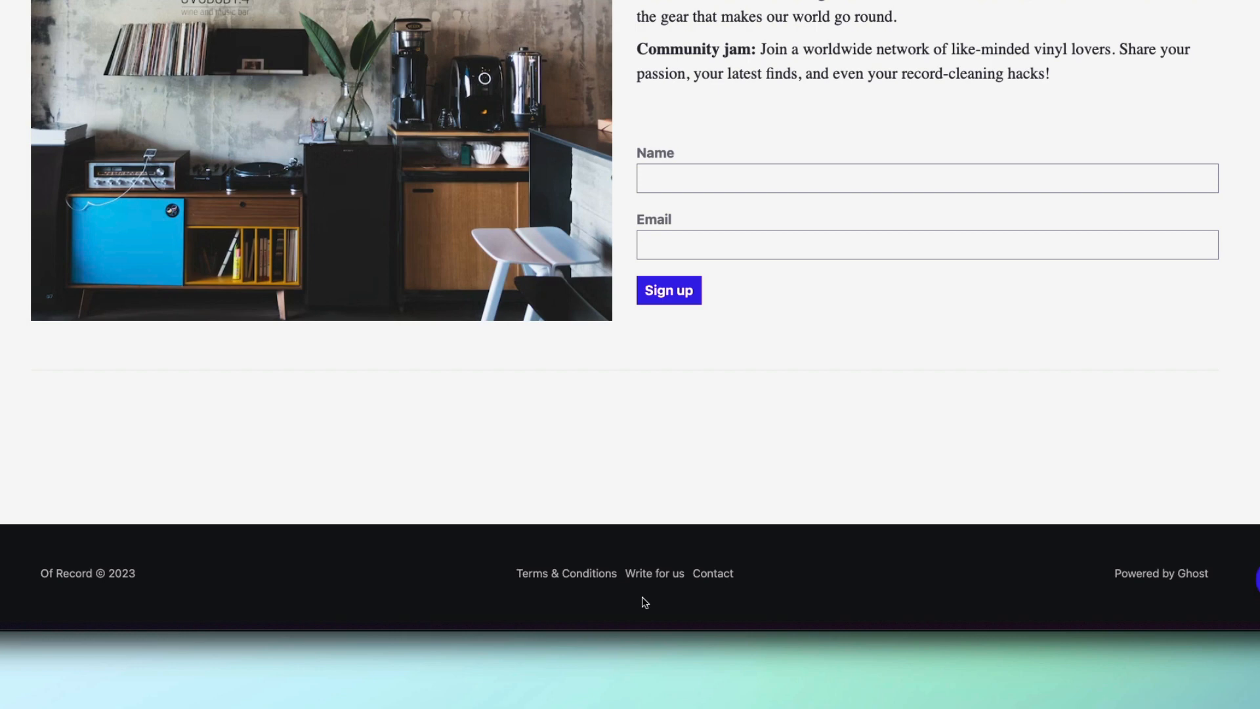
{"action": "mouse_move", "coordinate": [1150, 606]}
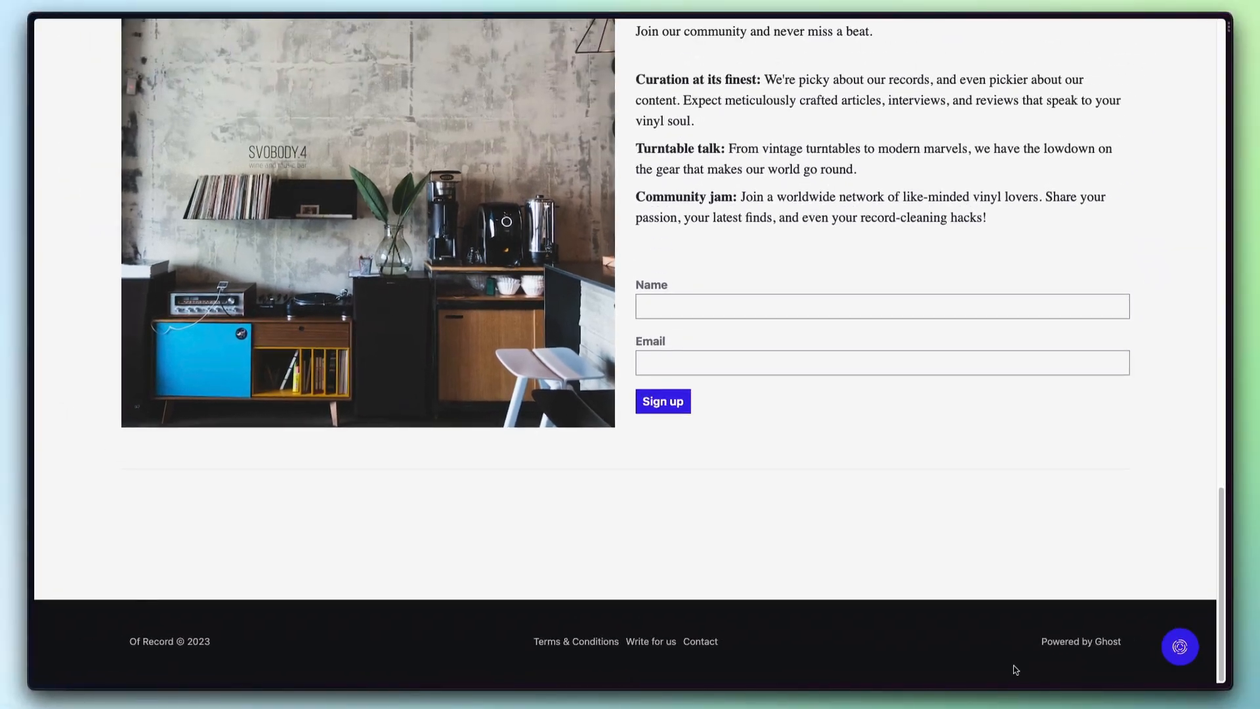
{"action": "left_click", "coordinate": [585, 38]}
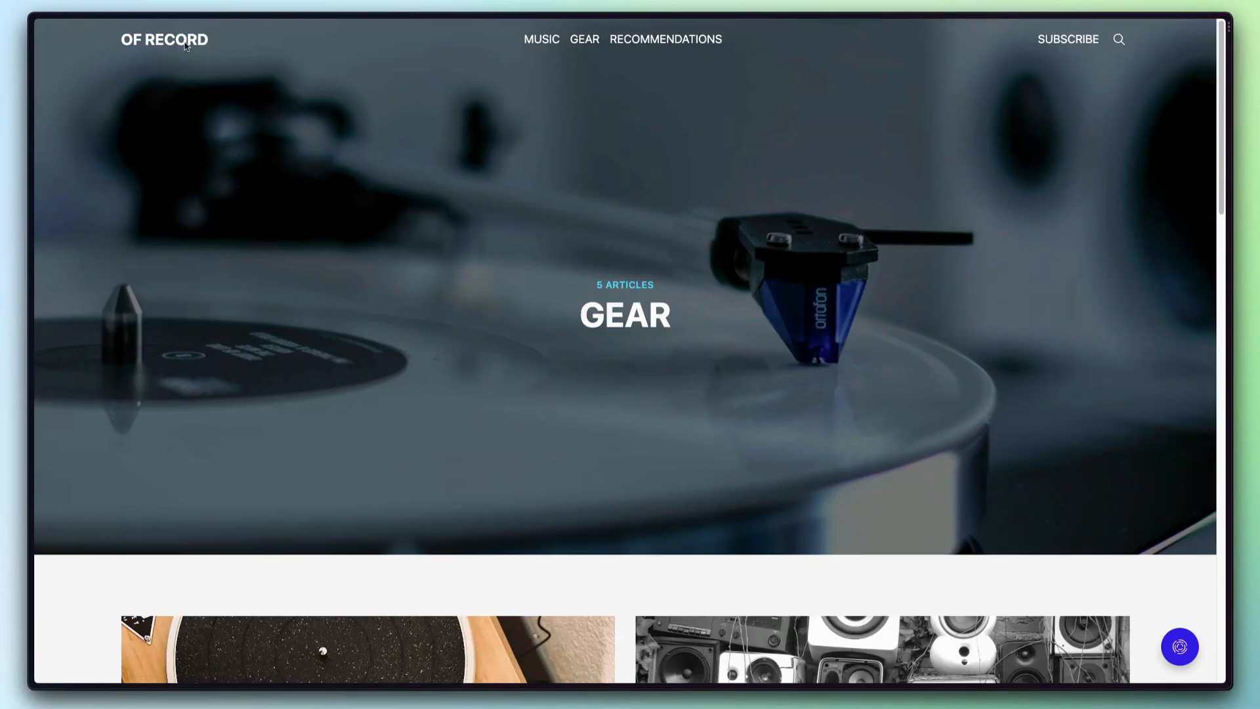
{"action": "scroll", "scroll_direction": "down", "scroll_amount": 3}
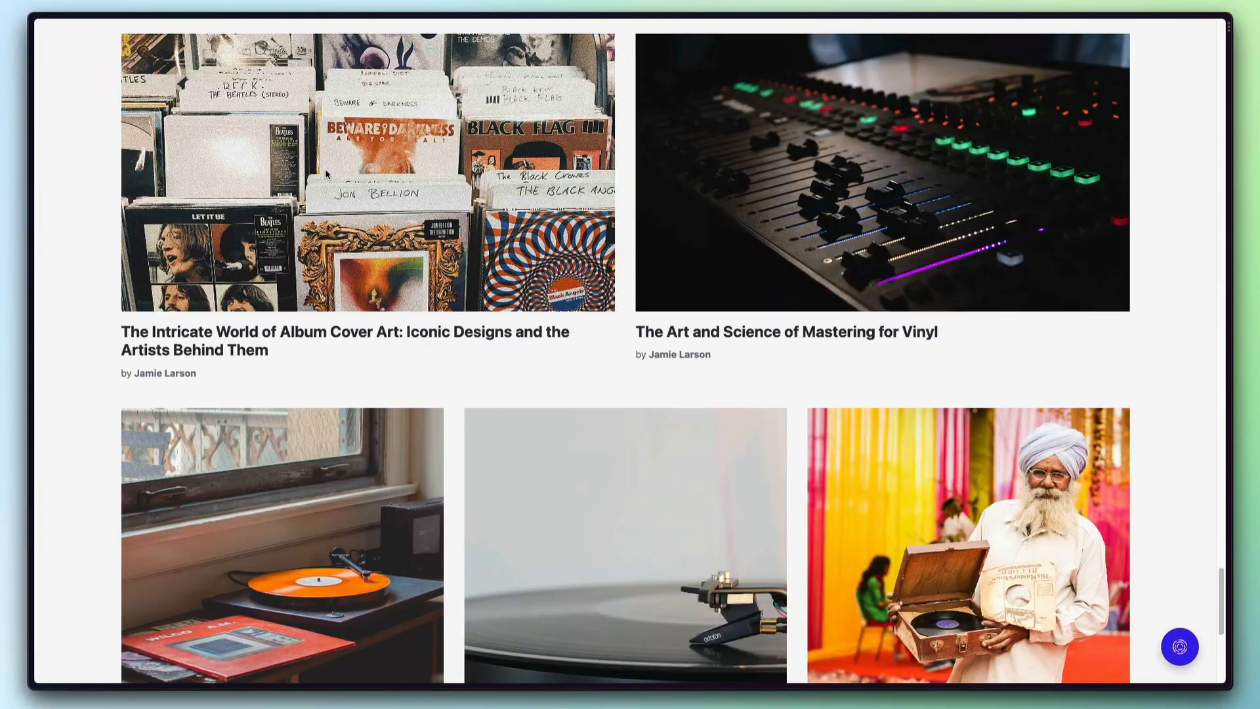
{"action": "scroll", "scroll_direction": "down", "scroll_amount": 3}
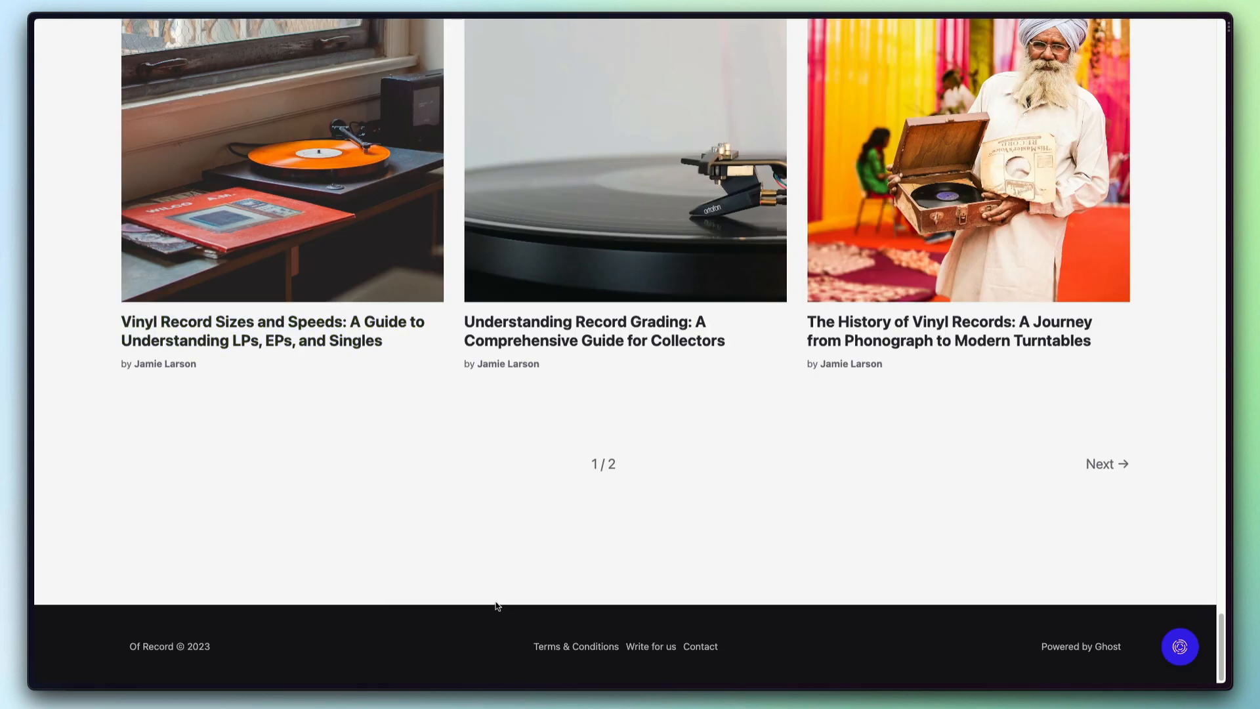
{"action": "mouse_move", "coordinate": [467, 593]}
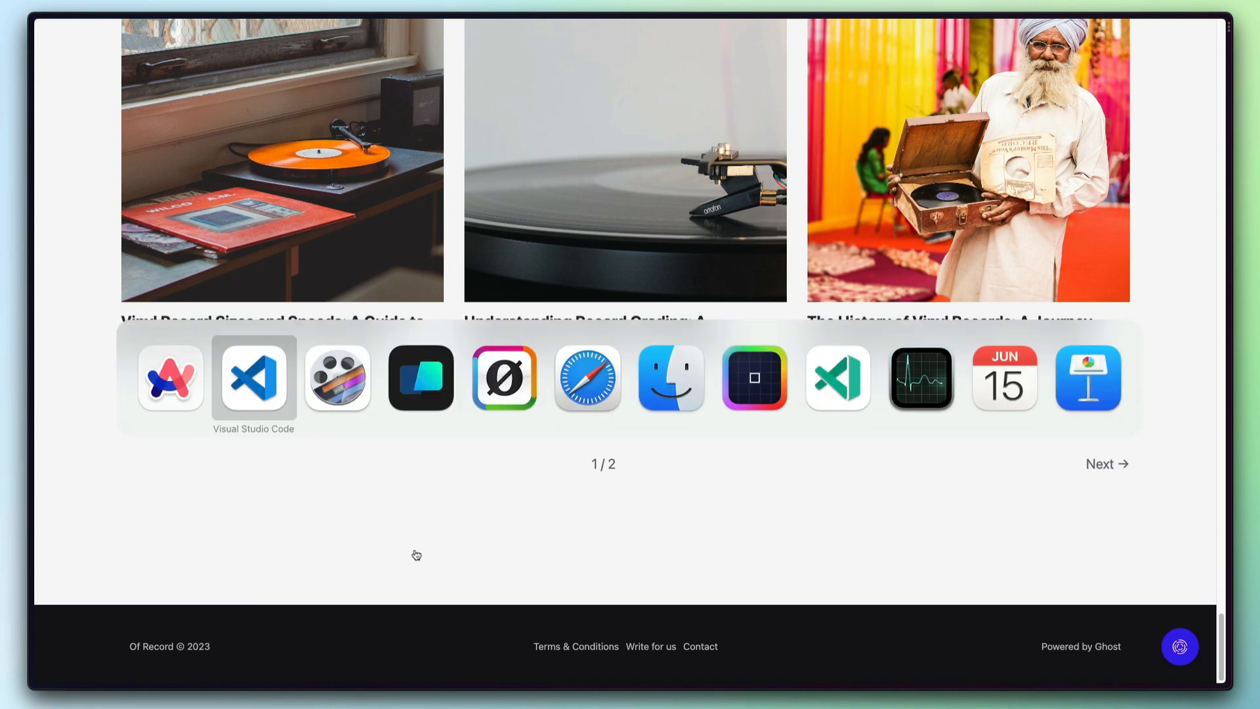
{"action": "left_click", "coordinate": [252, 378]}
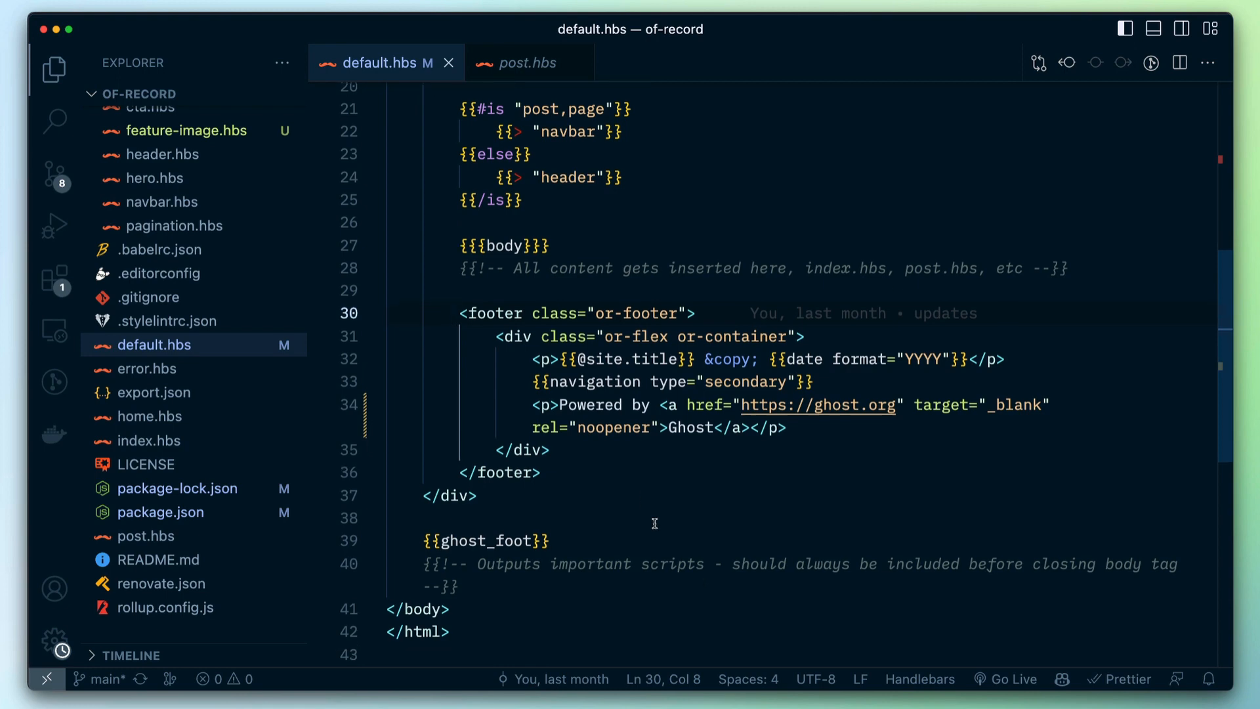
{"action": "mouse_move", "coordinate": [496, 339]}
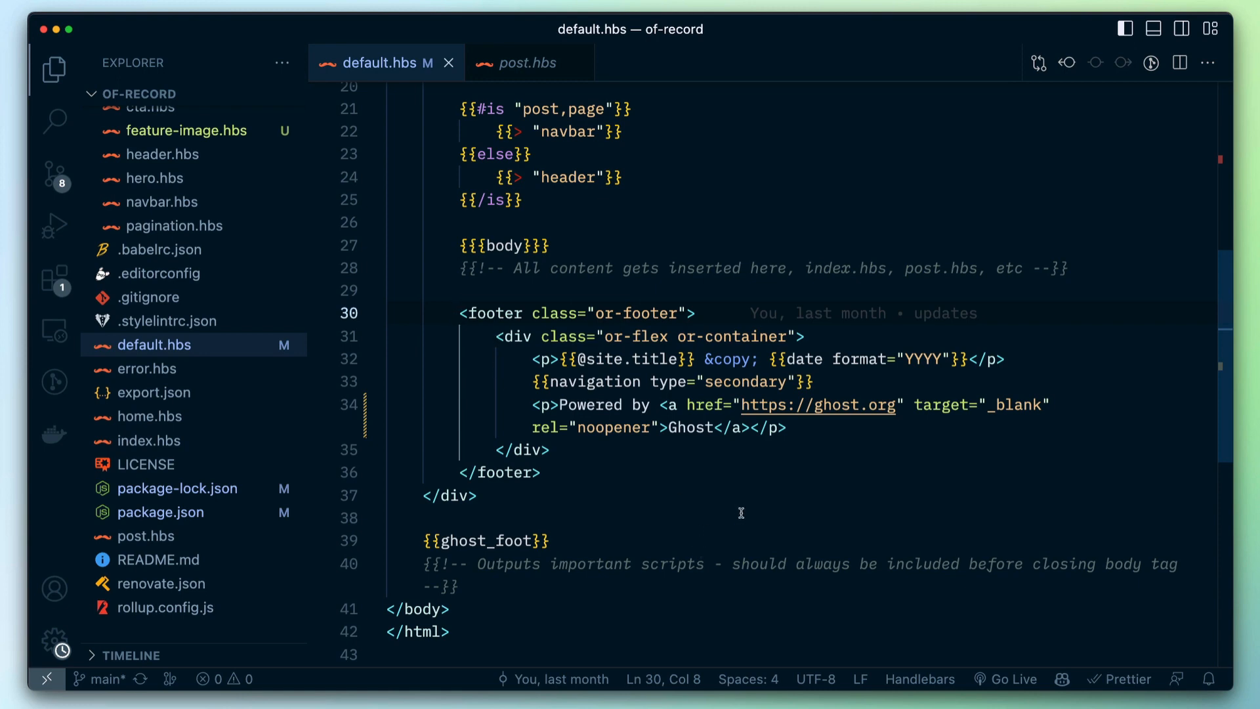
{"action": "mouse_move", "coordinate": [751, 499]}
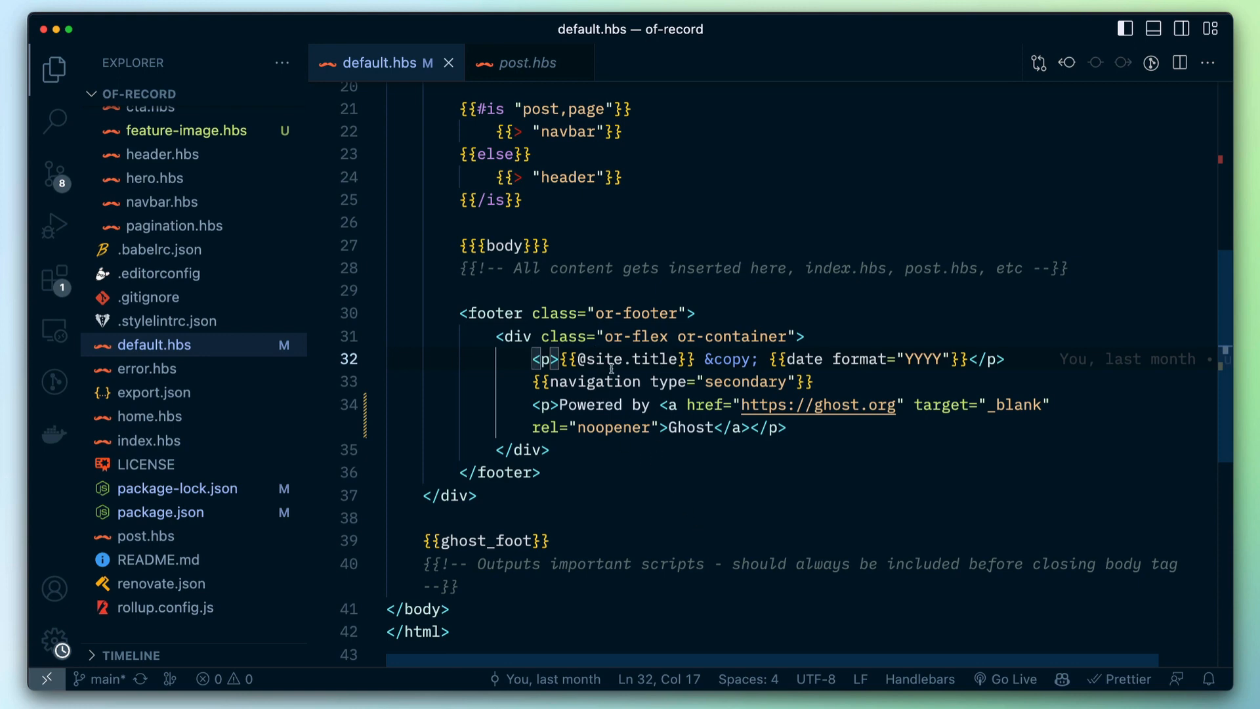
{"action": "mouse_move", "coordinate": [704, 493]}
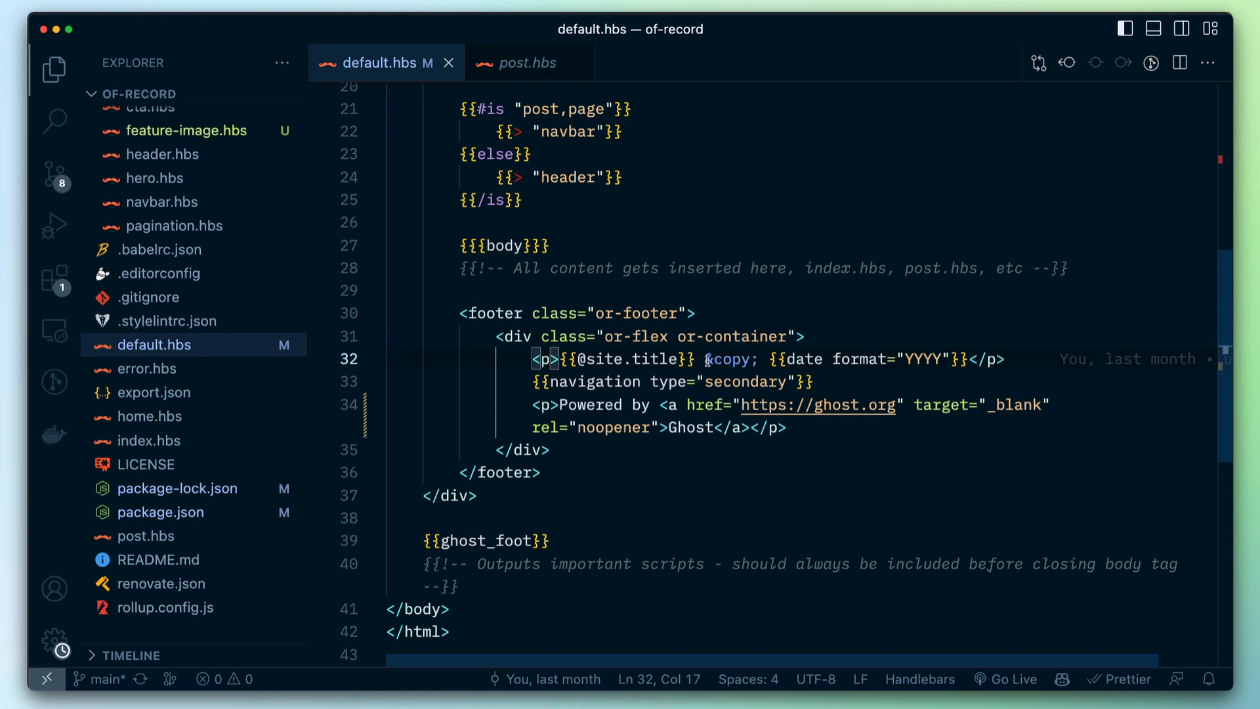
{"action": "mouse_move", "coordinate": [732, 370]}
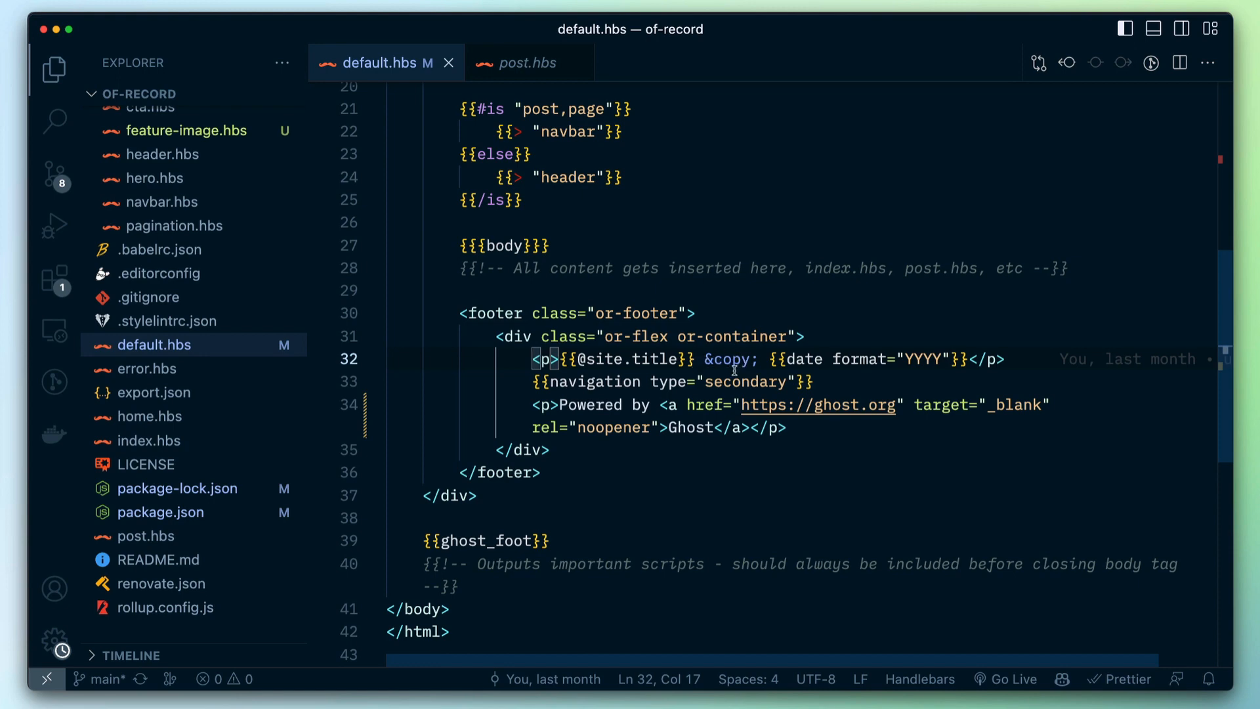
{"action": "mouse_move", "coordinate": [964, 550]}
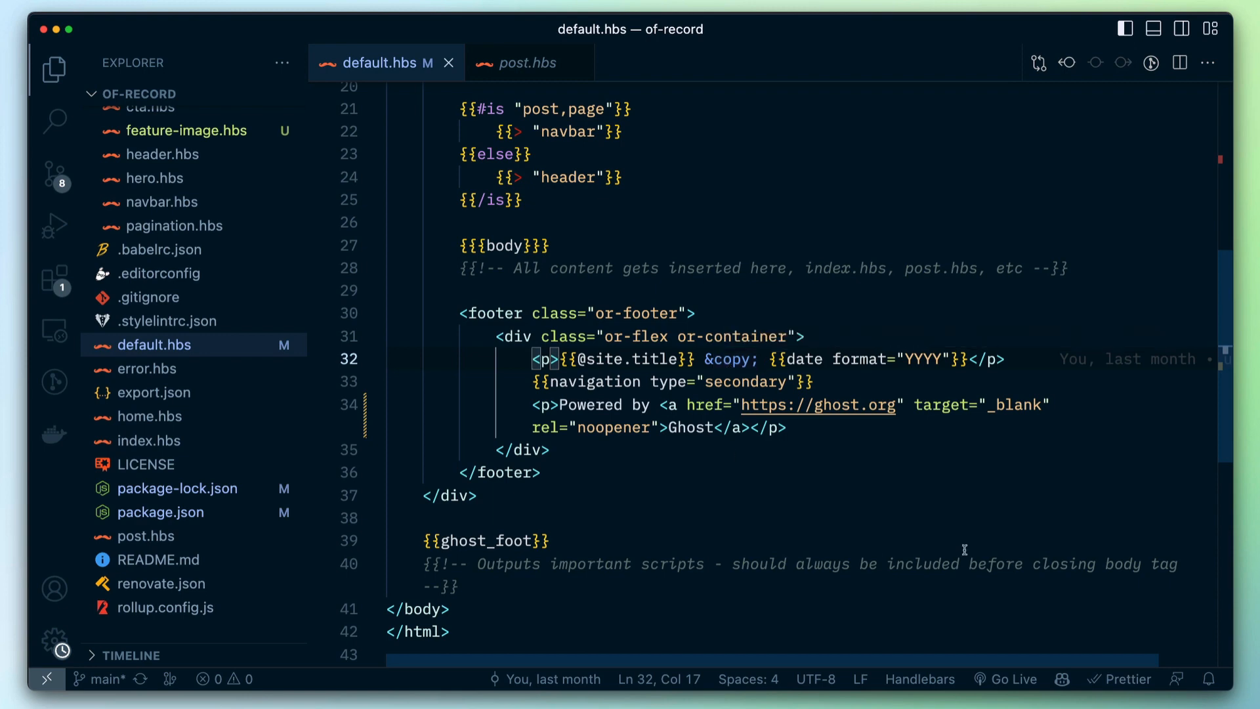
{"action": "mouse_move", "coordinate": [767, 366]}
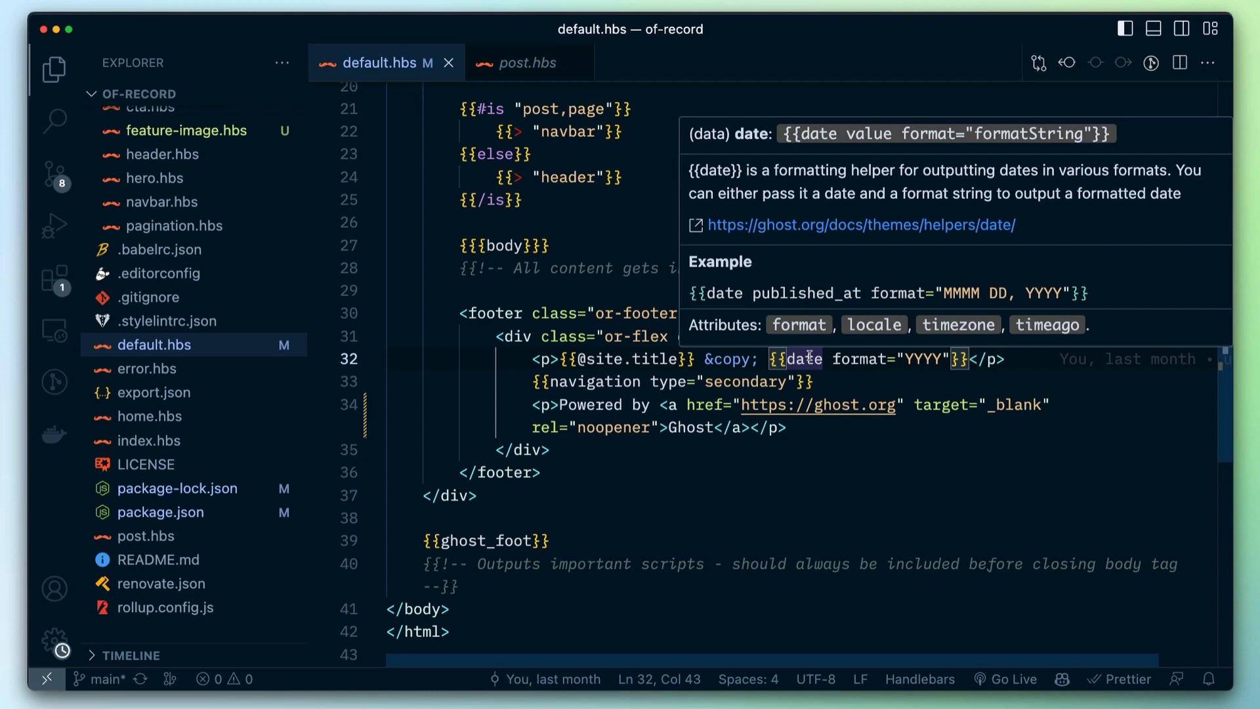
{"action": "mouse_move", "coordinate": [870, 486]}
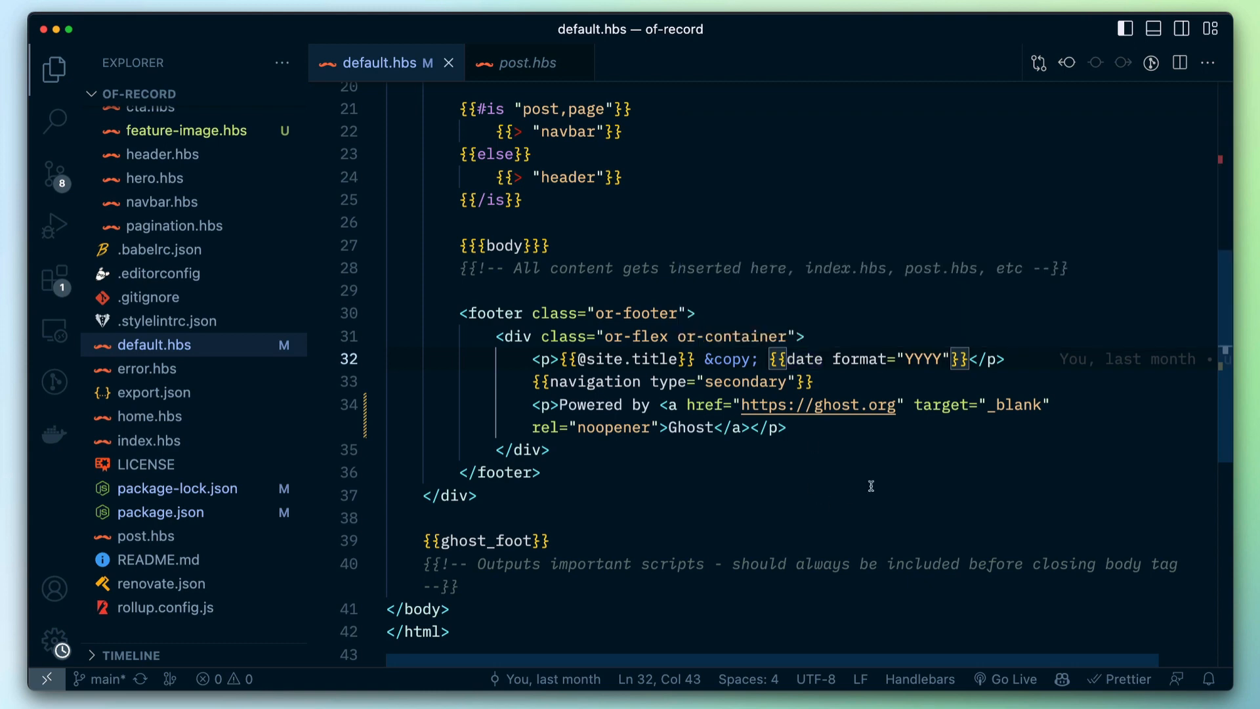
{"action": "mouse_move", "coordinate": [879, 474]}
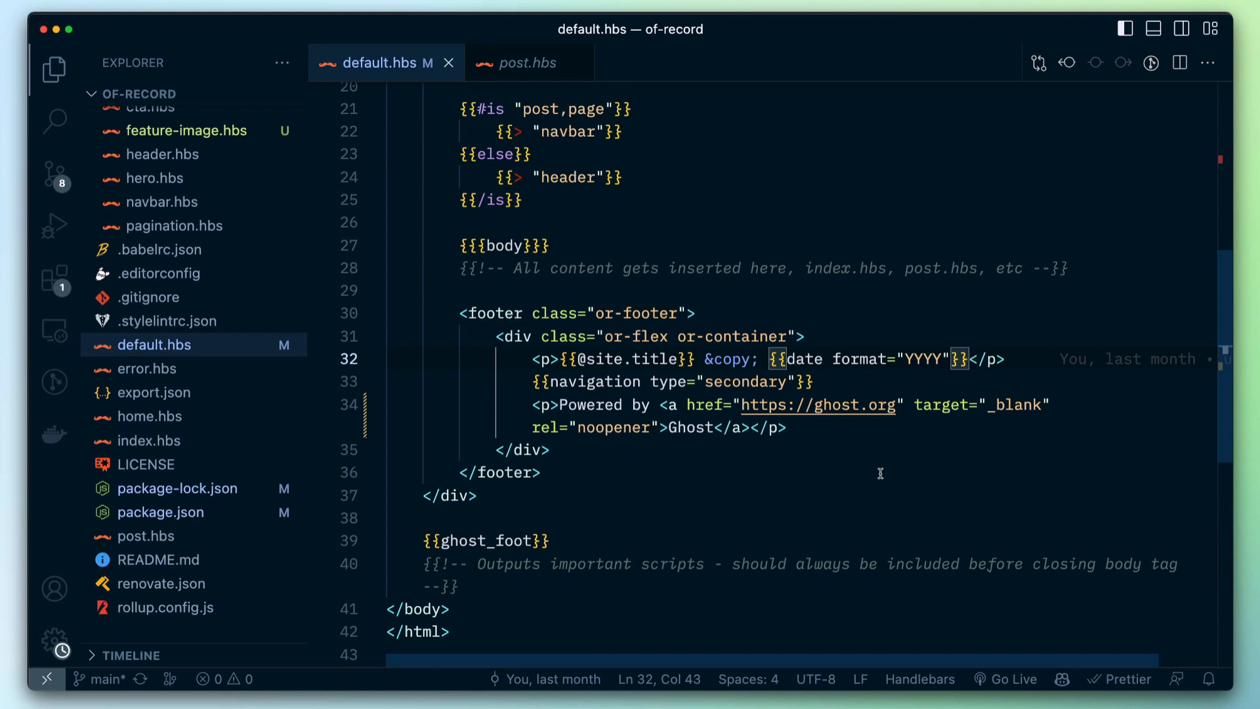
{"action": "mouse_move", "coordinate": [874, 487]}
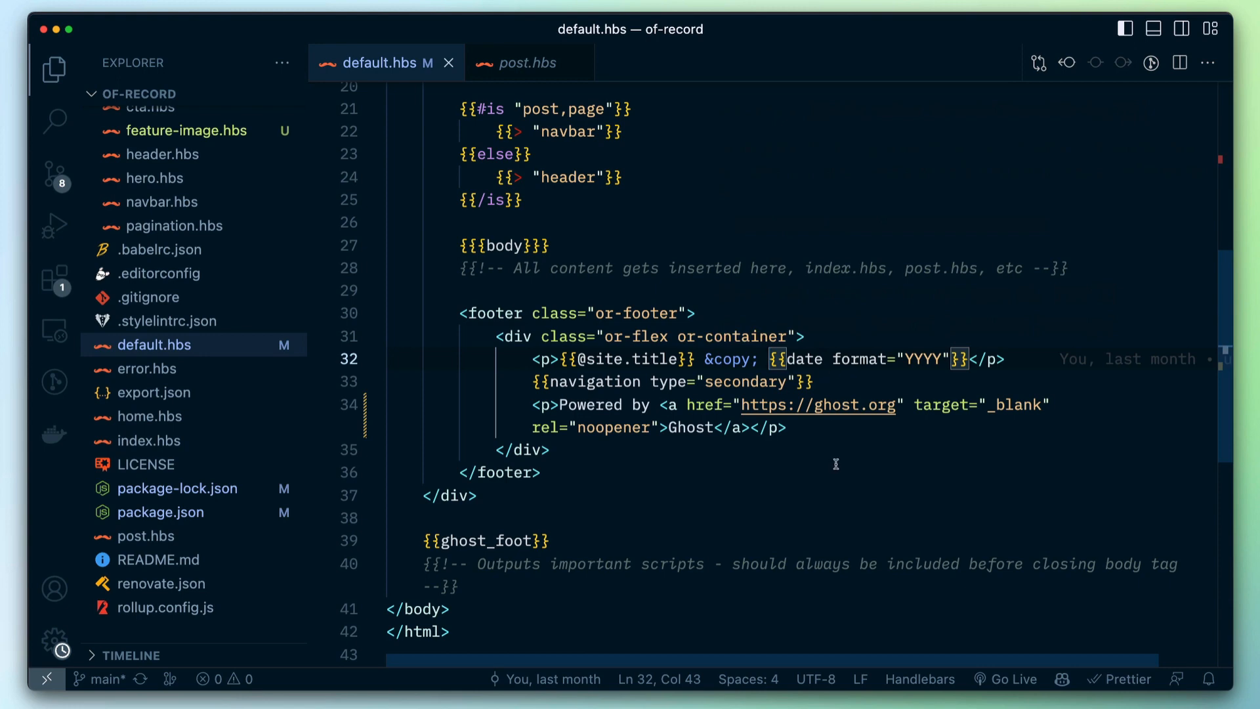
{"action": "mouse_move", "coordinate": [844, 455]}
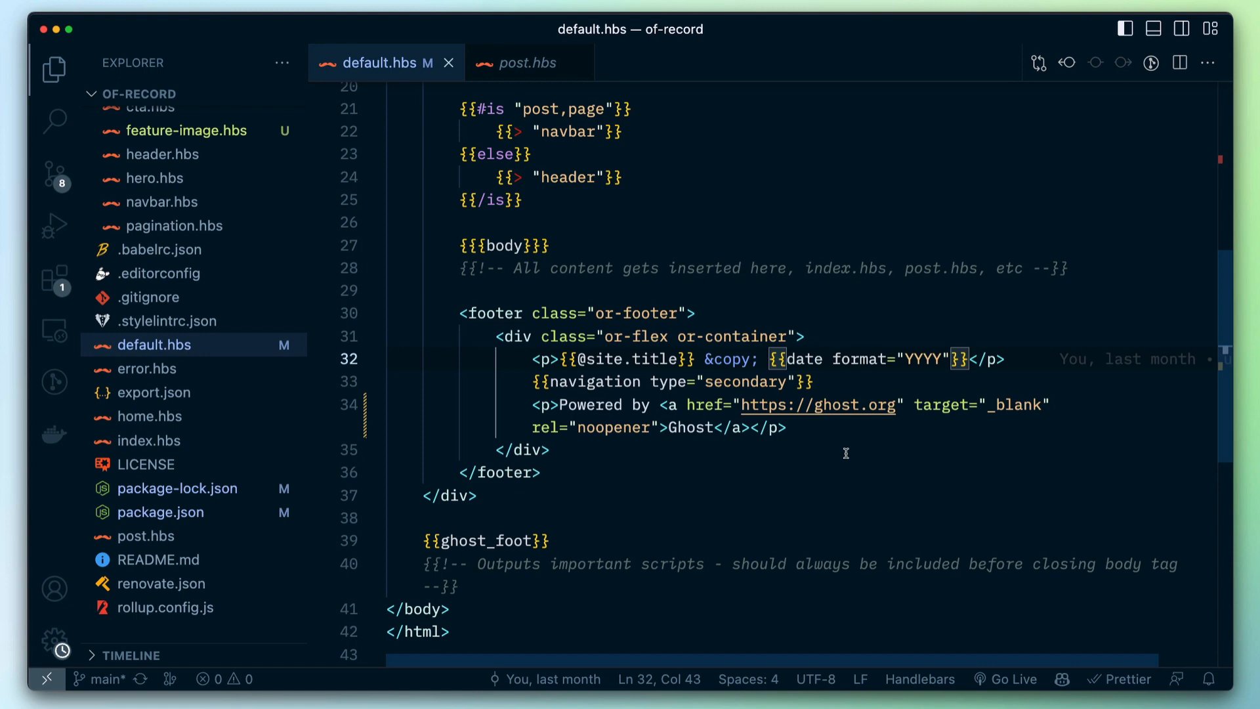
{"action": "mouse_move", "coordinate": [821, 449]}
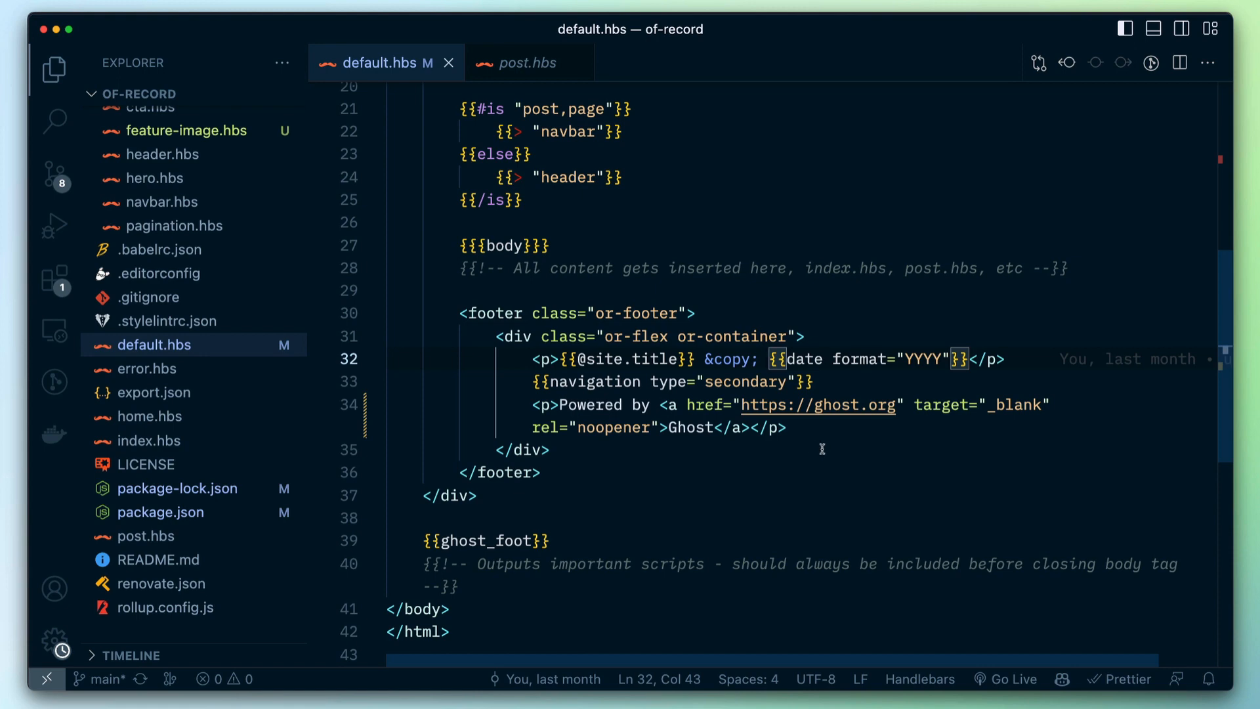
{"action": "mouse_move", "coordinate": [832, 466]}
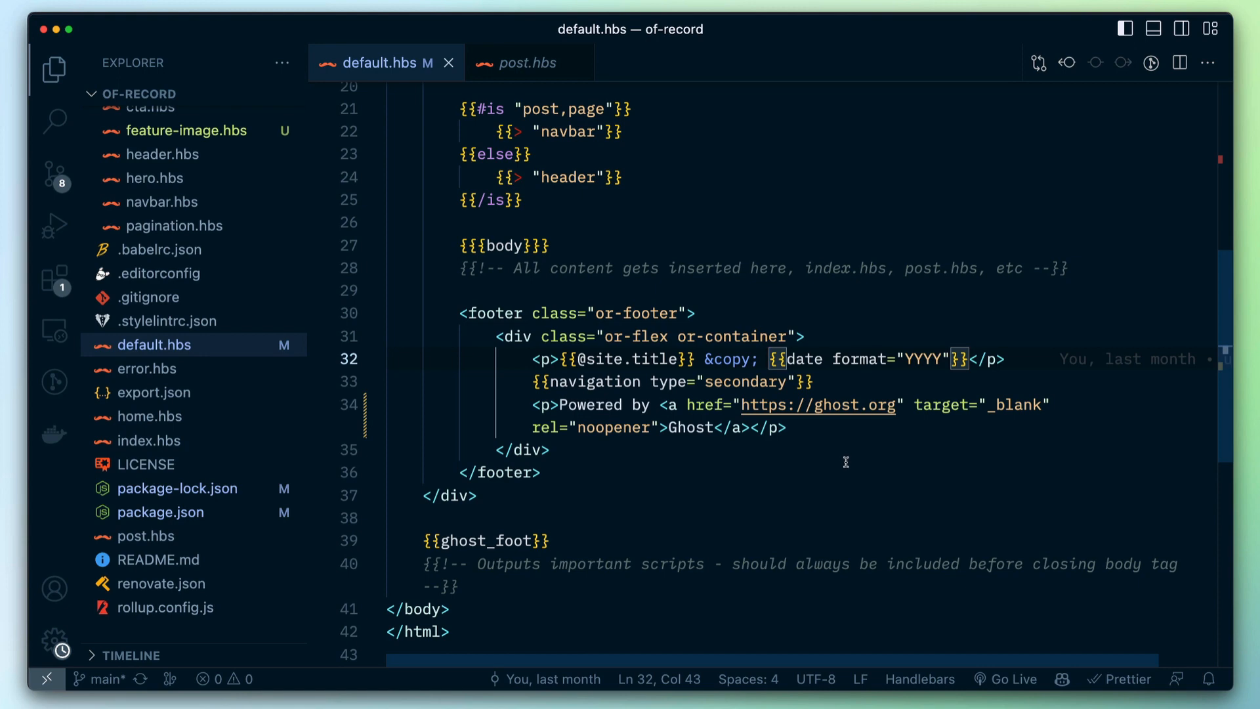
{"action": "mouse_move", "coordinate": [932, 396]}
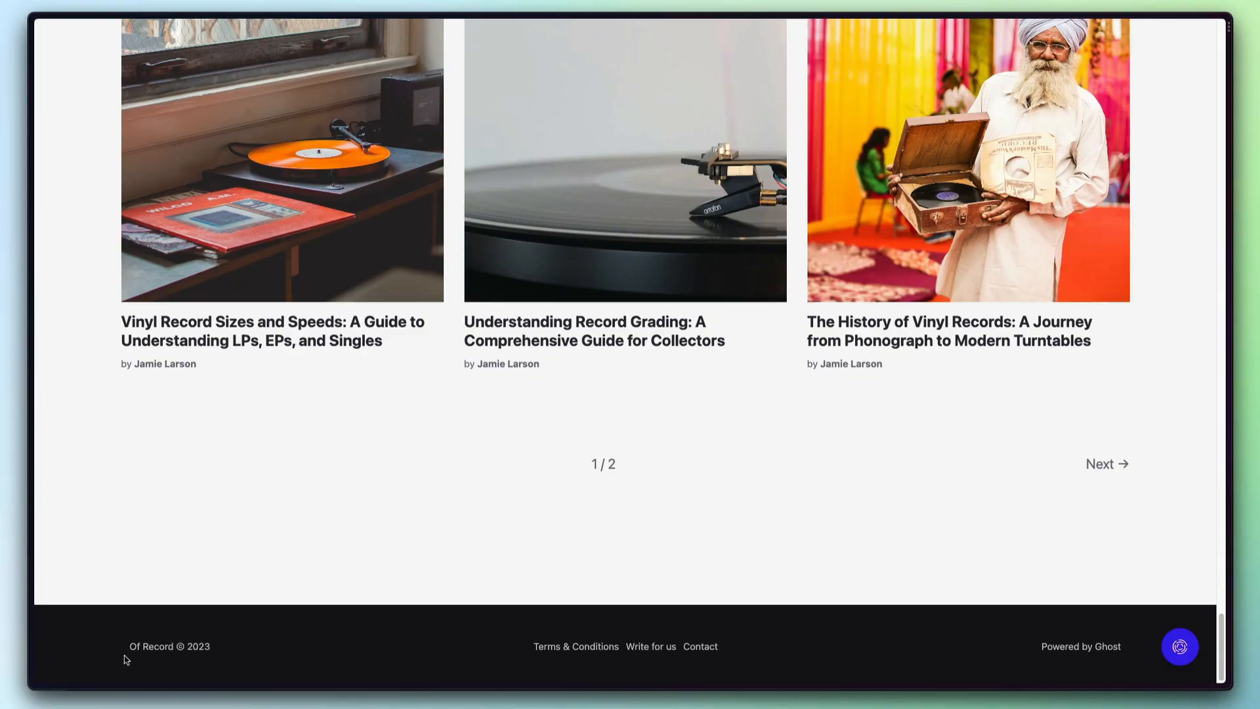
{"action": "mouse_move", "coordinate": [495, 552]}
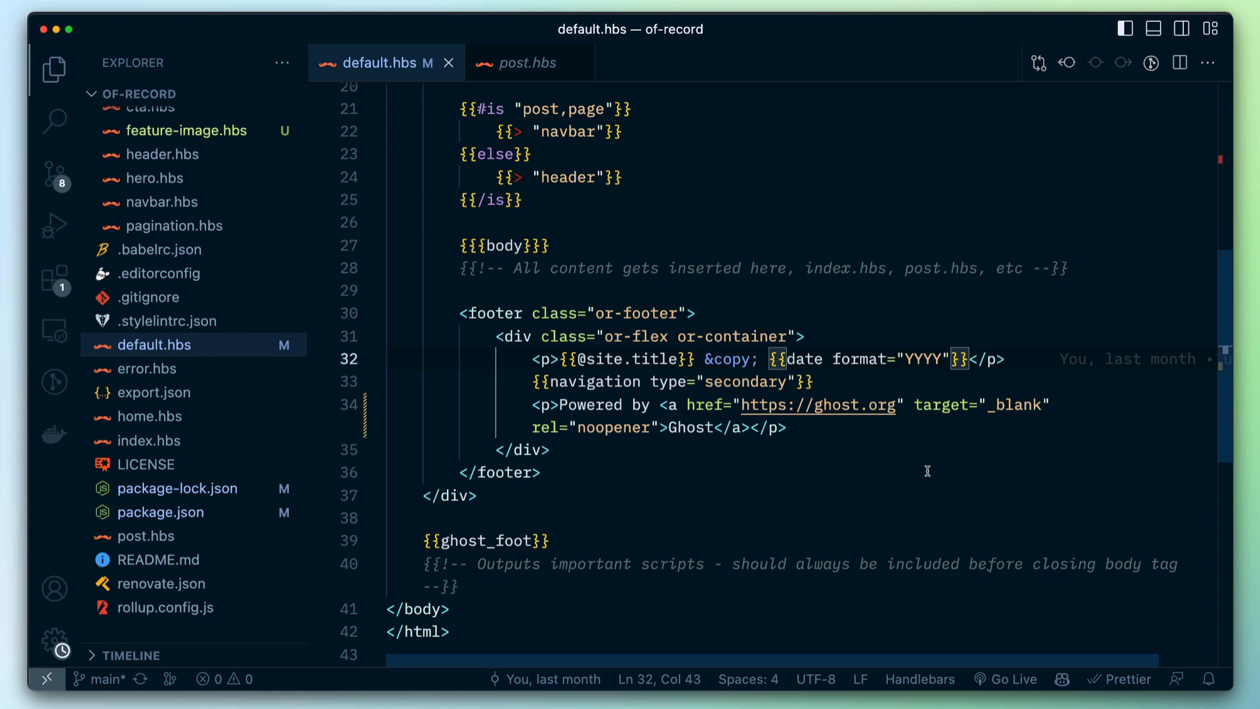
{"action": "type", "text": "2023"}
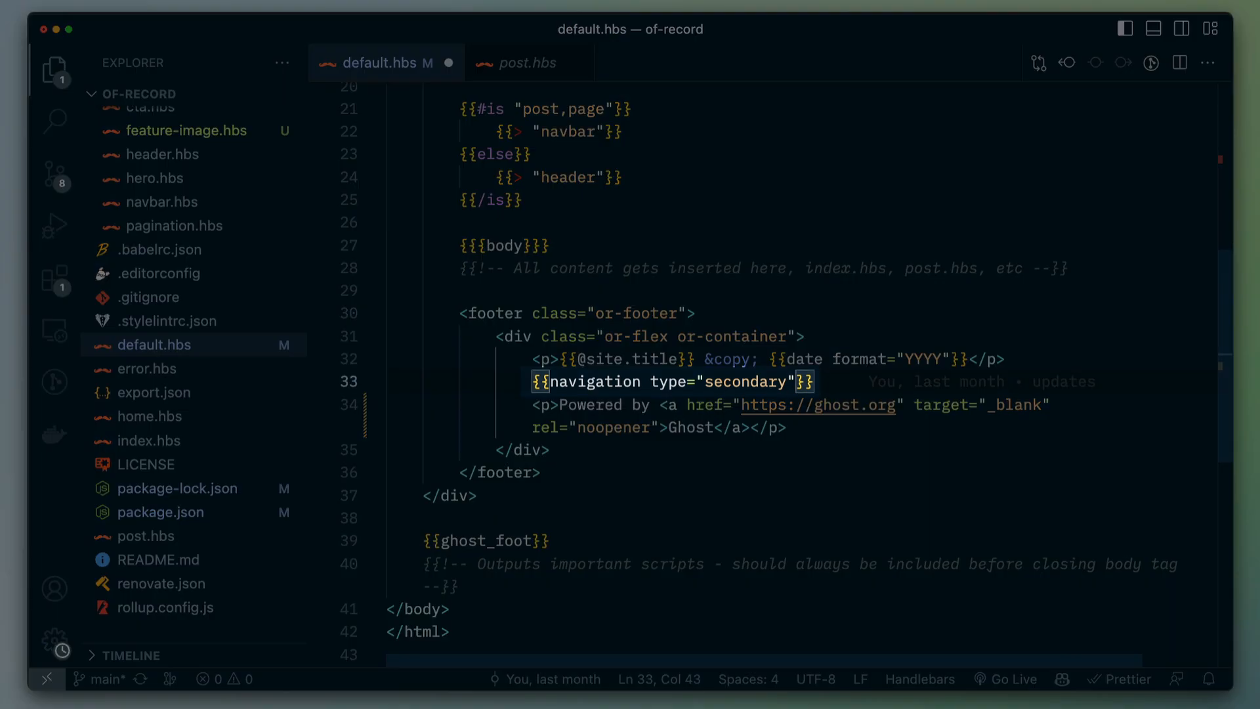
{"action": "mouse_move", "coordinate": [593, 380]}
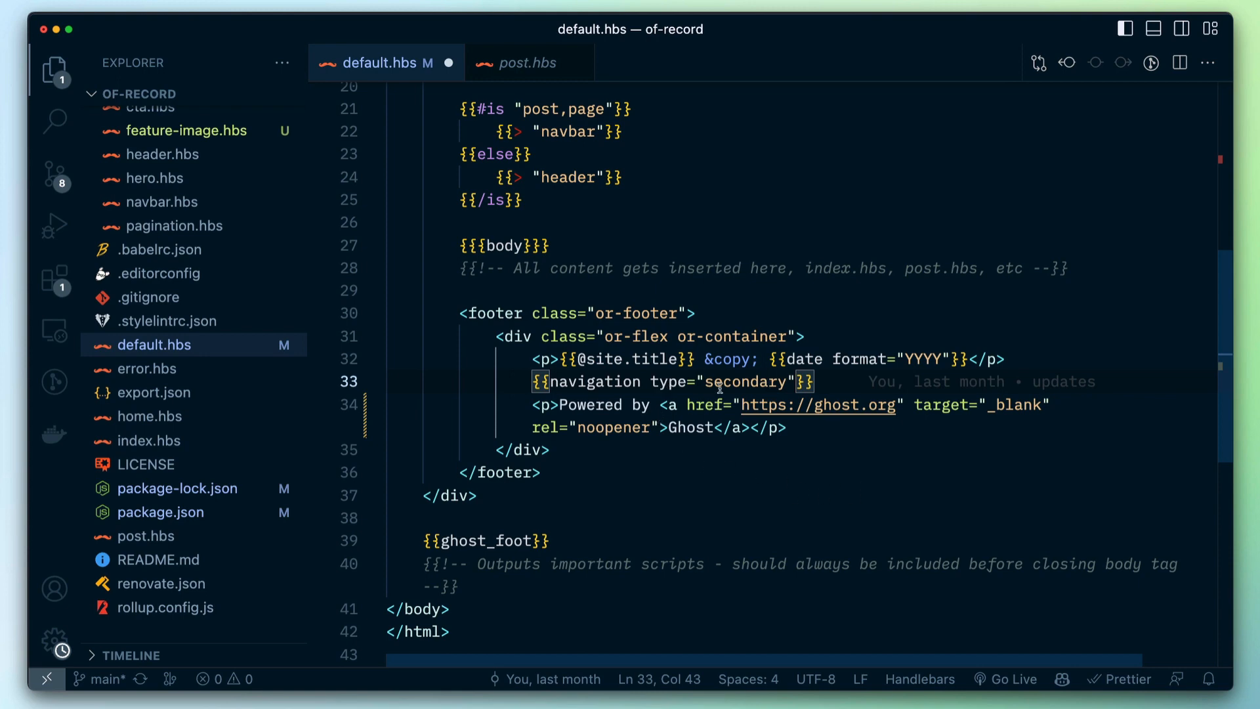
{"action": "mouse_move", "coordinate": [678, 500]}
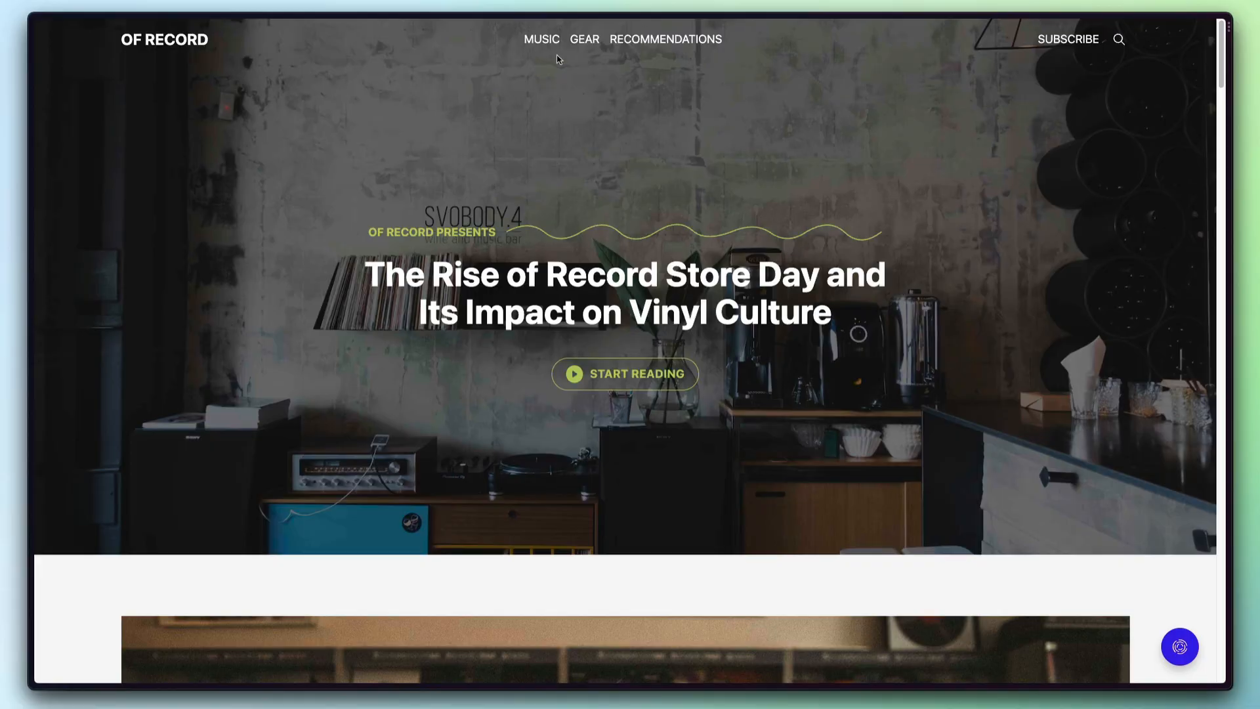
Scroll the Of Record homepage down to the footer links Terms & Conditions, Write for us and Contact
{"action": "scroll", "scroll_direction": "down", "scroll_amount": 3}
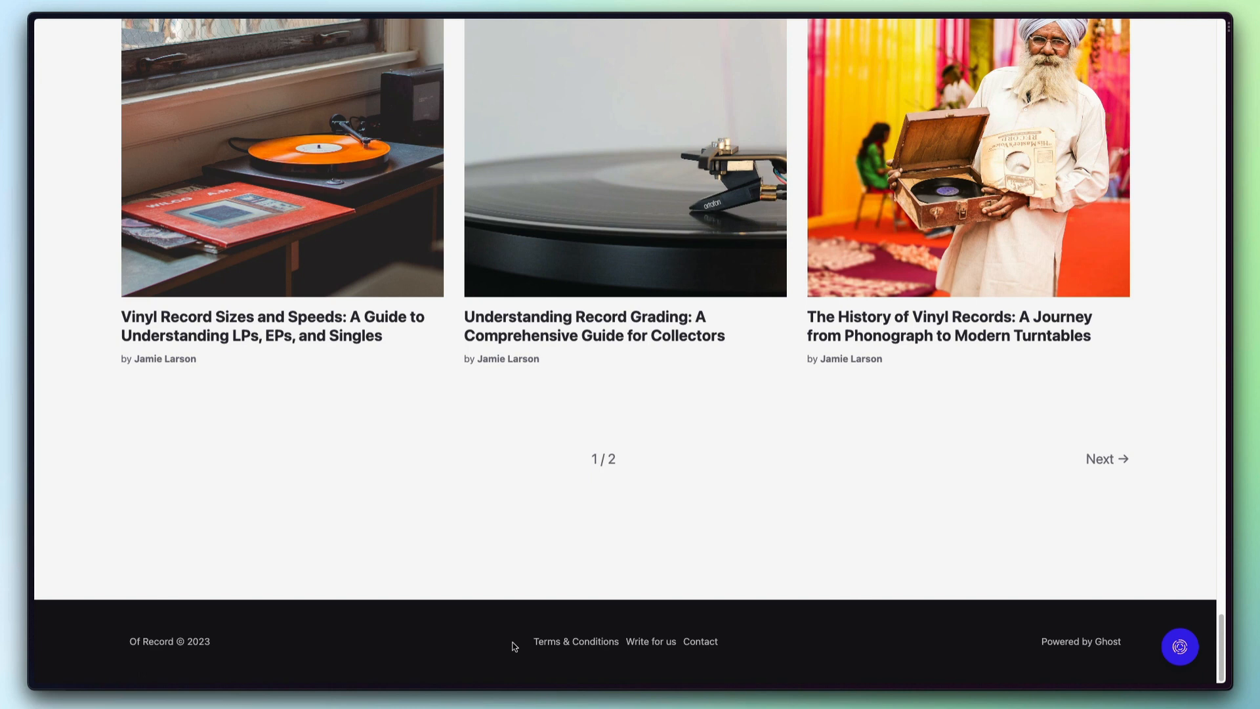
{"action": "mouse_move", "coordinate": [565, 652]}
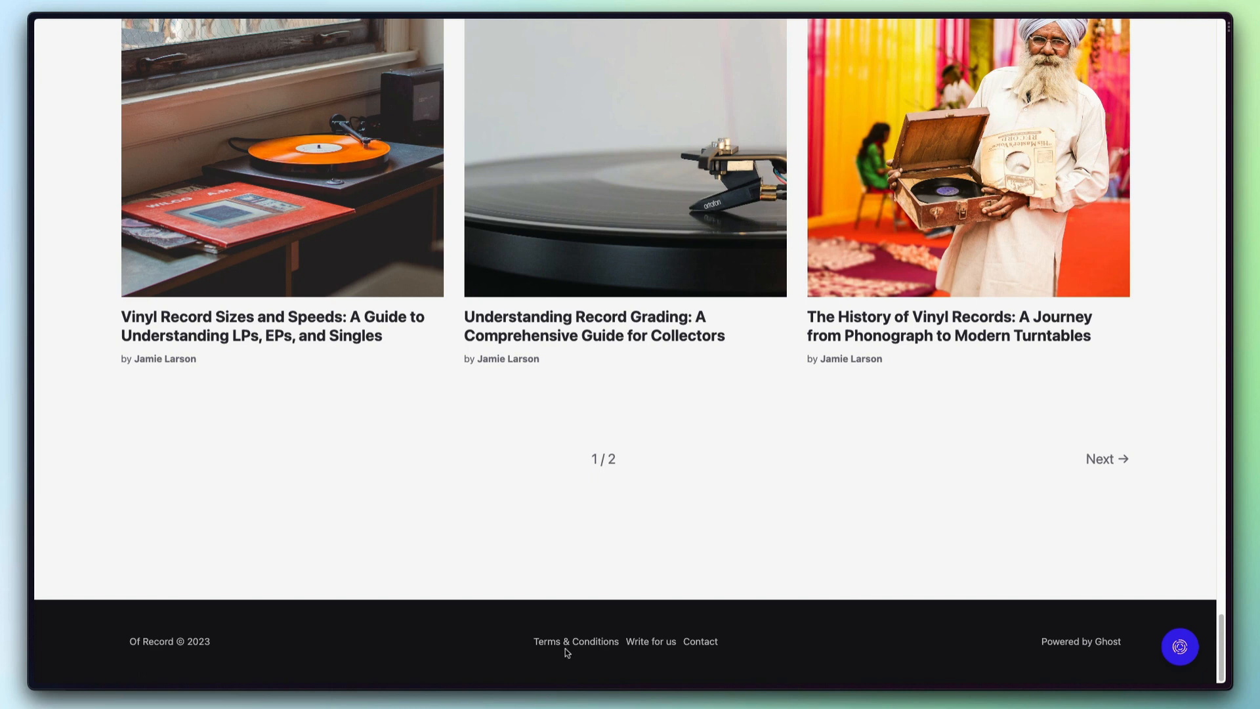
{"action": "mouse_move", "coordinate": [697, 649]}
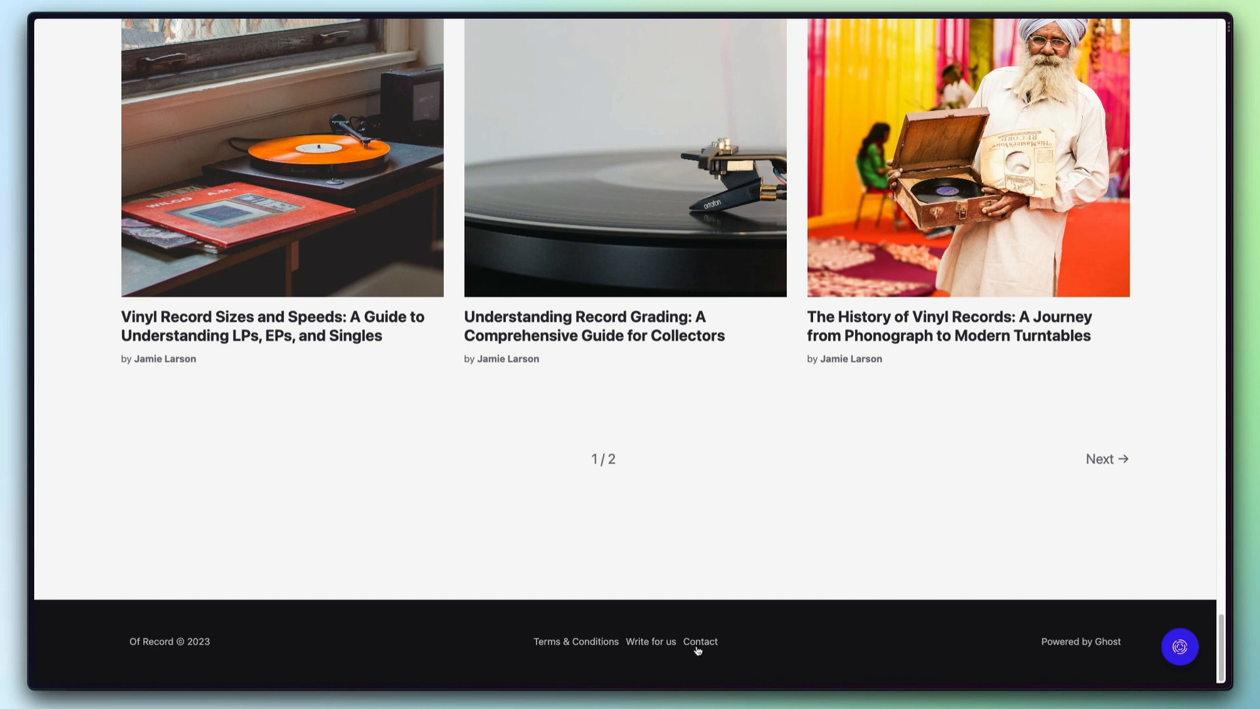
{"action": "mouse_move", "coordinate": [718, 664]}
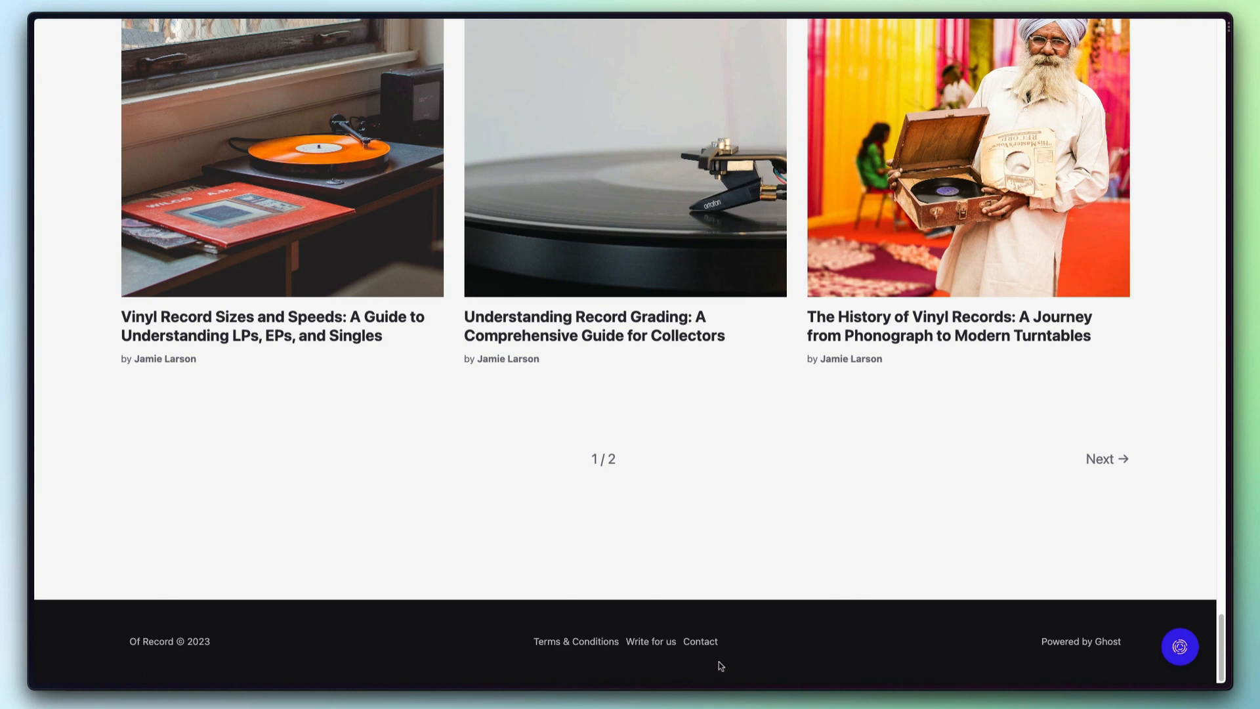
{"action": "mouse_move", "coordinate": [883, 662]}
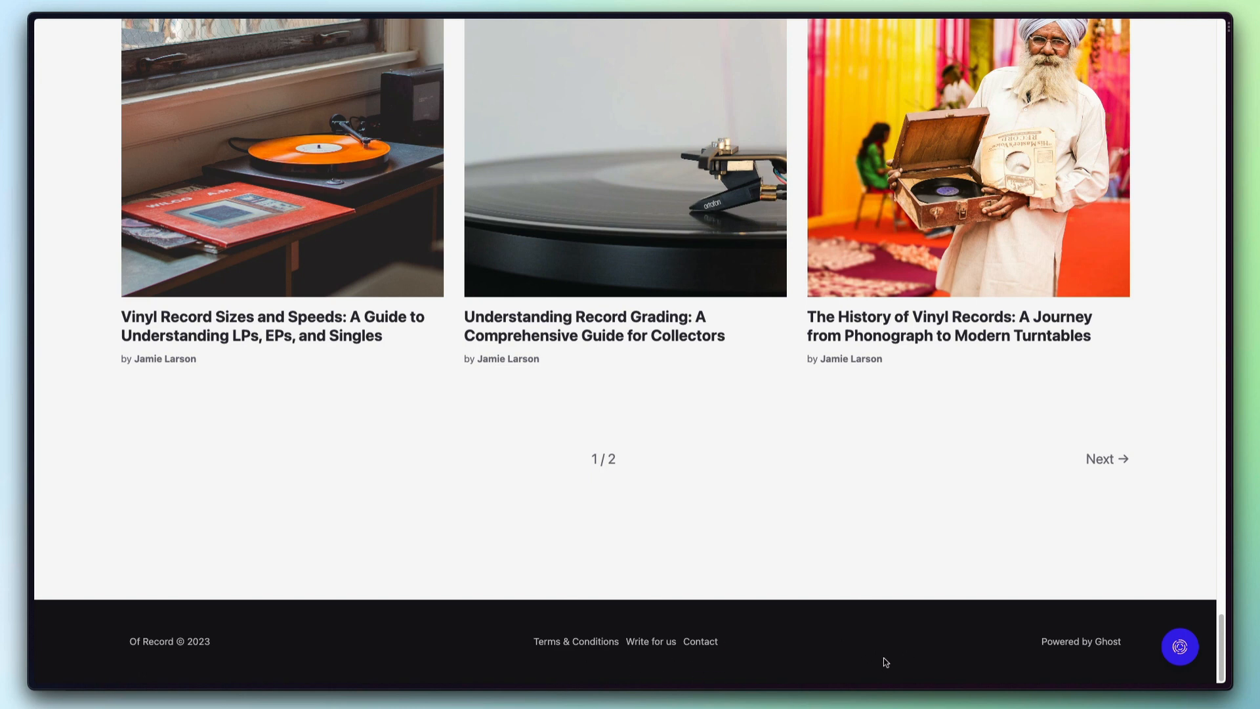
{"action": "mouse_move", "coordinate": [807, 604]}
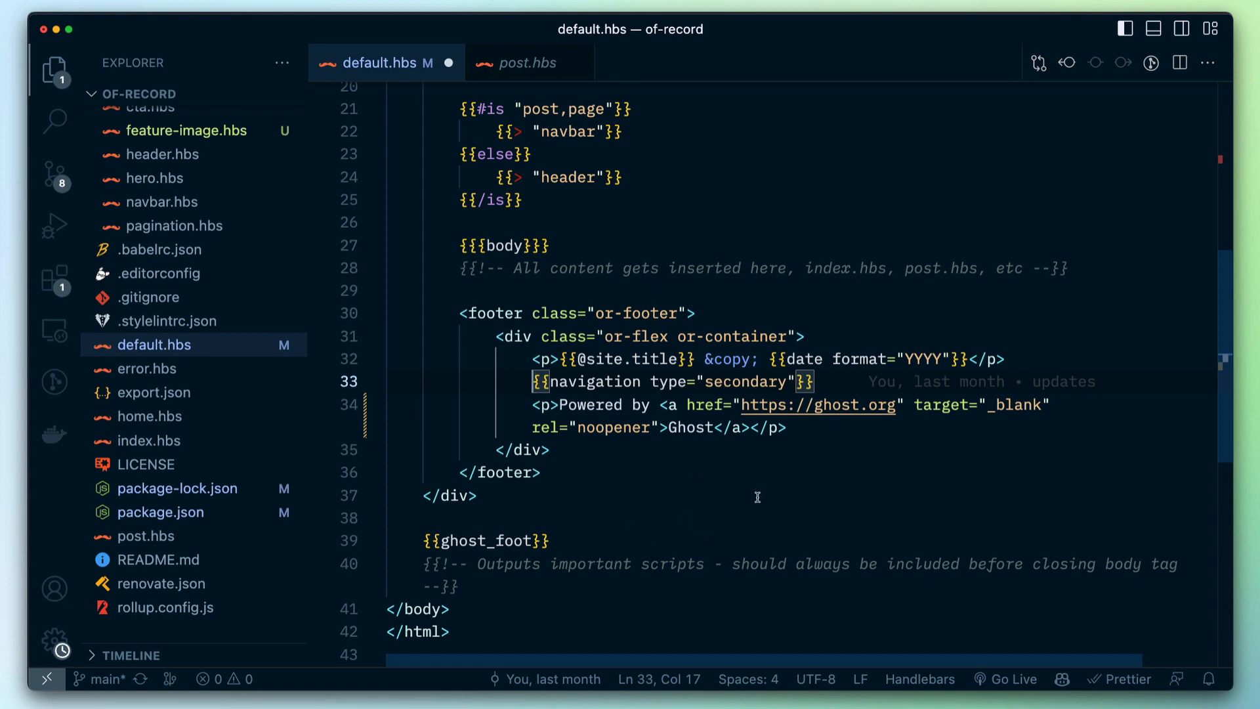
{"action": "mouse_move", "coordinate": [754, 497]}
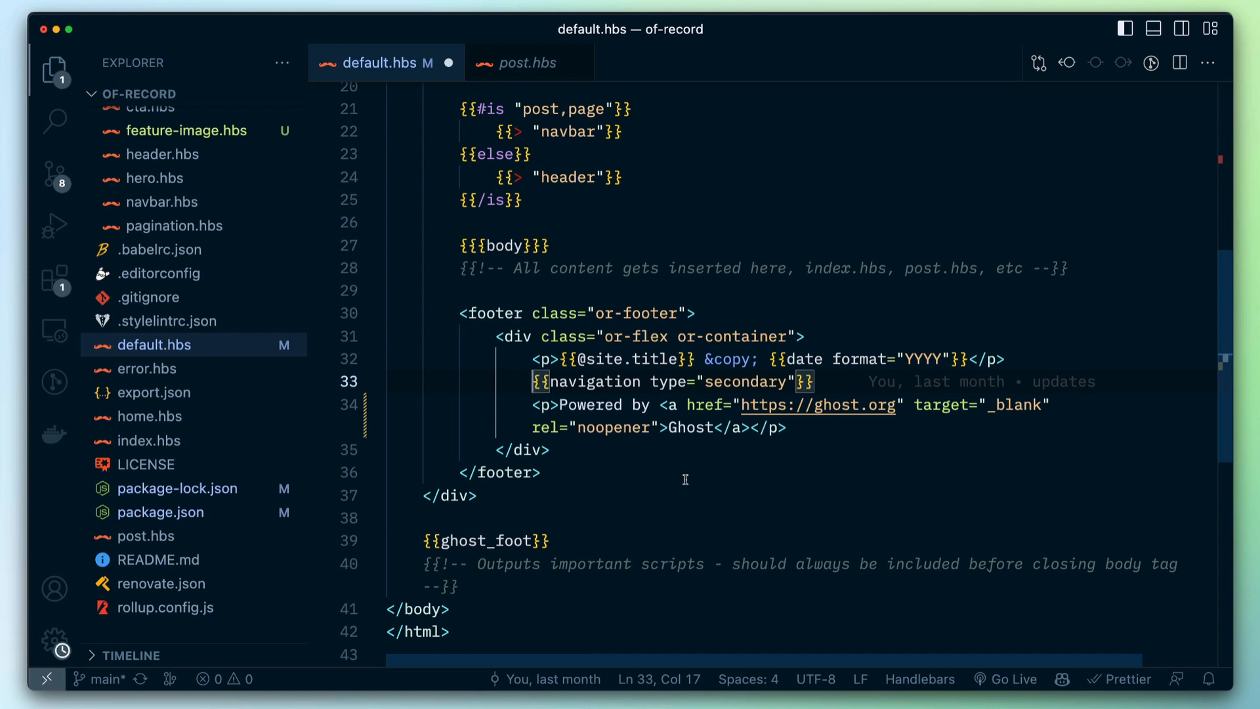
{"action": "mouse_move", "coordinate": [721, 485]}
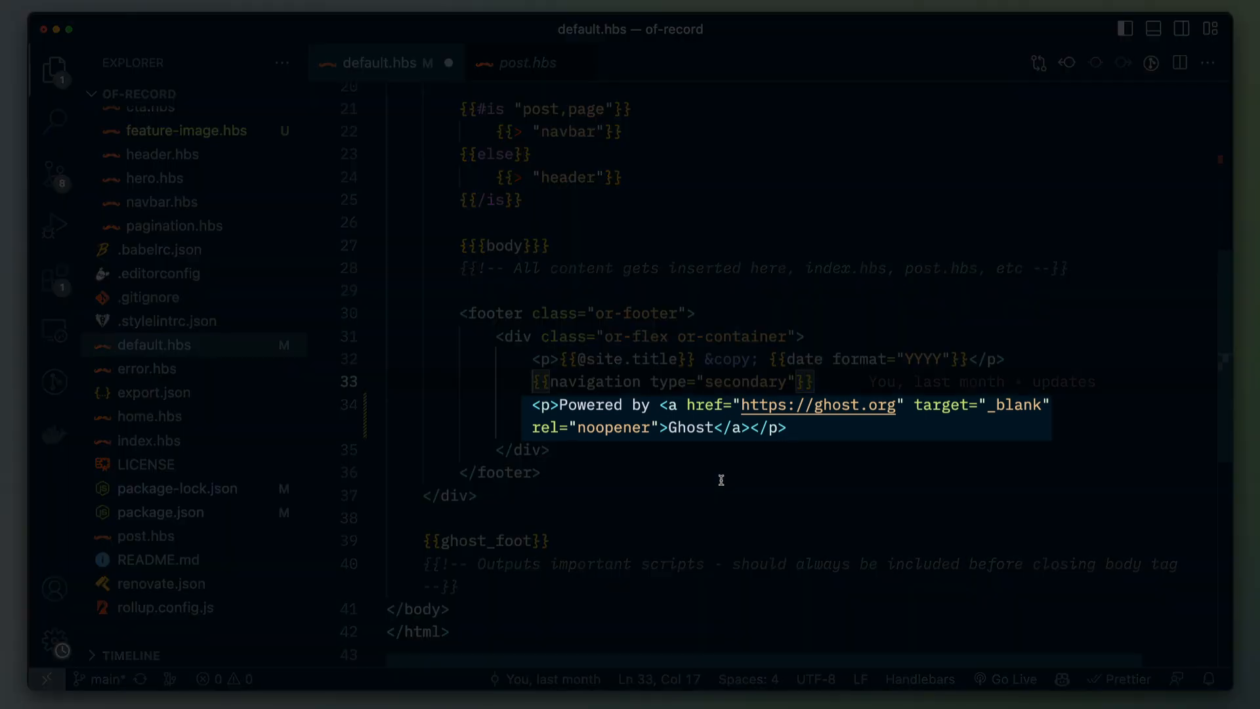
{"action": "mouse_move", "coordinate": [779, 511]}
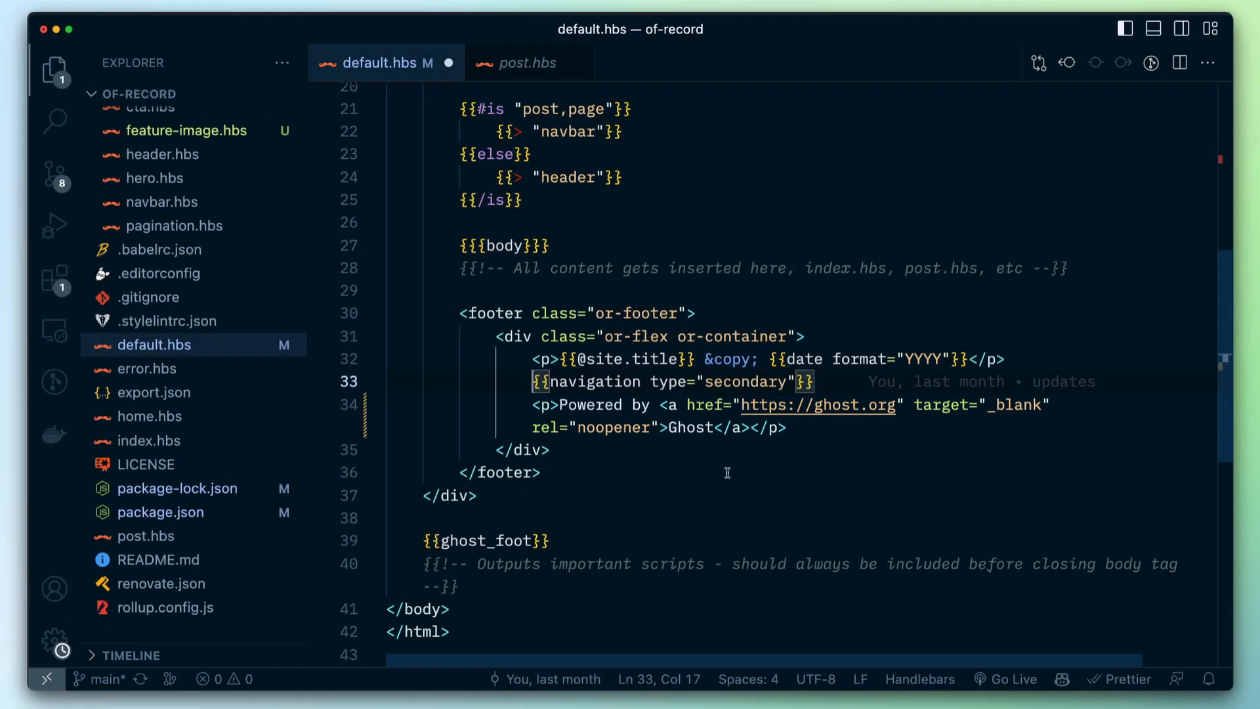
{"action": "scroll", "scroll_direction": "down", "scroll_amount": 3}
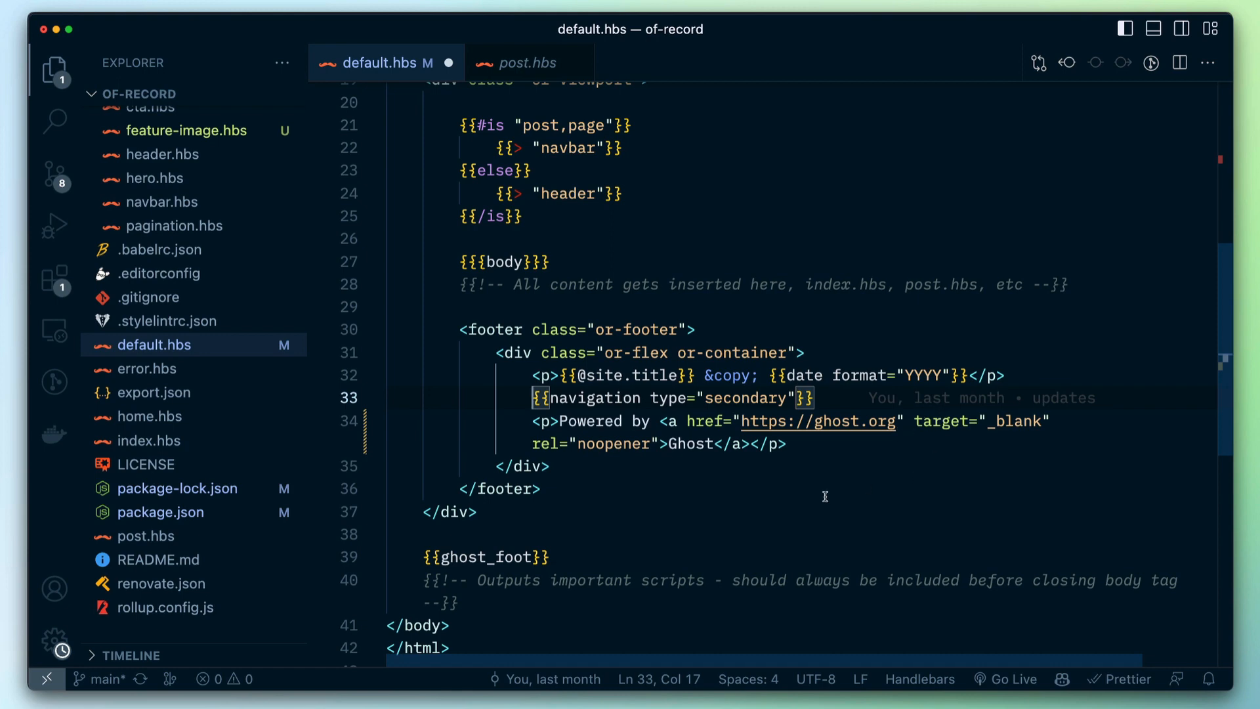
{"action": "mouse_move", "coordinate": [823, 497]}
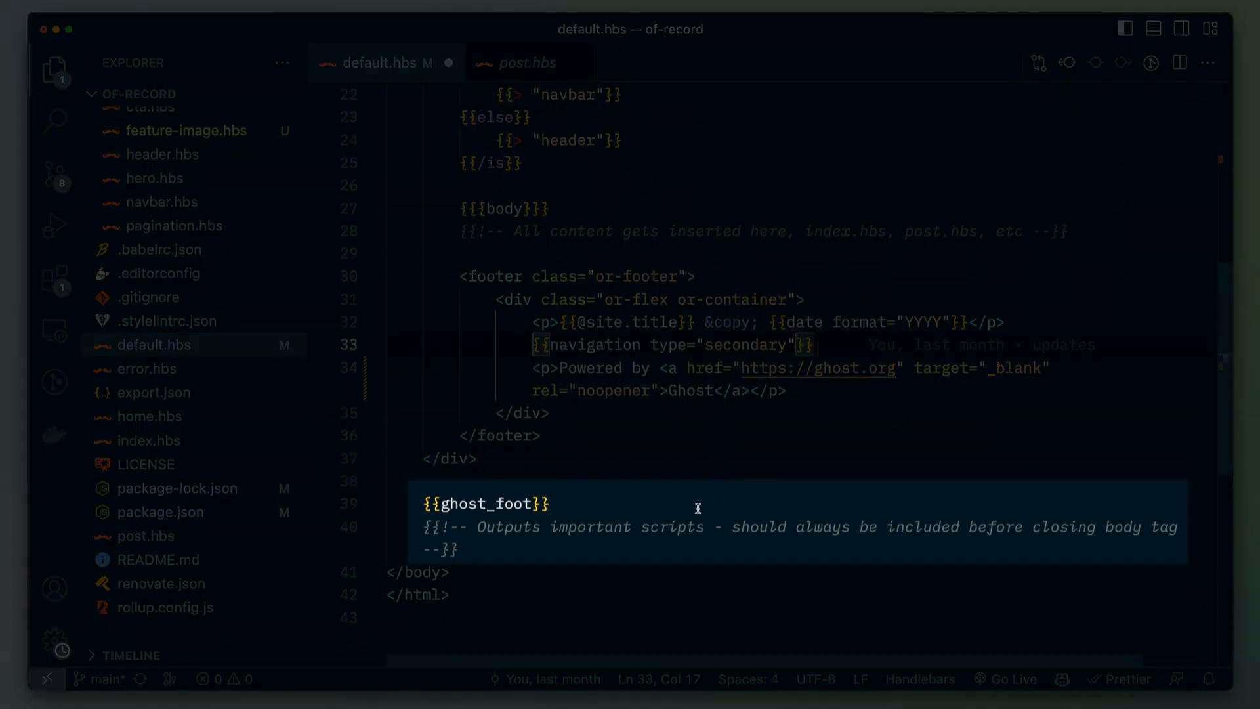
{"action": "left_click", "coordinate": [500, 504]}
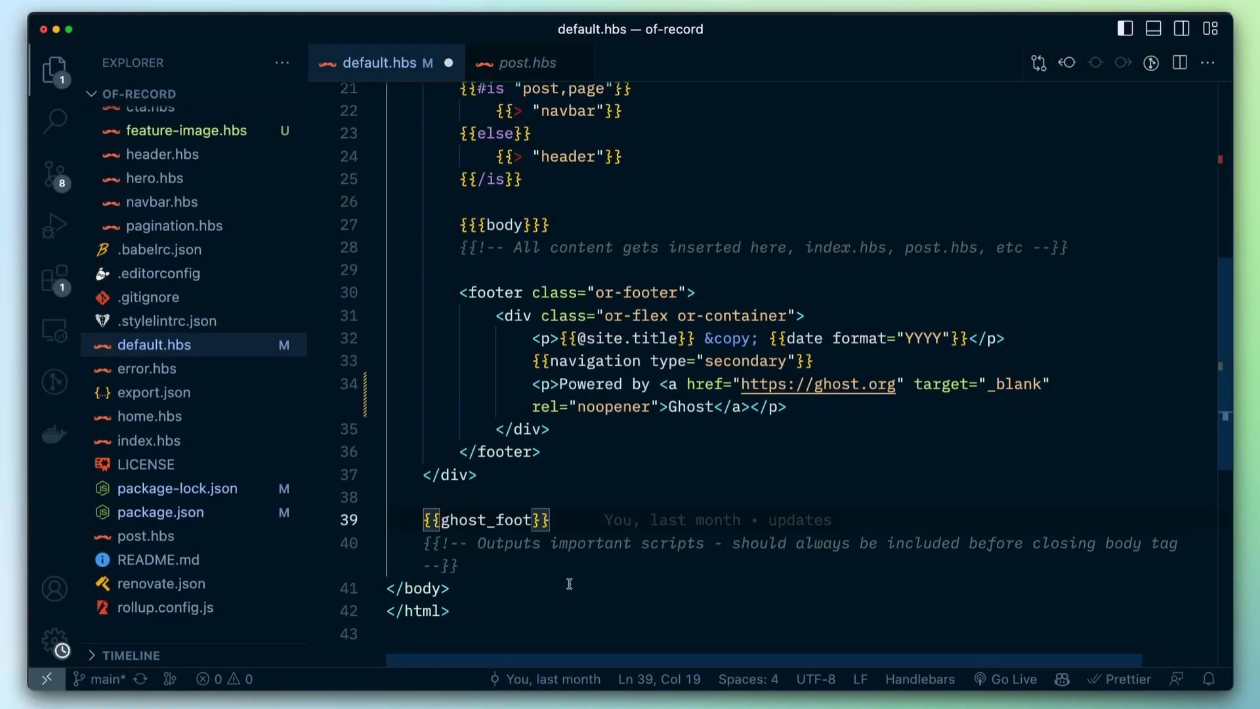
{"action": "mouse_move", "coordinate": [517, 631]}
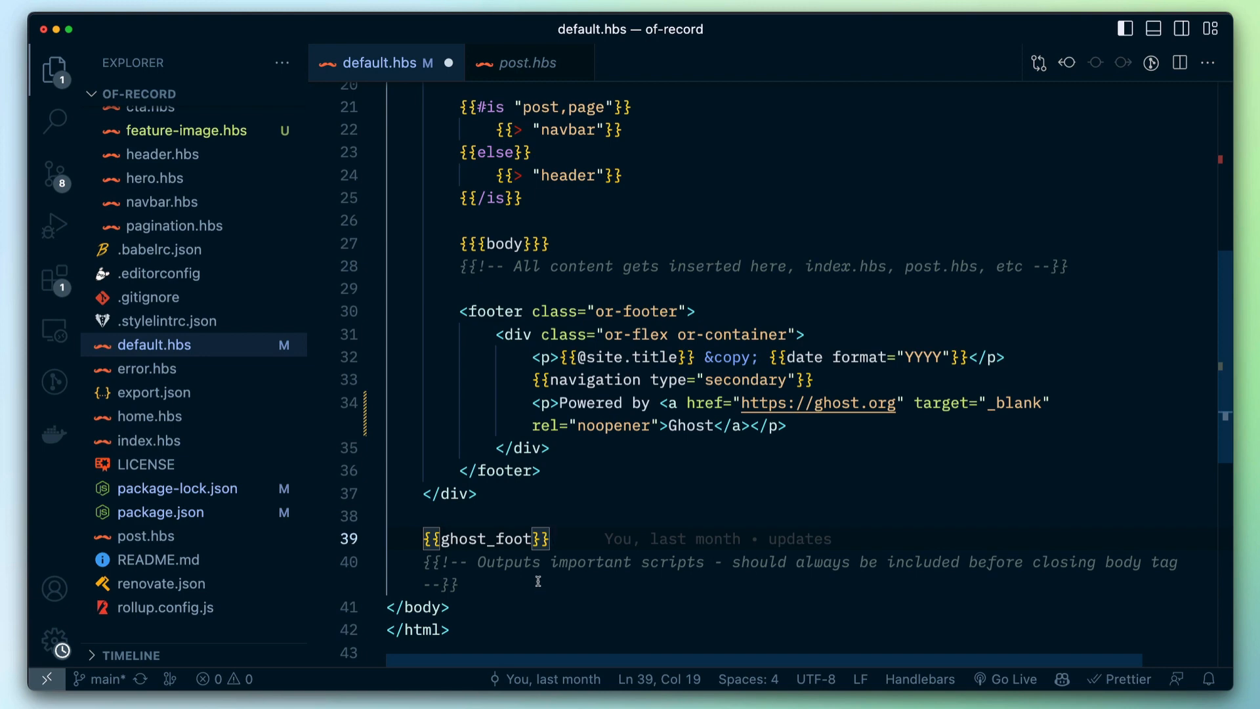
{"action": "mouse_move", "coordinate": [549, 622]}
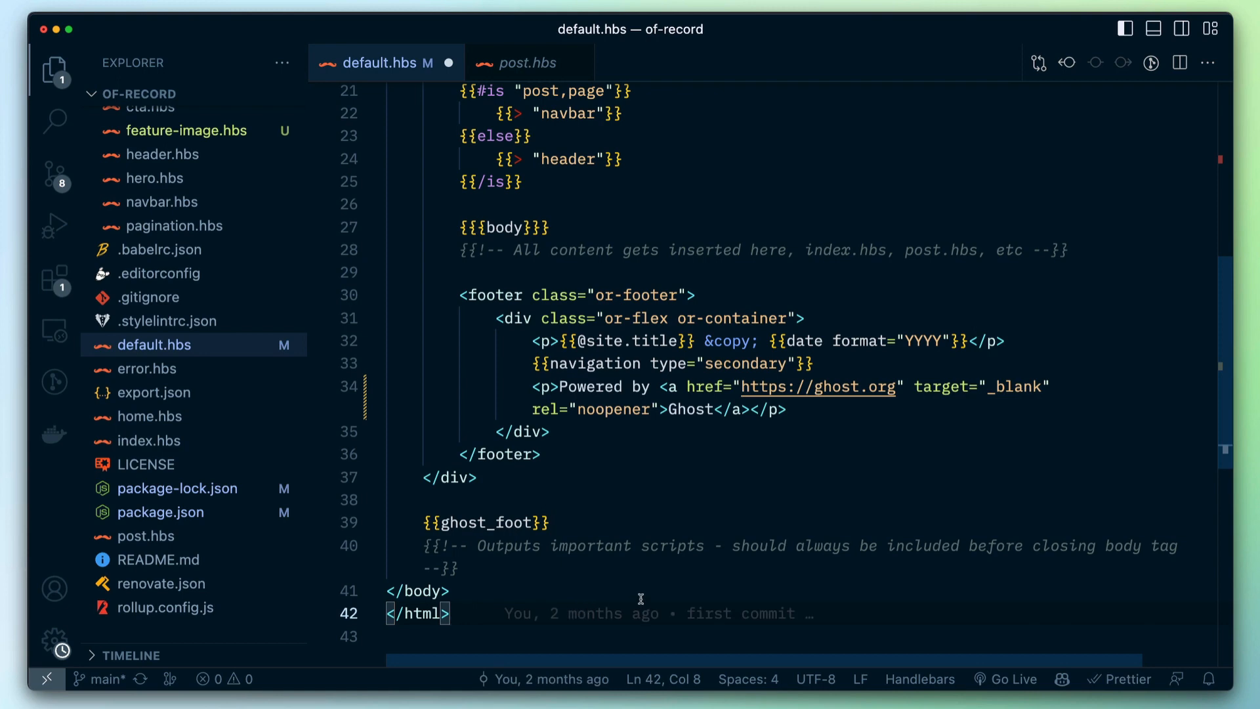
{"action": "mouse_move", "coordinate": [660, 583]}
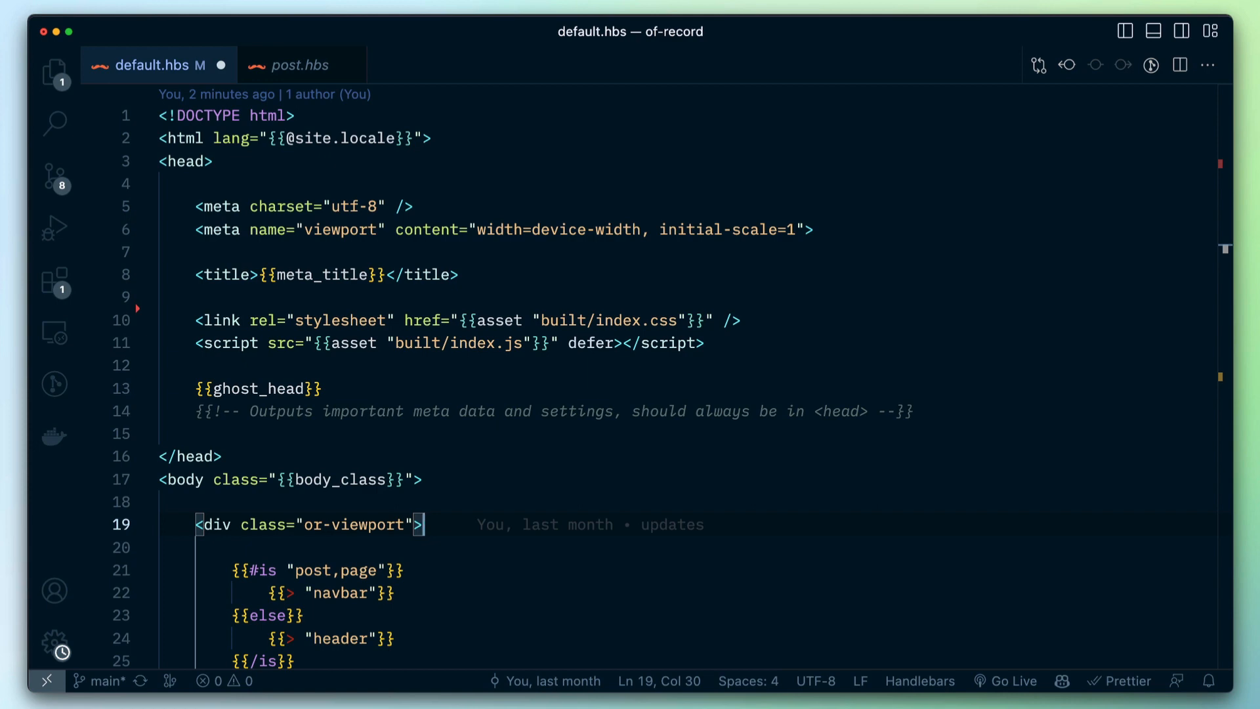
Scroll default.hbs down to its footer, ghost_foot helper and closing html tag
{"action": "scroll", "scroll_direction": "down", "scroll_amount": 3}
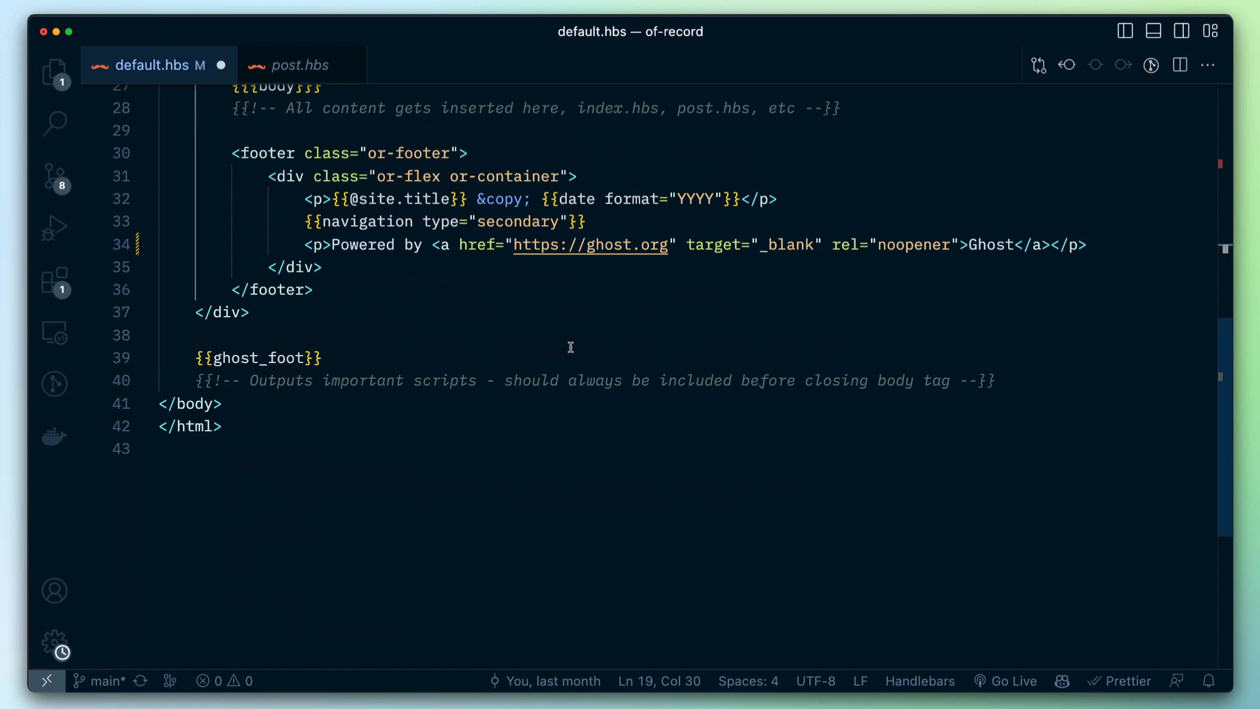
{"action": "mouse_move", "coordinate": [571, 345]}
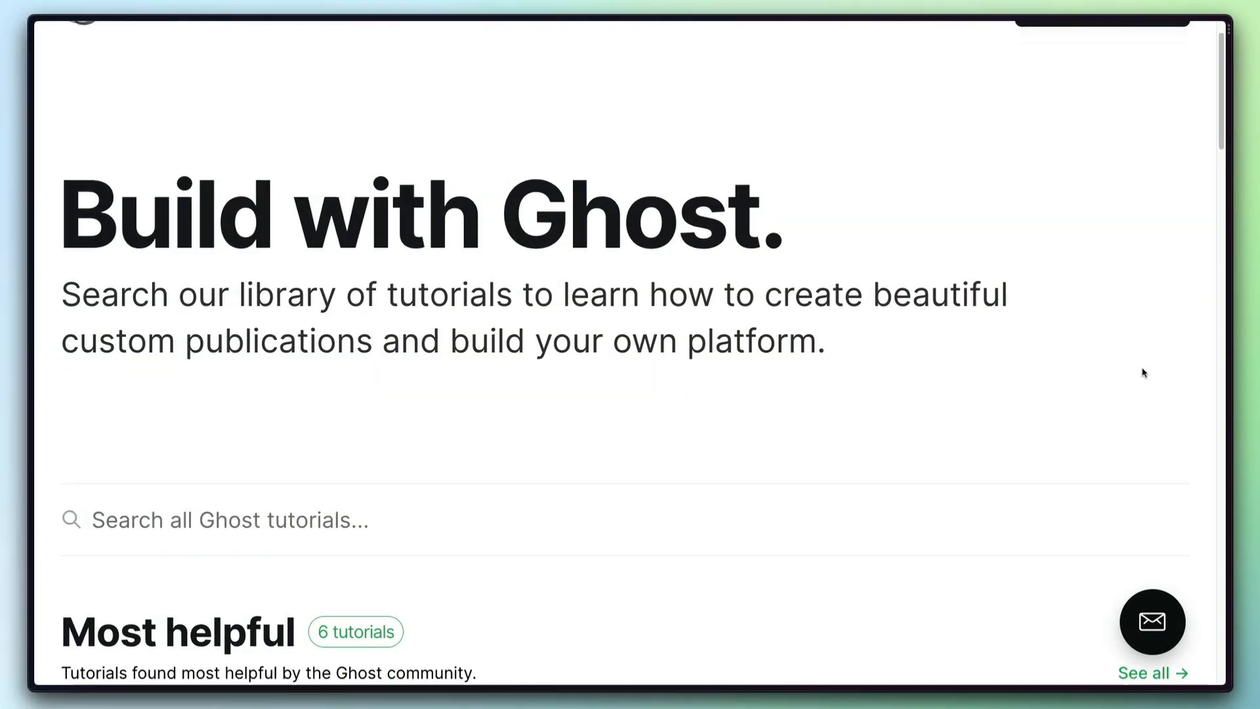
Scroll the Build with Ghost tutorials page down to the developer newsletter signup and footer
{"action": "scroll", "scroll_direction": "down", "scroll_amount": 3}
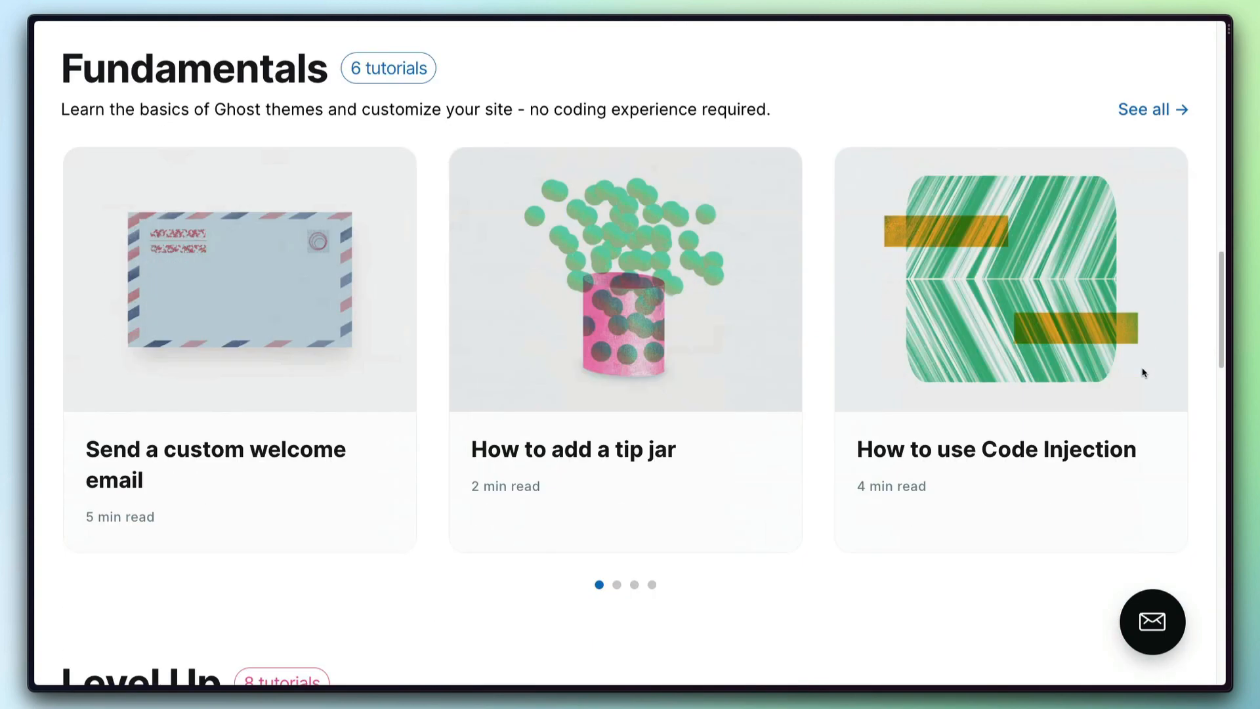
{"action": "scroll", "scroll_direction": "down", "scroll_amount": 3}
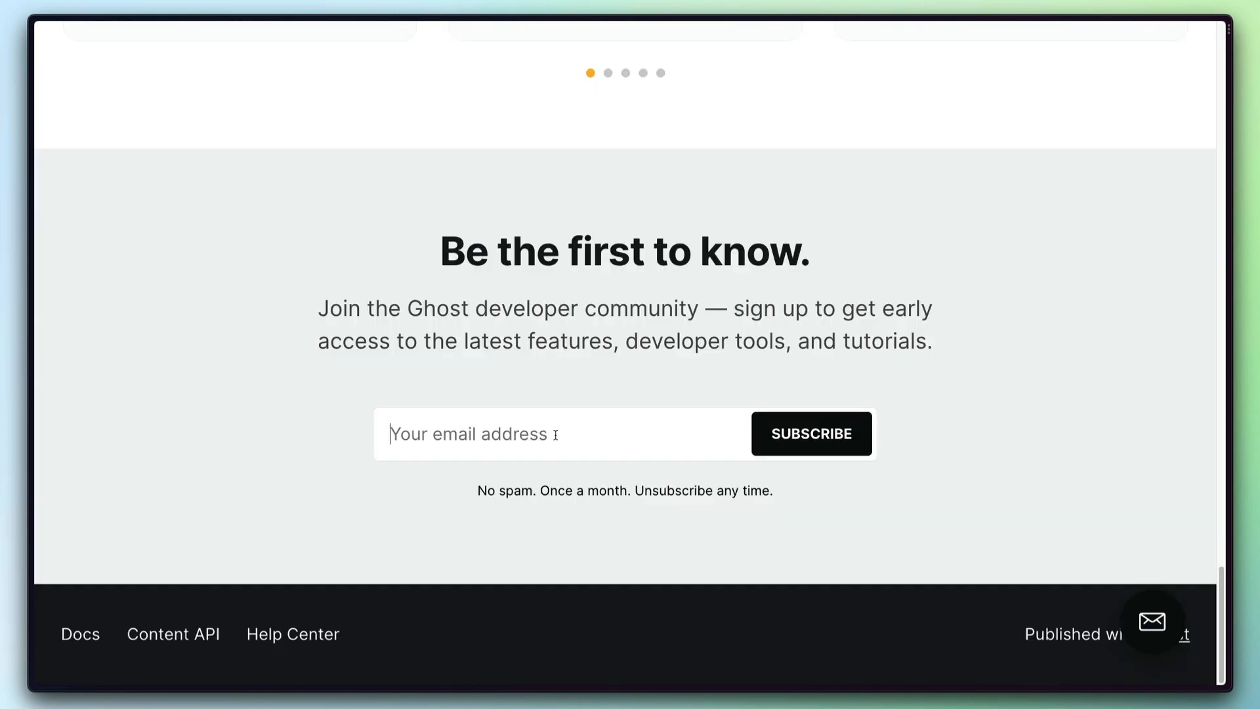